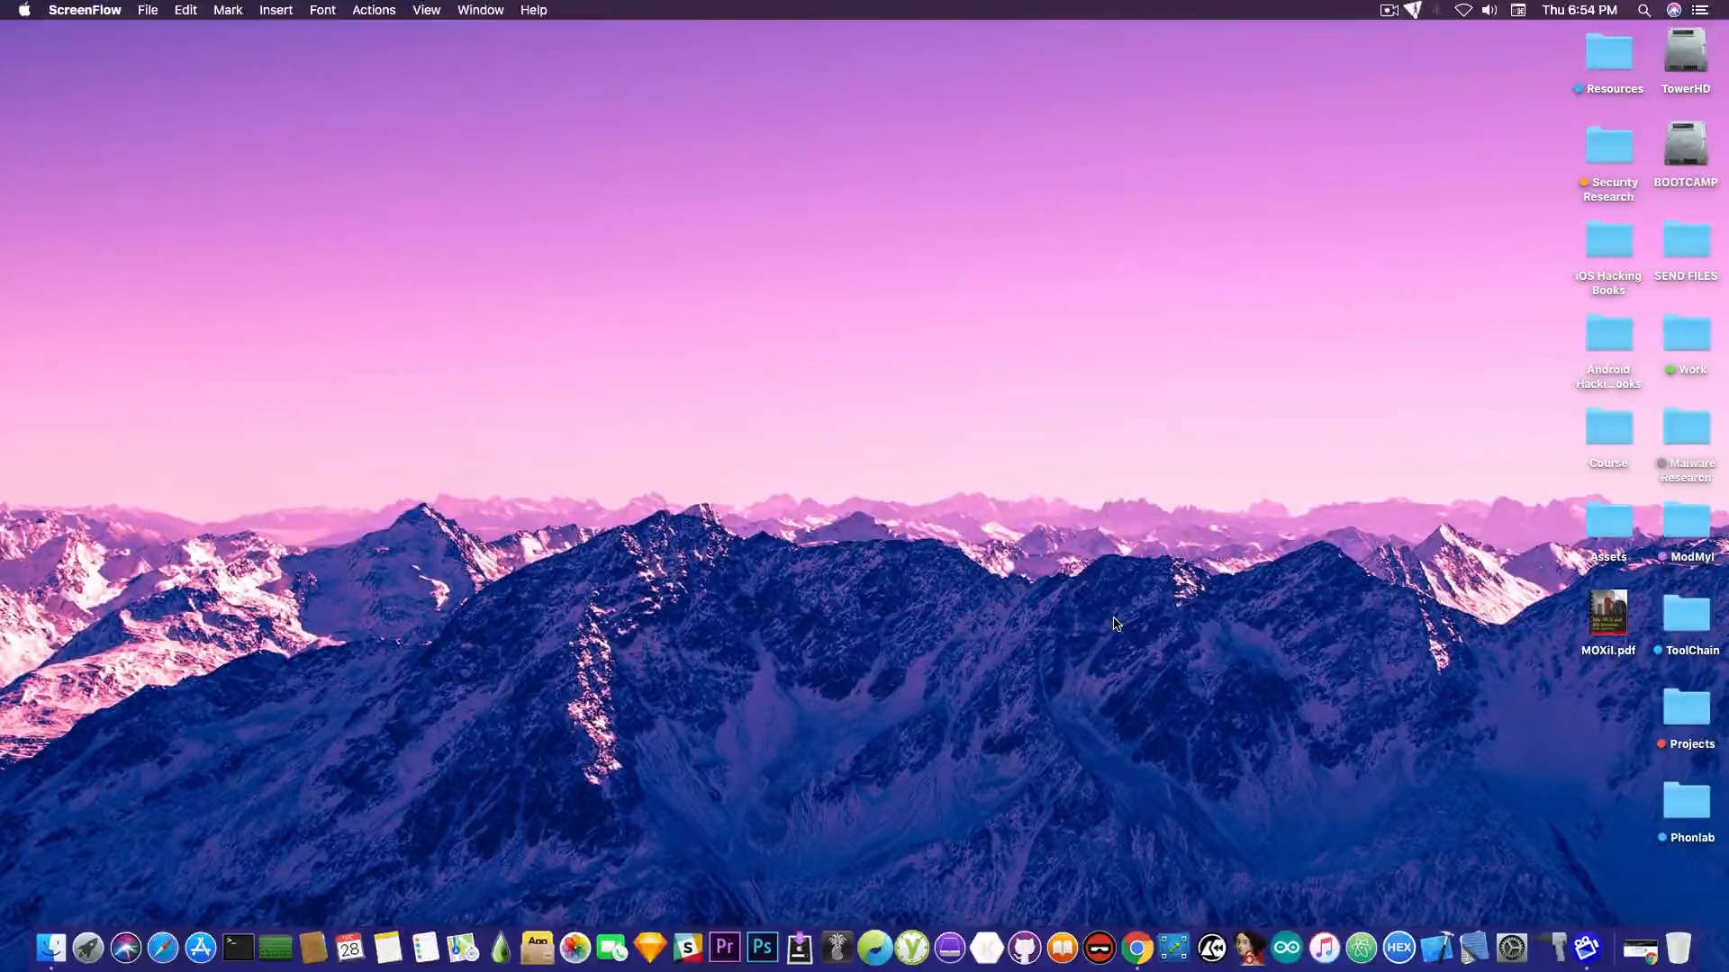
pyautogui.moveTo(1094, 597)
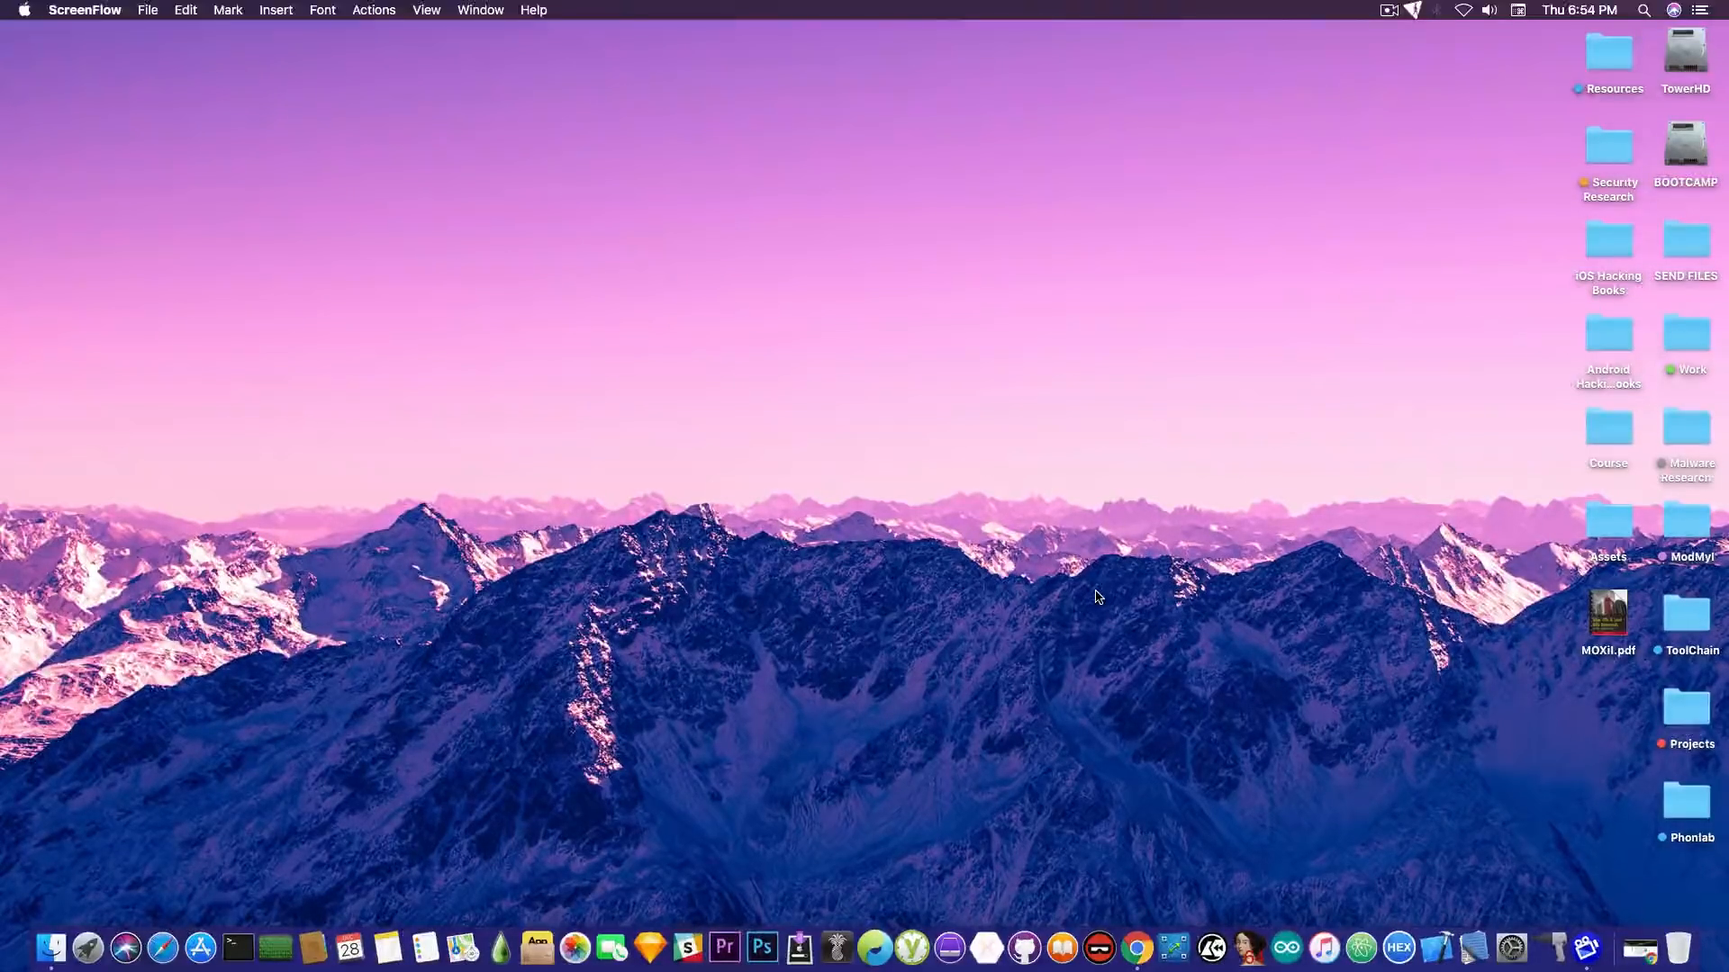
pyautogui.moveTo(1667, 955)
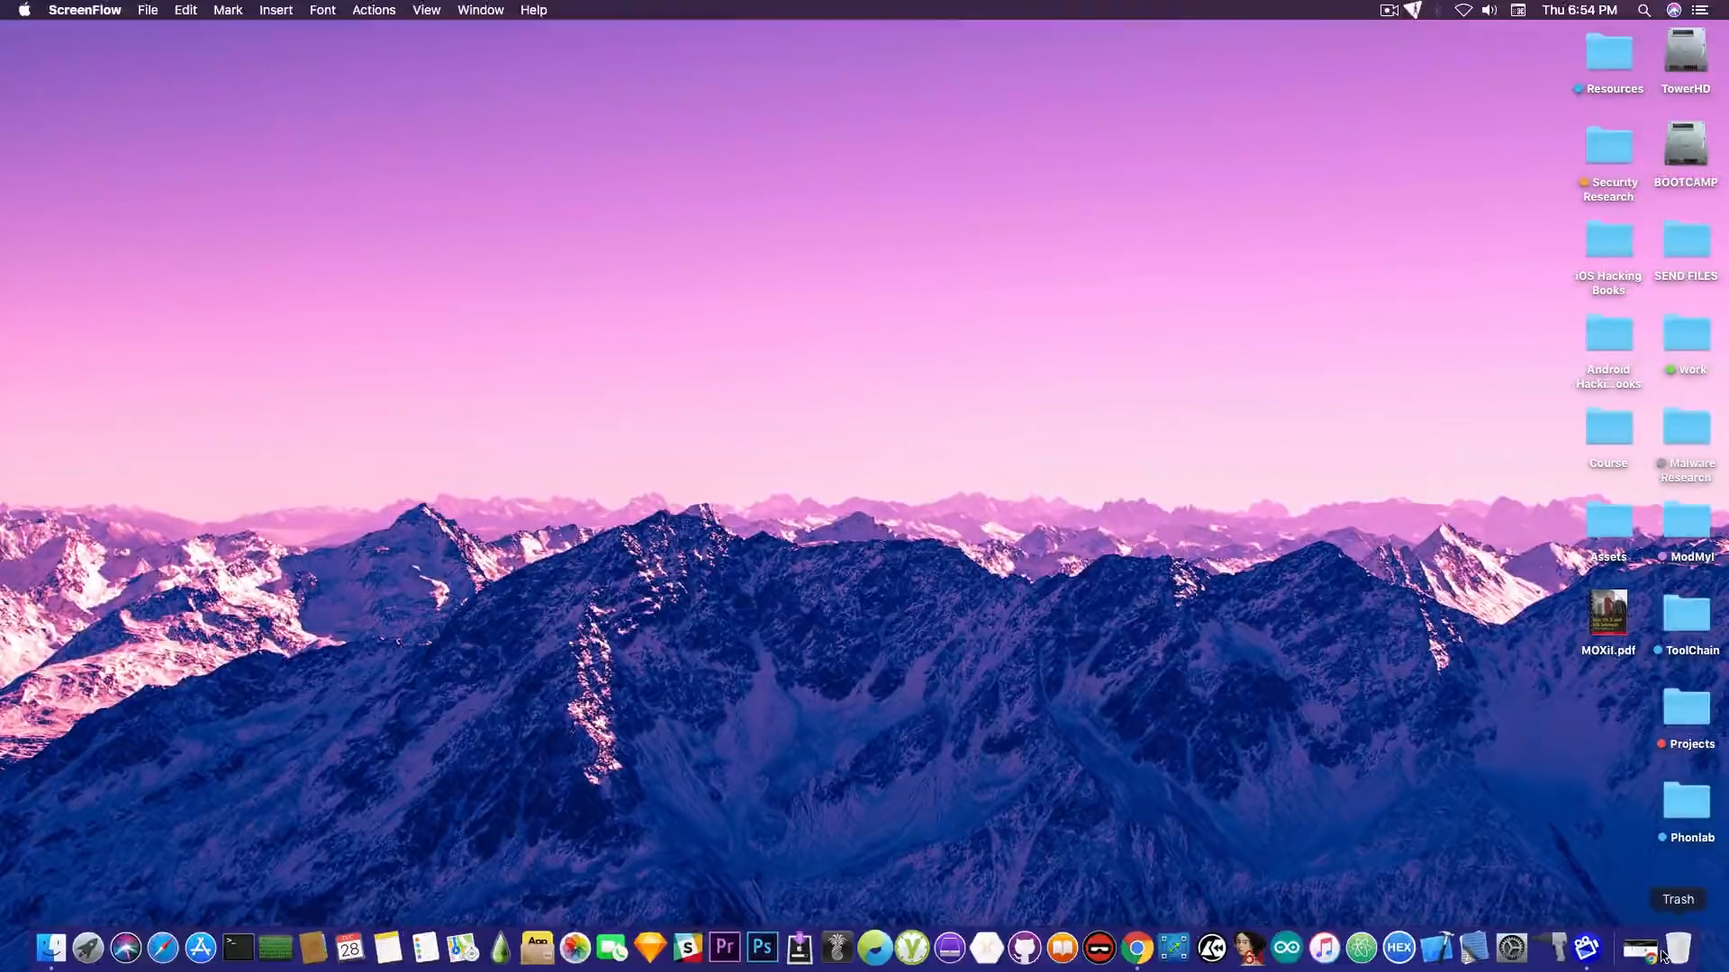
pyautogui.moveTo(1350, 705)
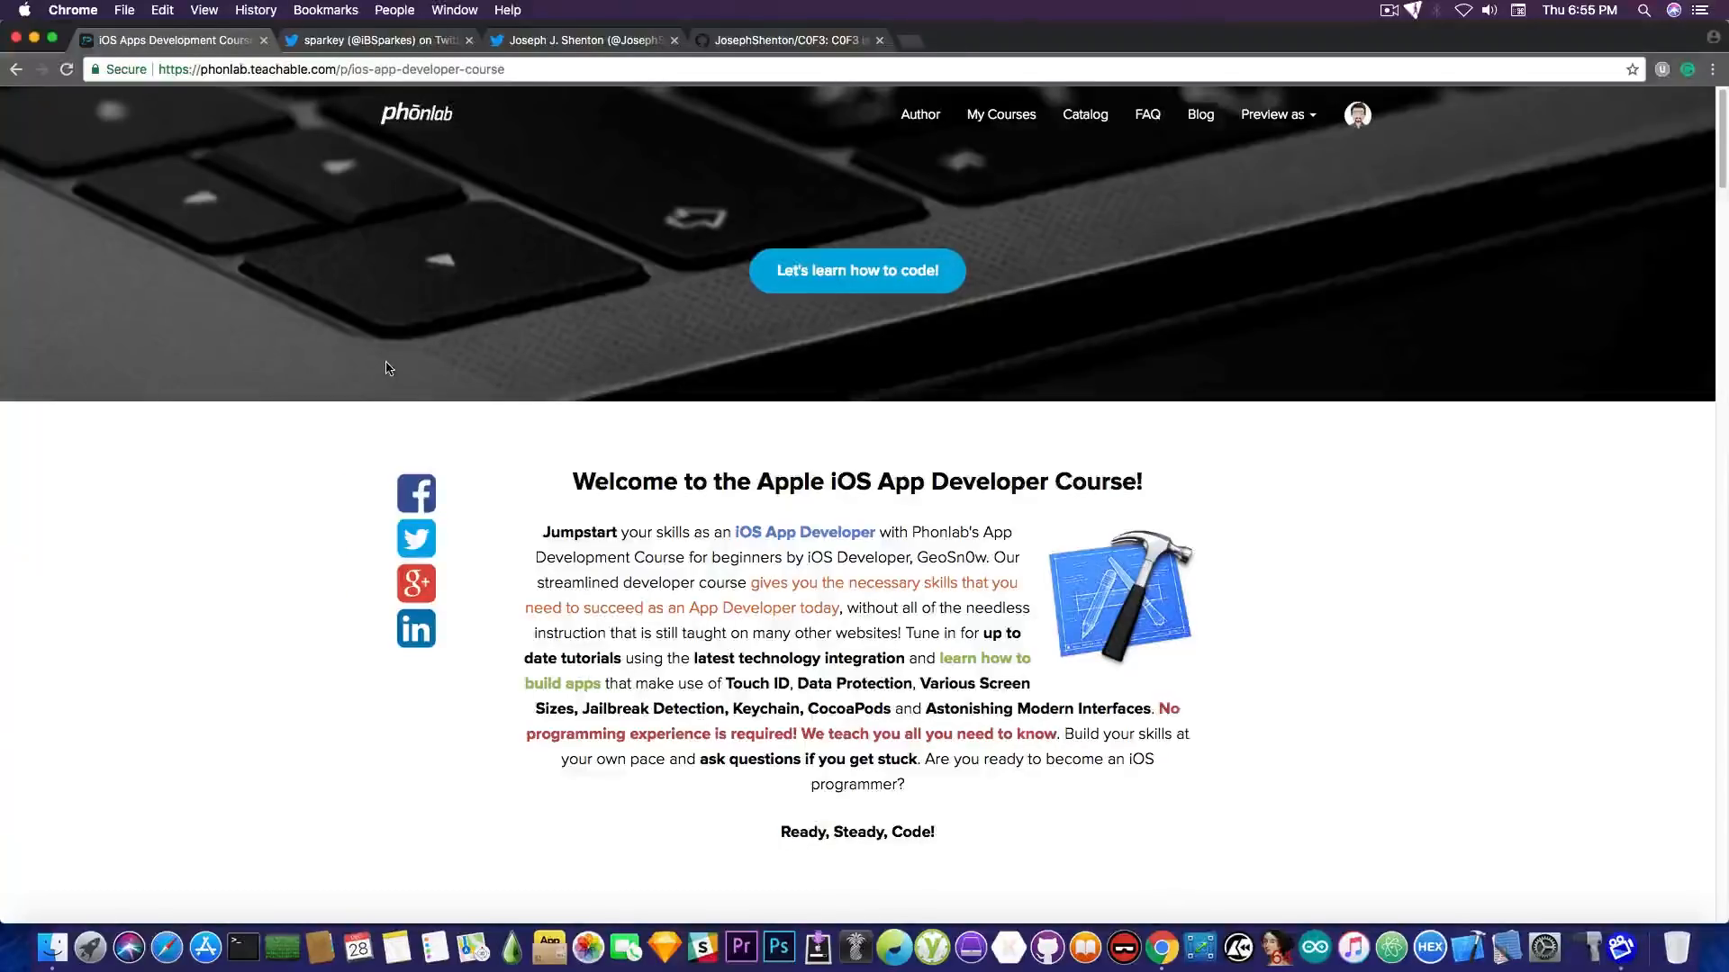
pyautogui.scroll(-3)
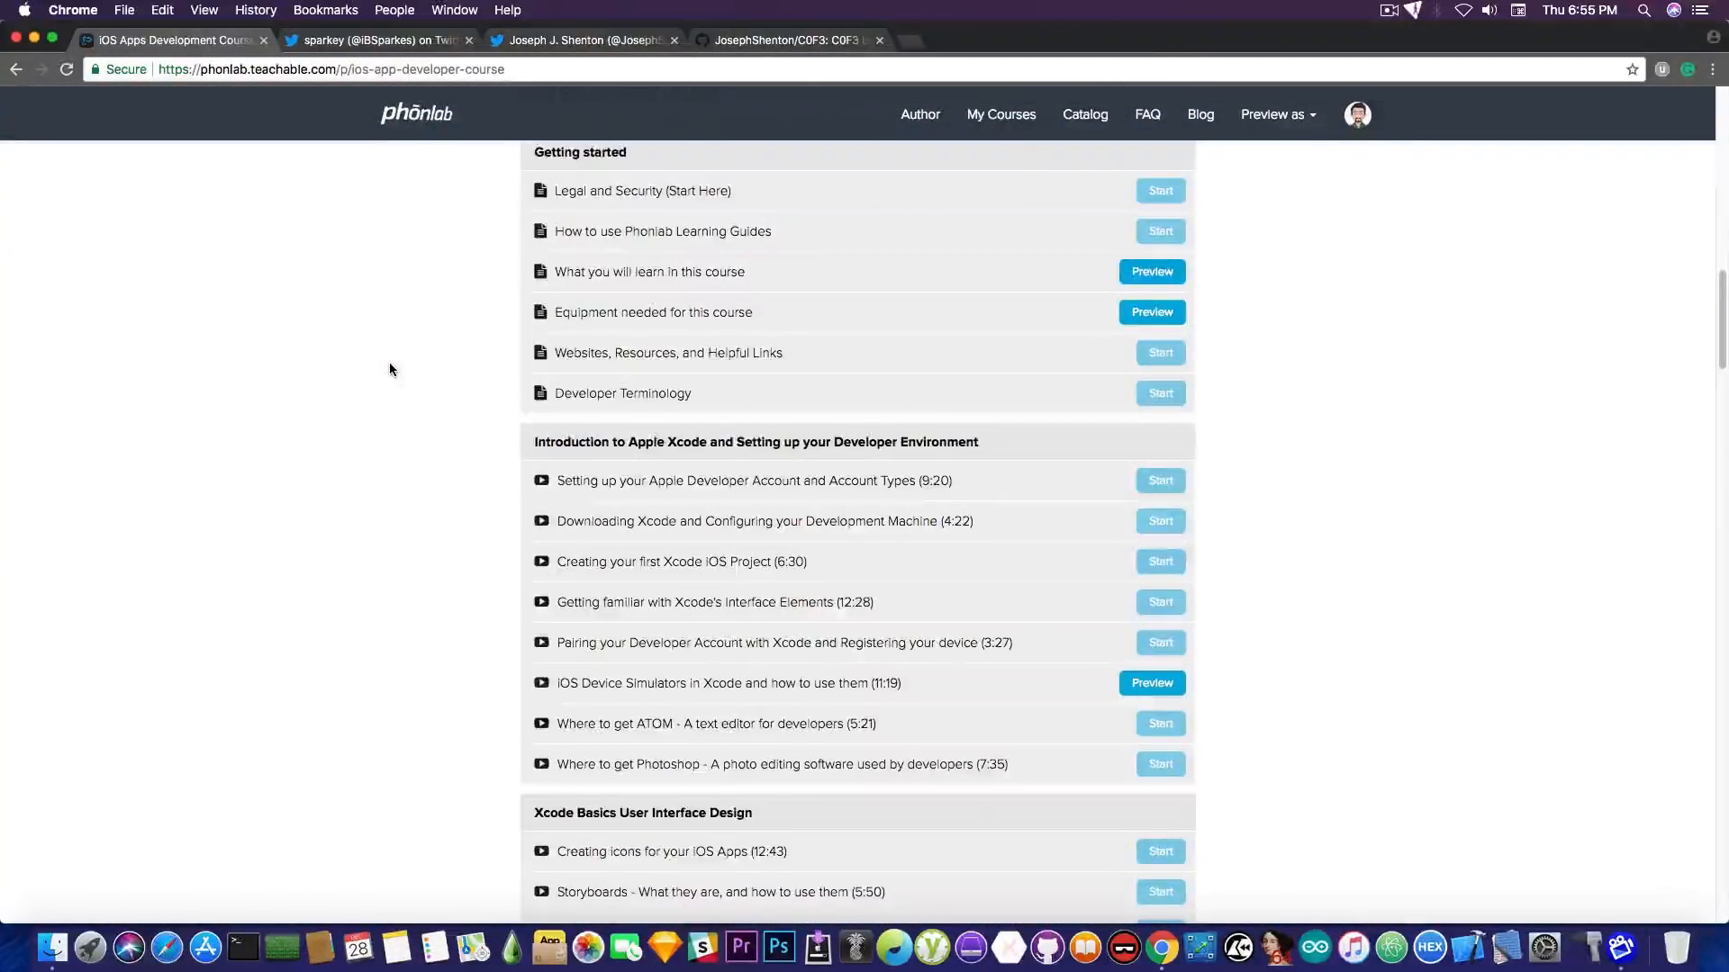
pyautogui.scroll(3)
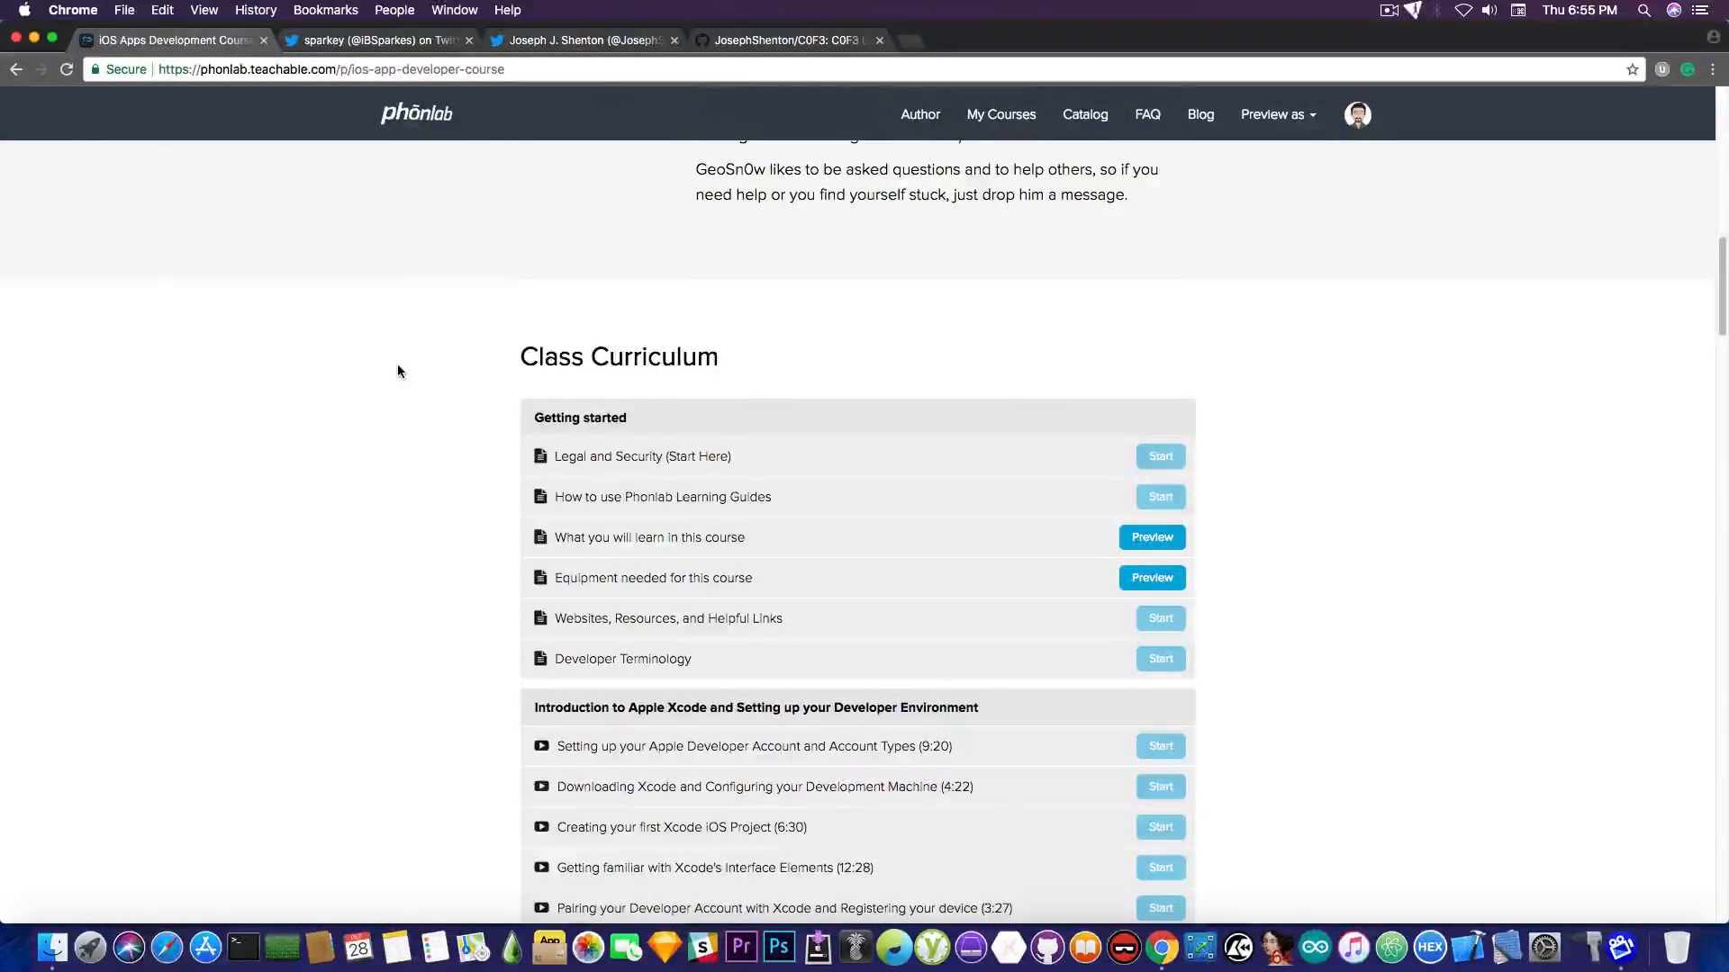
pyautogui.scroll(-3)
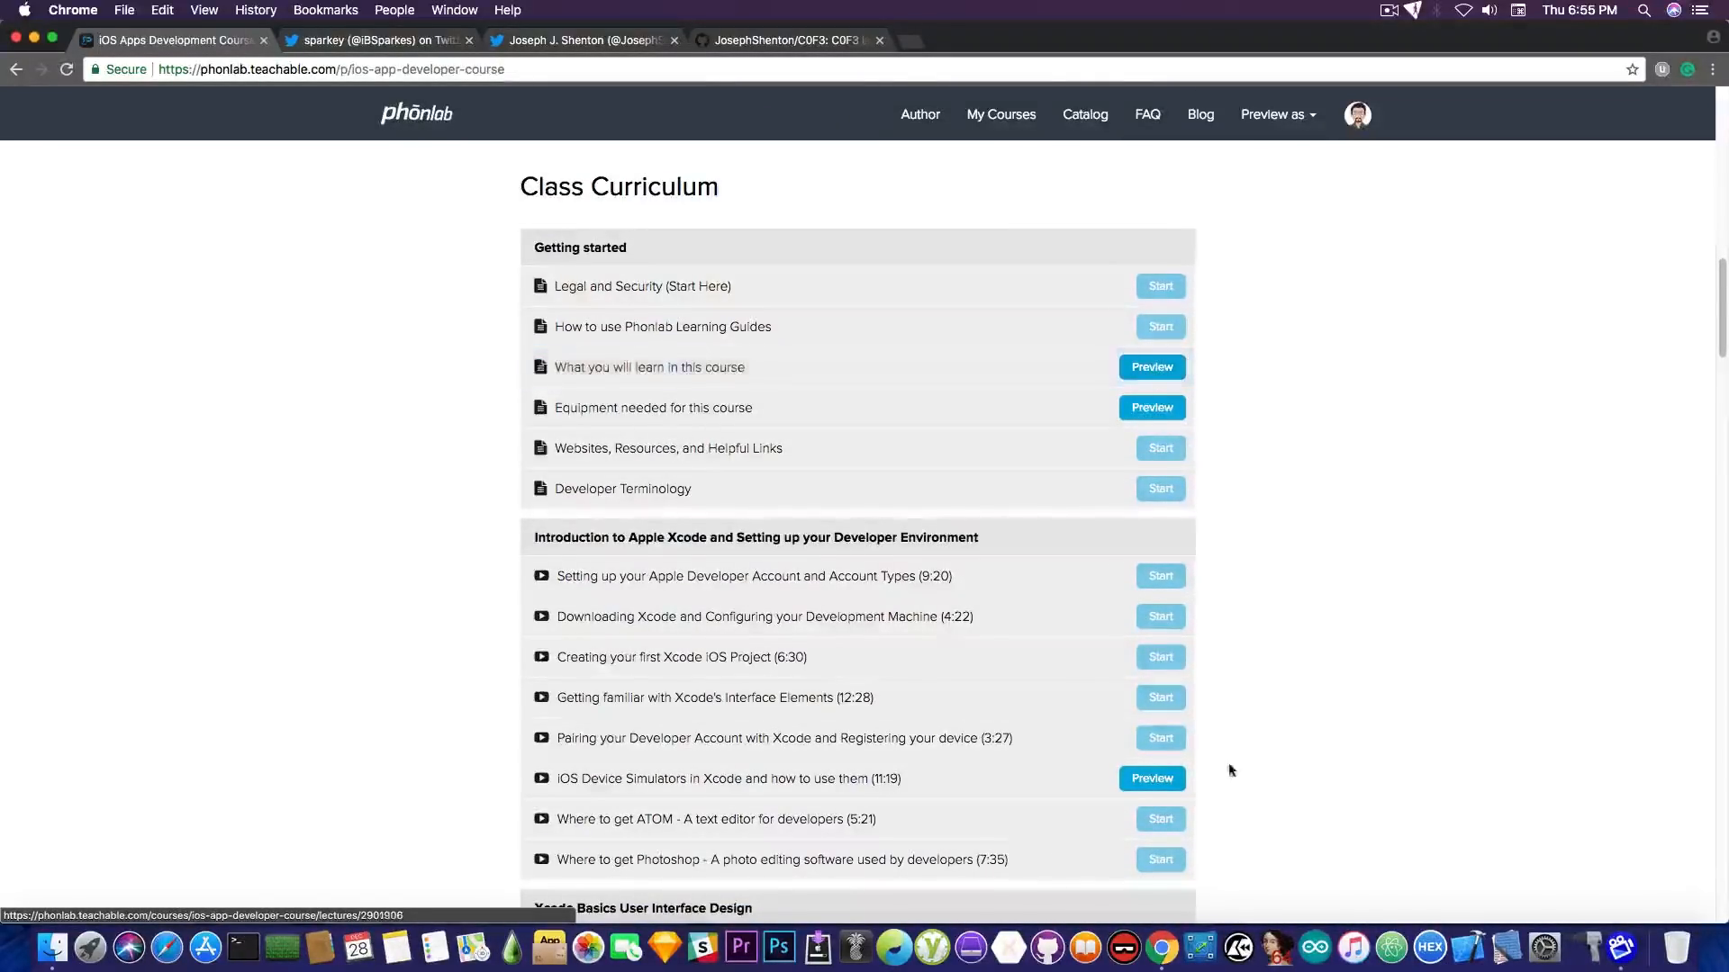
pyautogui.scroll(-3)
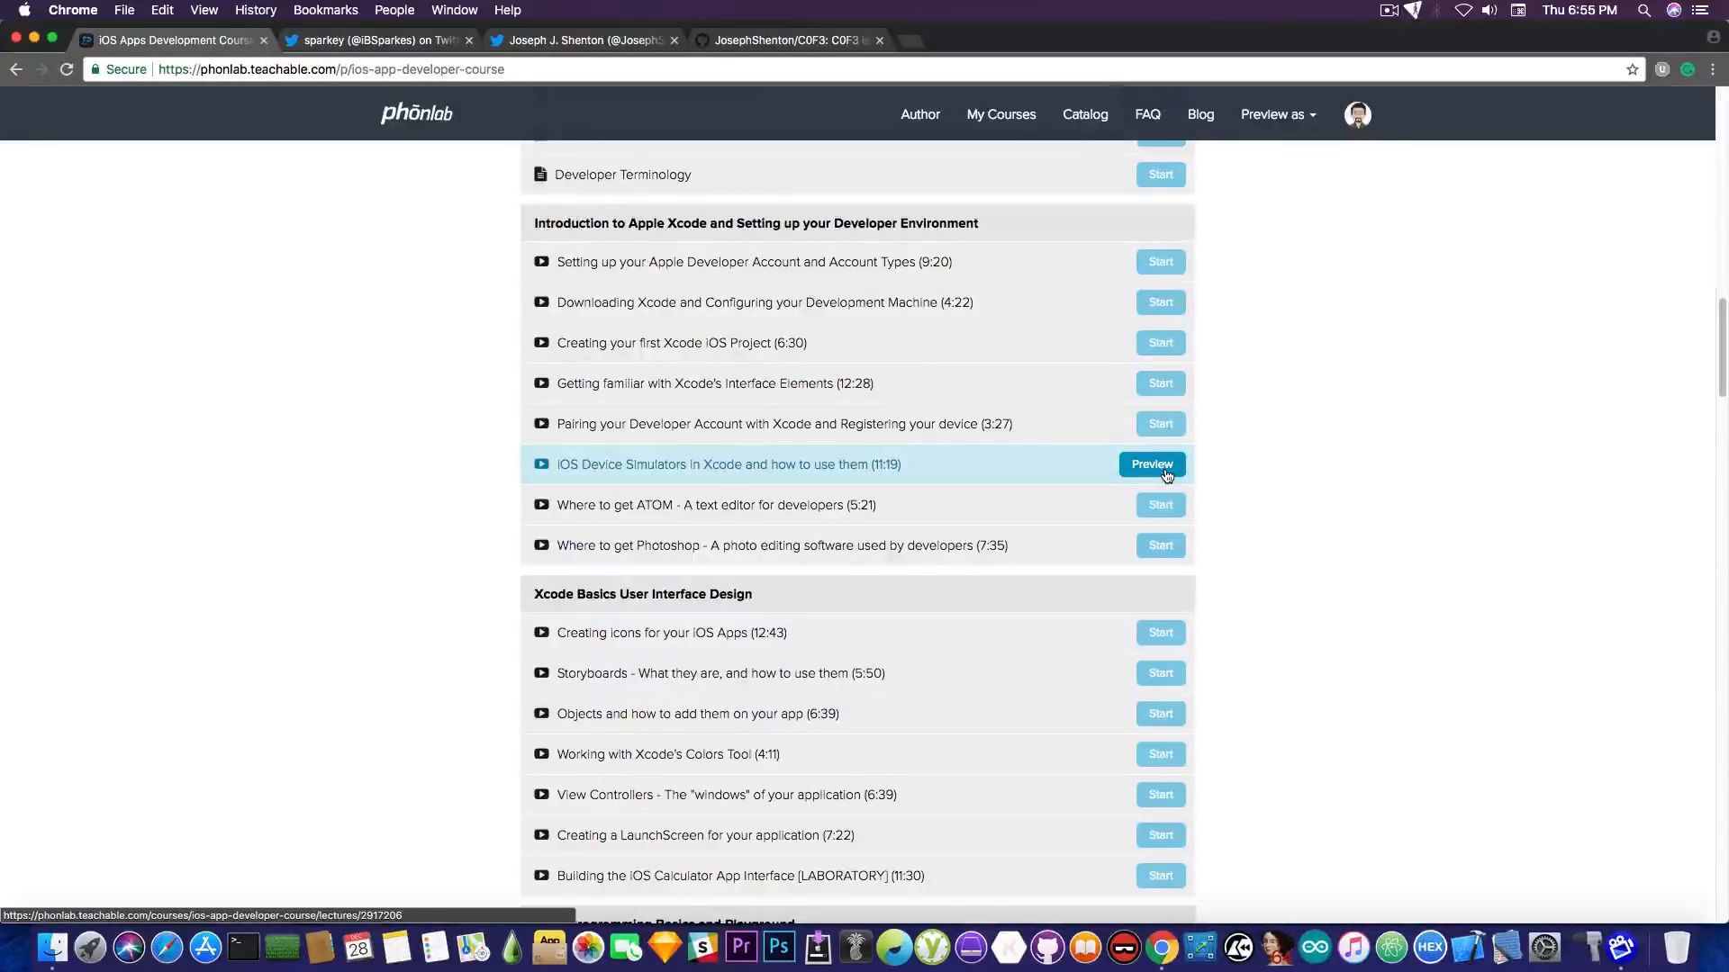
pyautogui.scroll(-3)
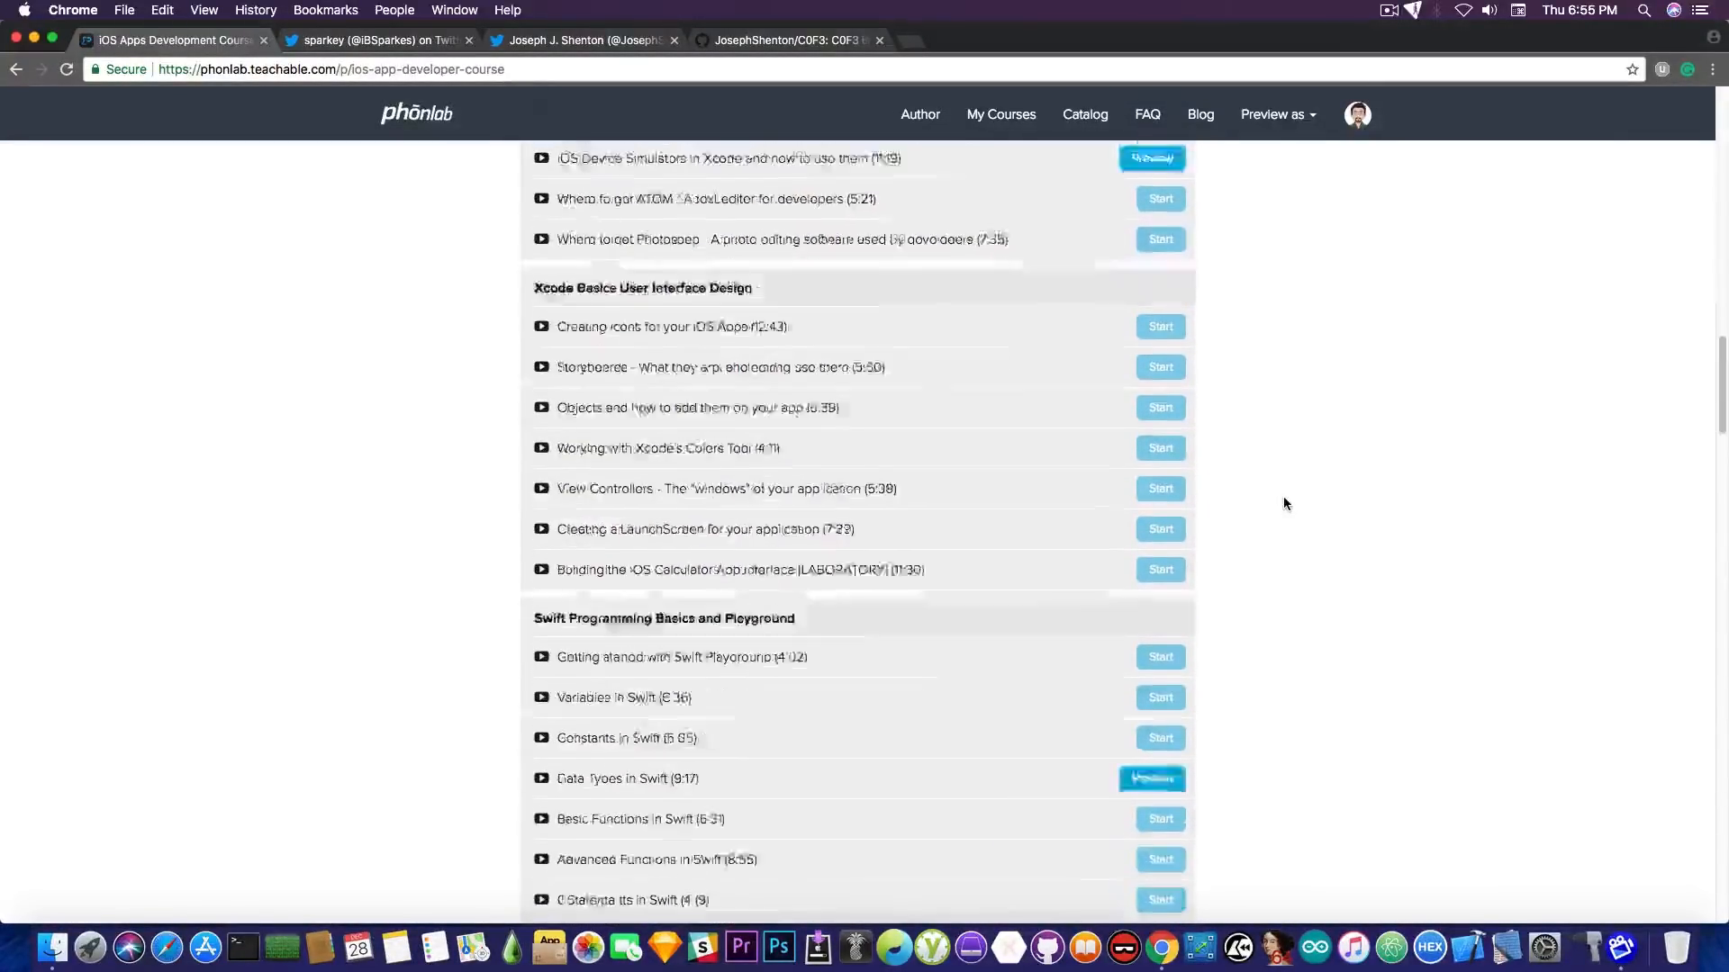
pyautogui.scroll(-3)
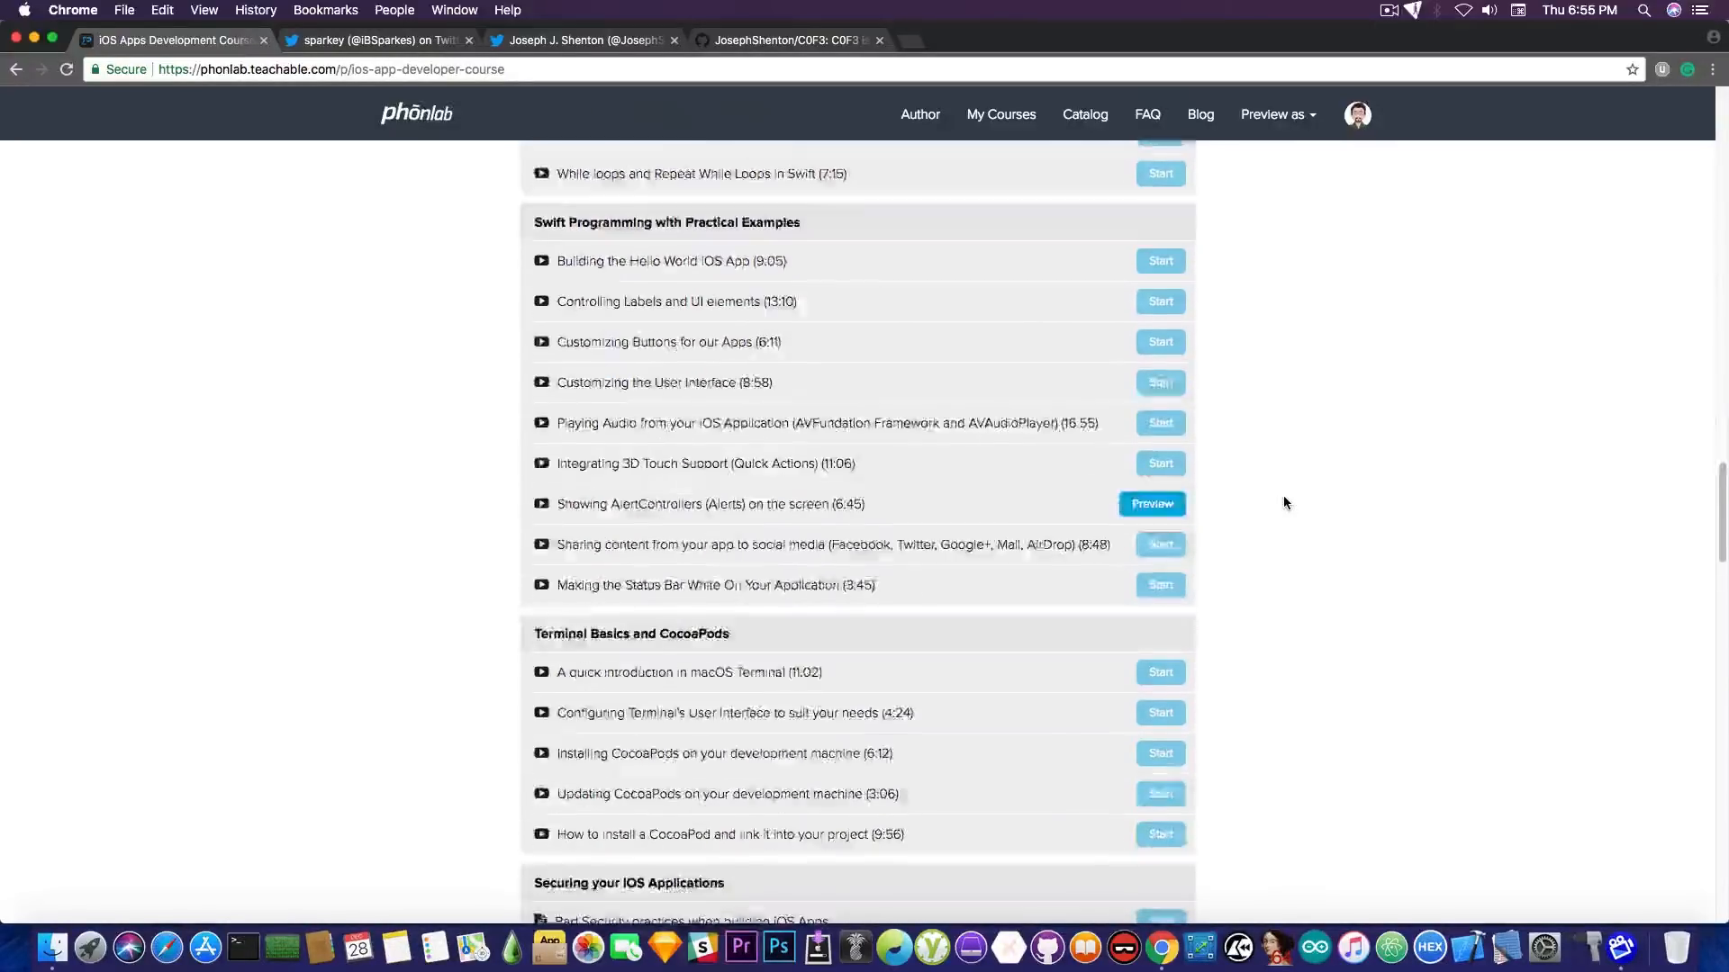
pyautogui.scroll(-3)
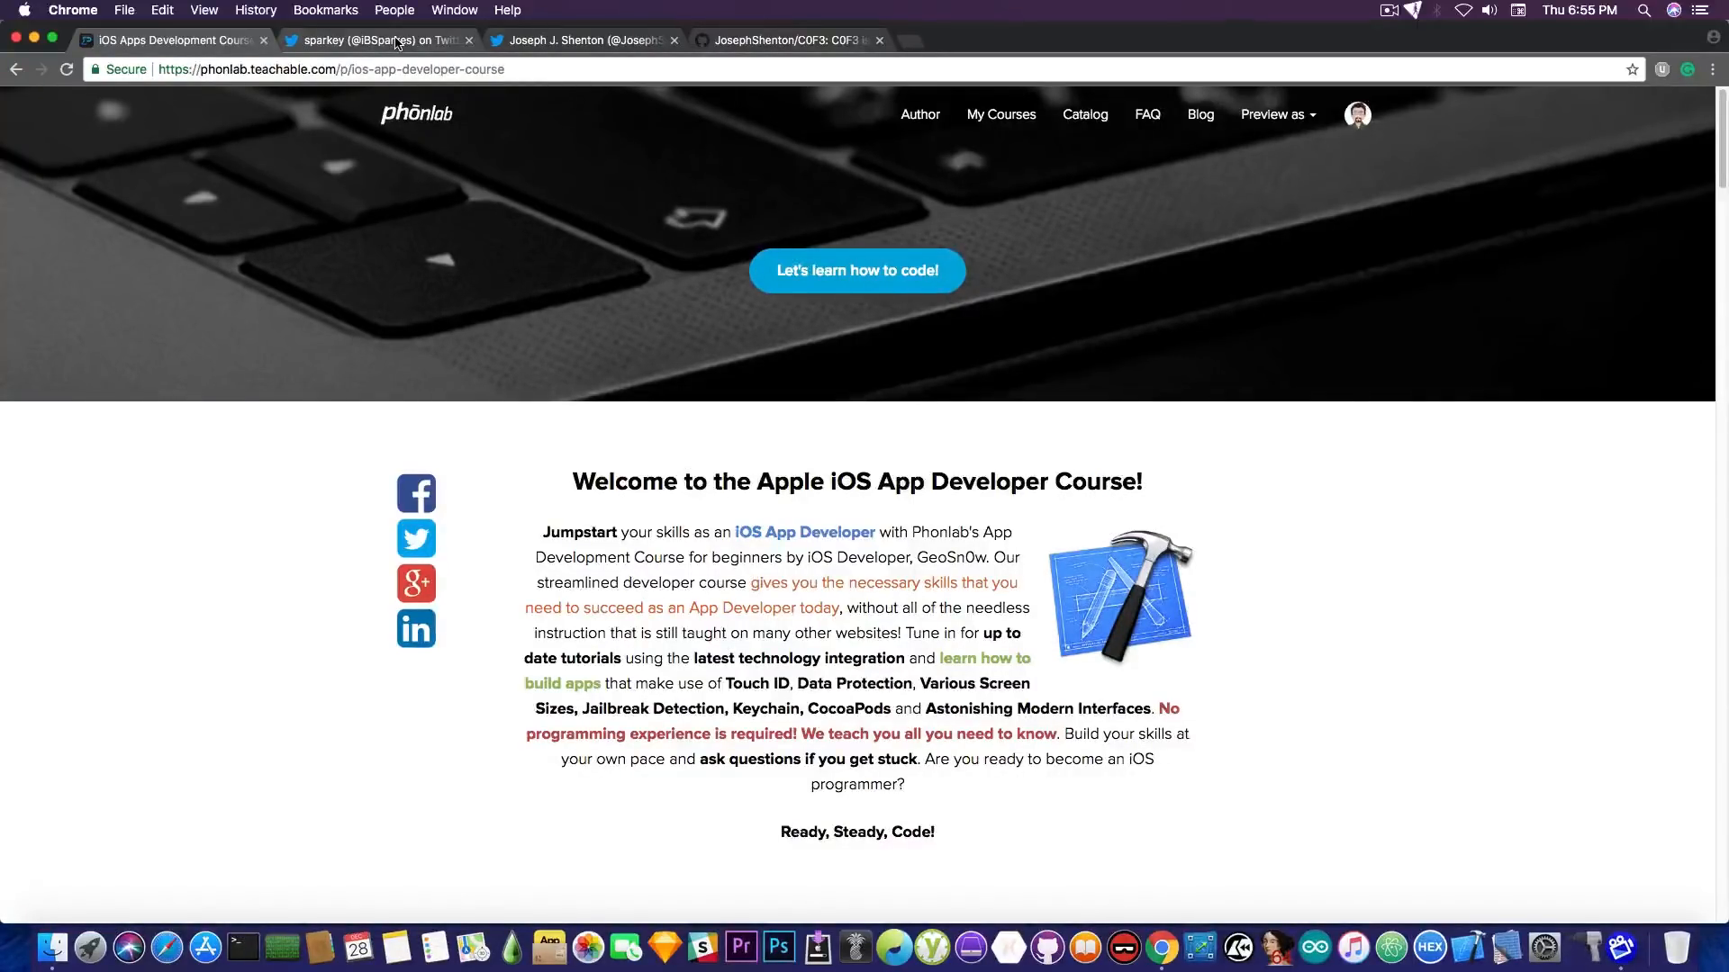
pyautogui.click(380, 40)
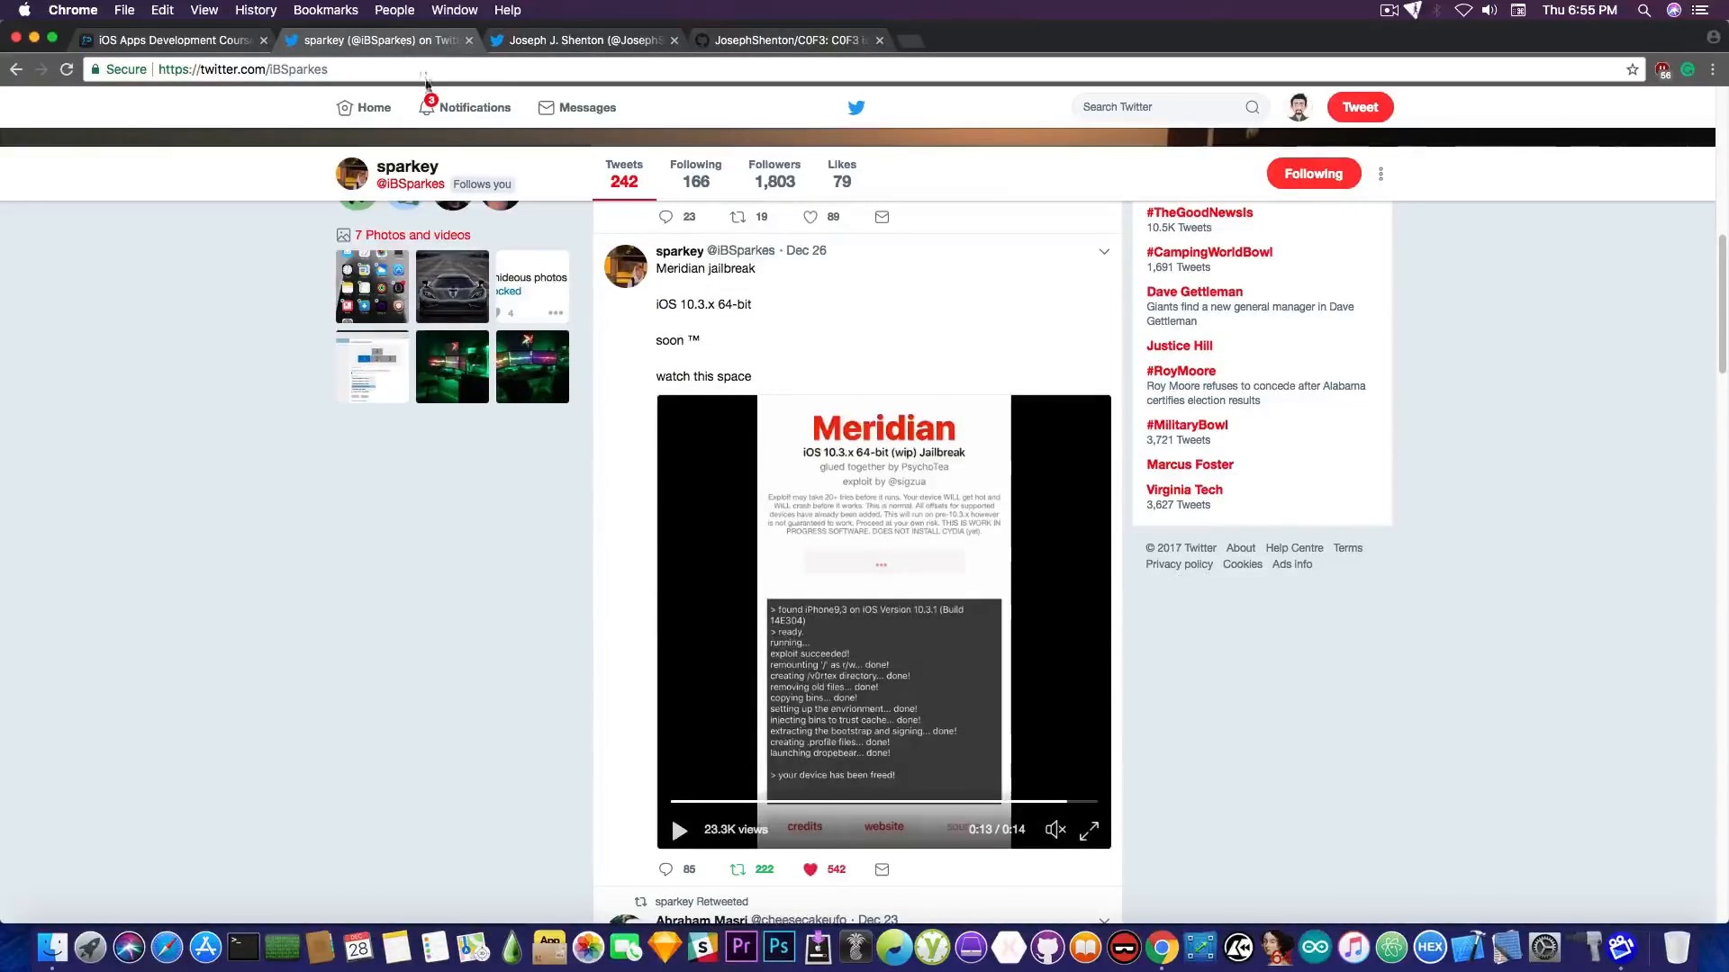
pyautogui.moveTo(631, 270)
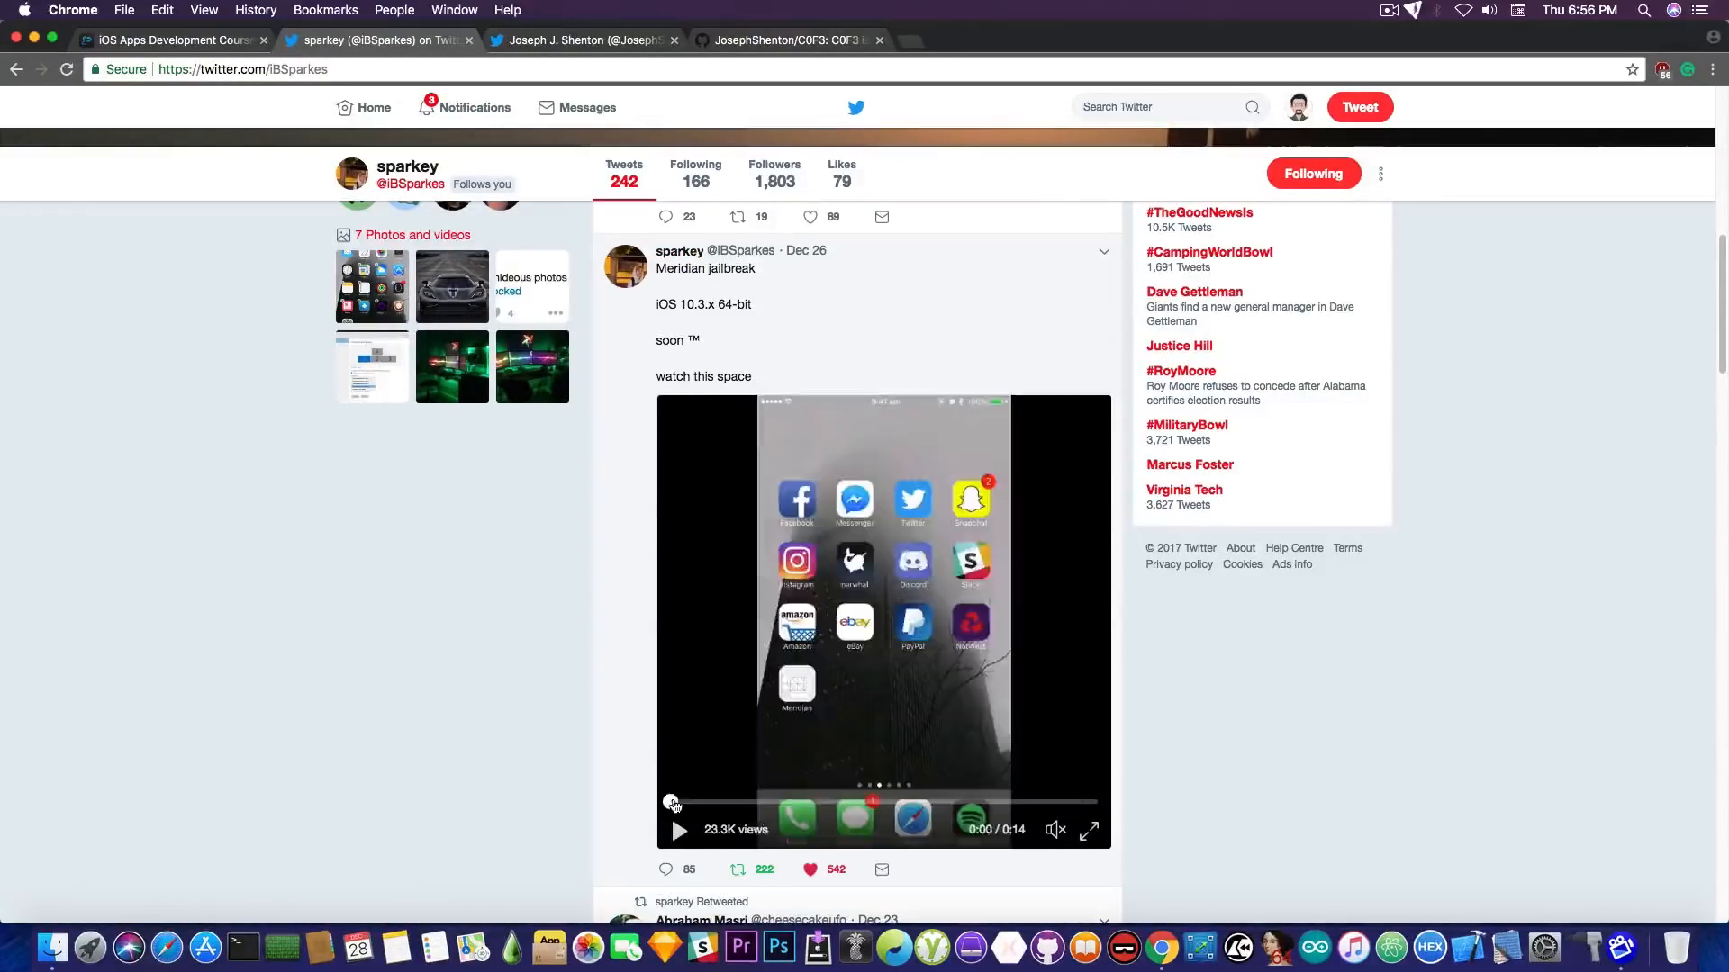
# Play the 14-second Meridian jailbreak demo video in the Dec 26 tweet
pyautogui.click(679, 830)
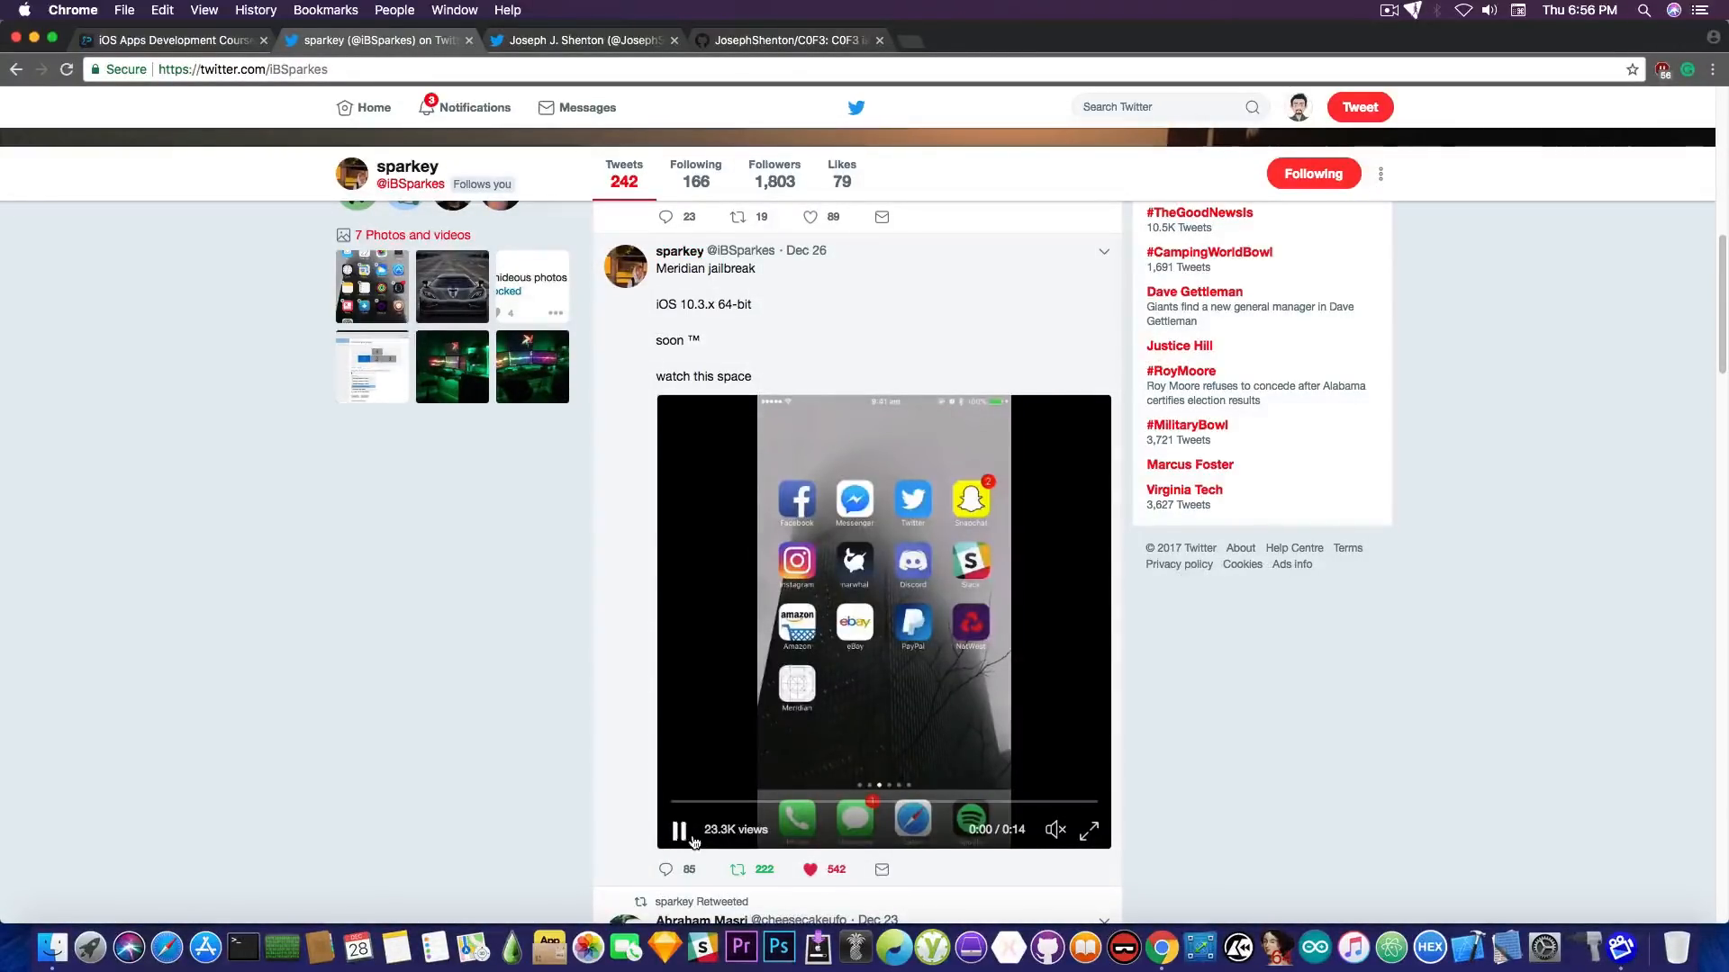
pyautogui.click(679, 830)
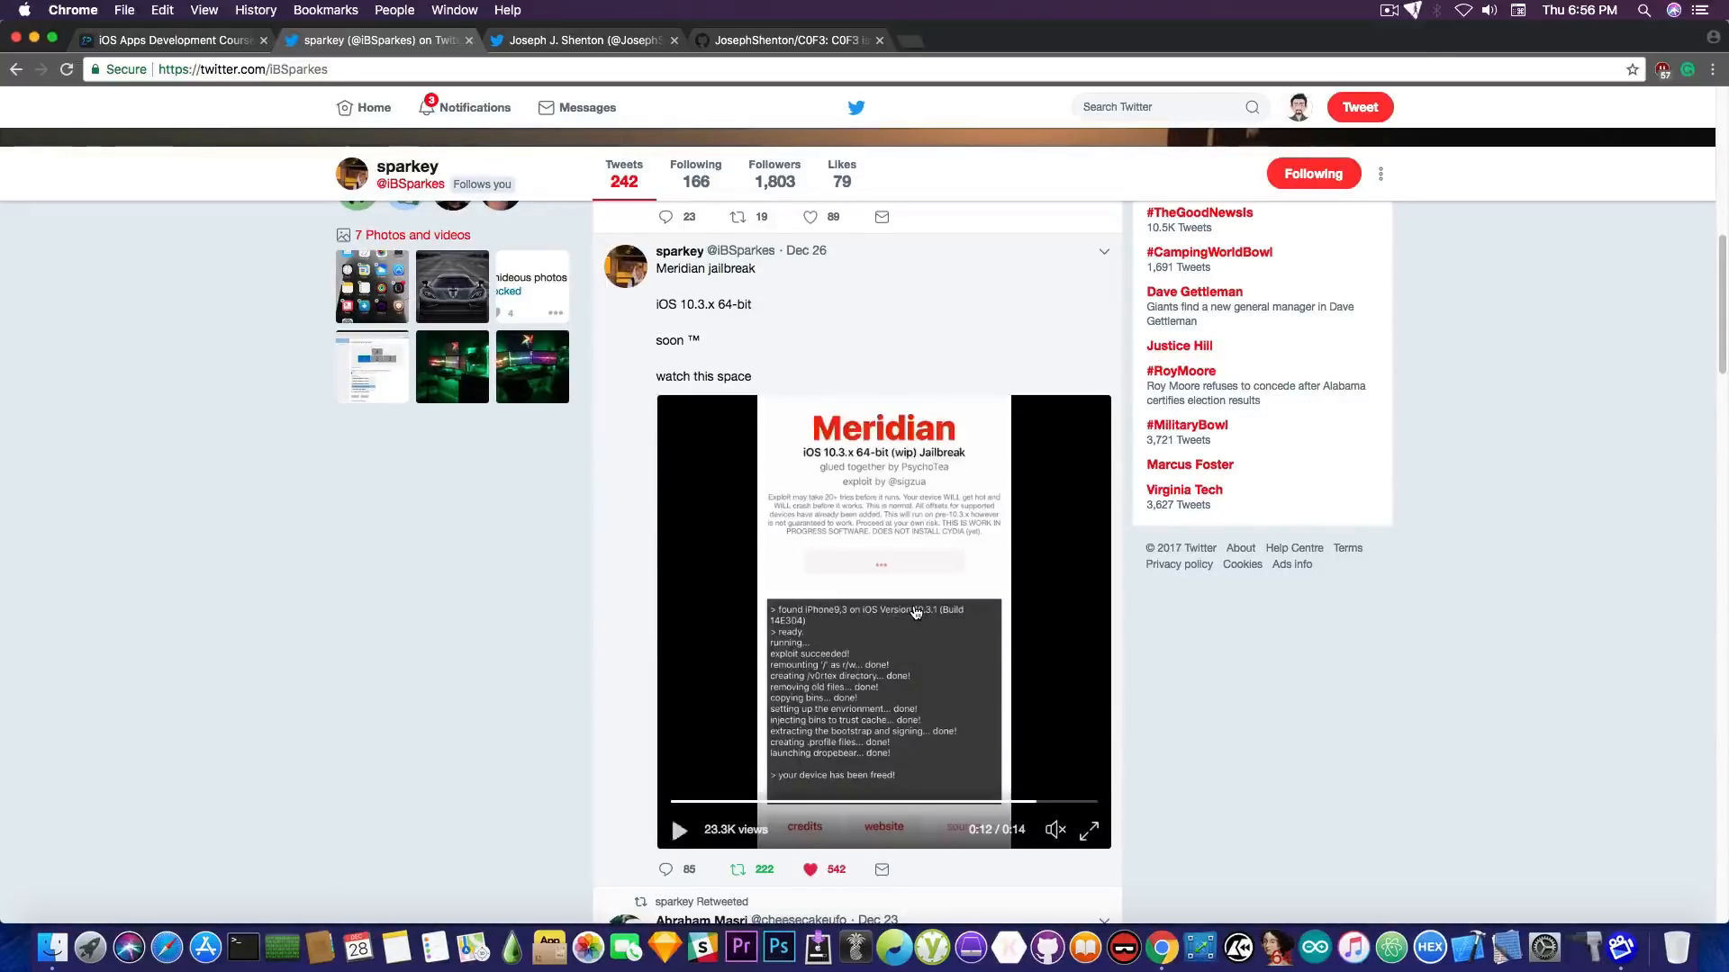
# Scroll sparkey's profile back to the banner, bio and latest jailbreak tweets
pyautogui.scroll(3)
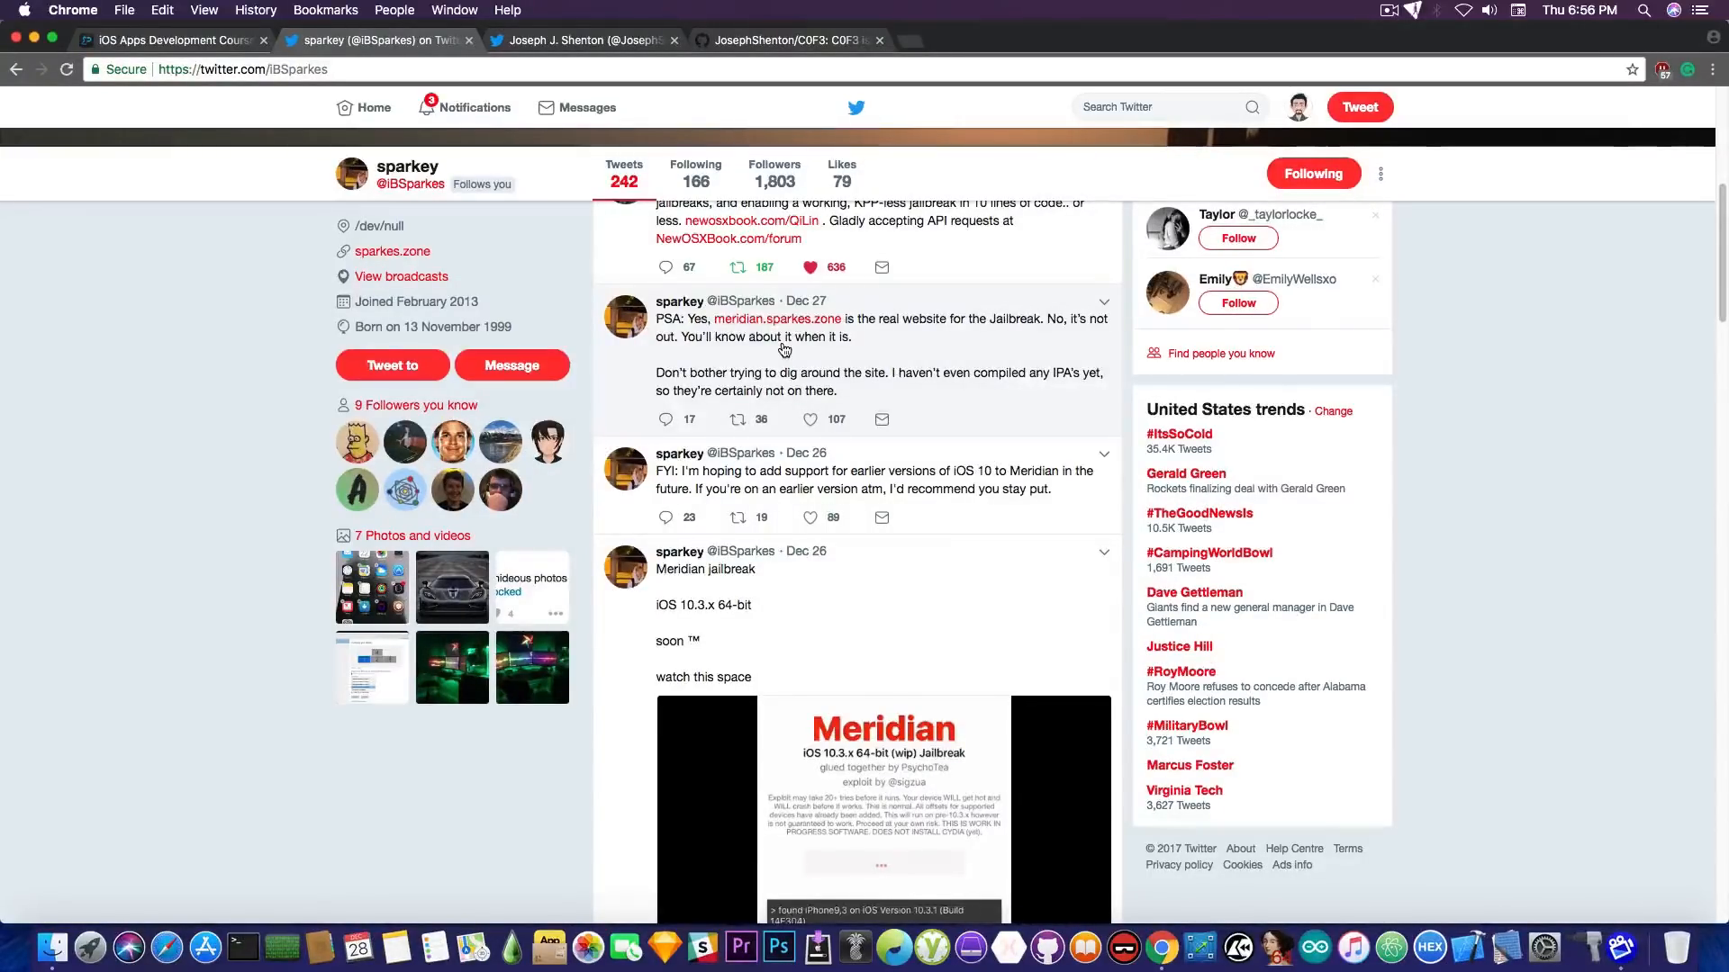
pyautogui.moveTo(748, 327)
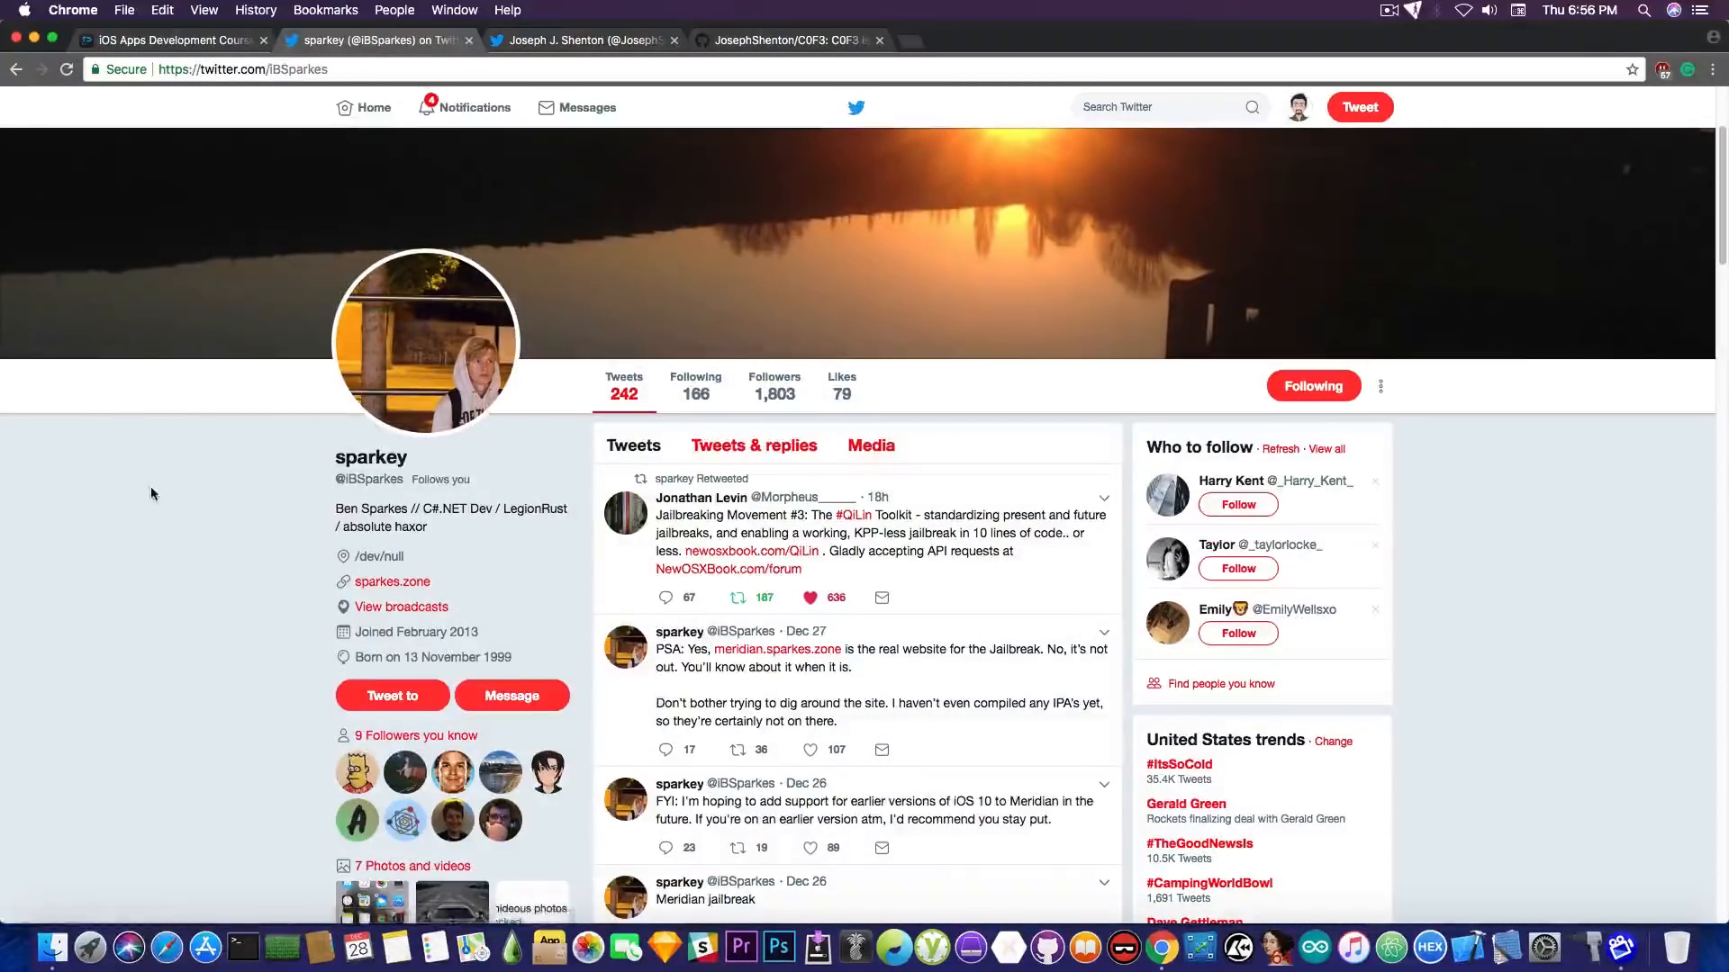
pyautogui.scroll(-3)
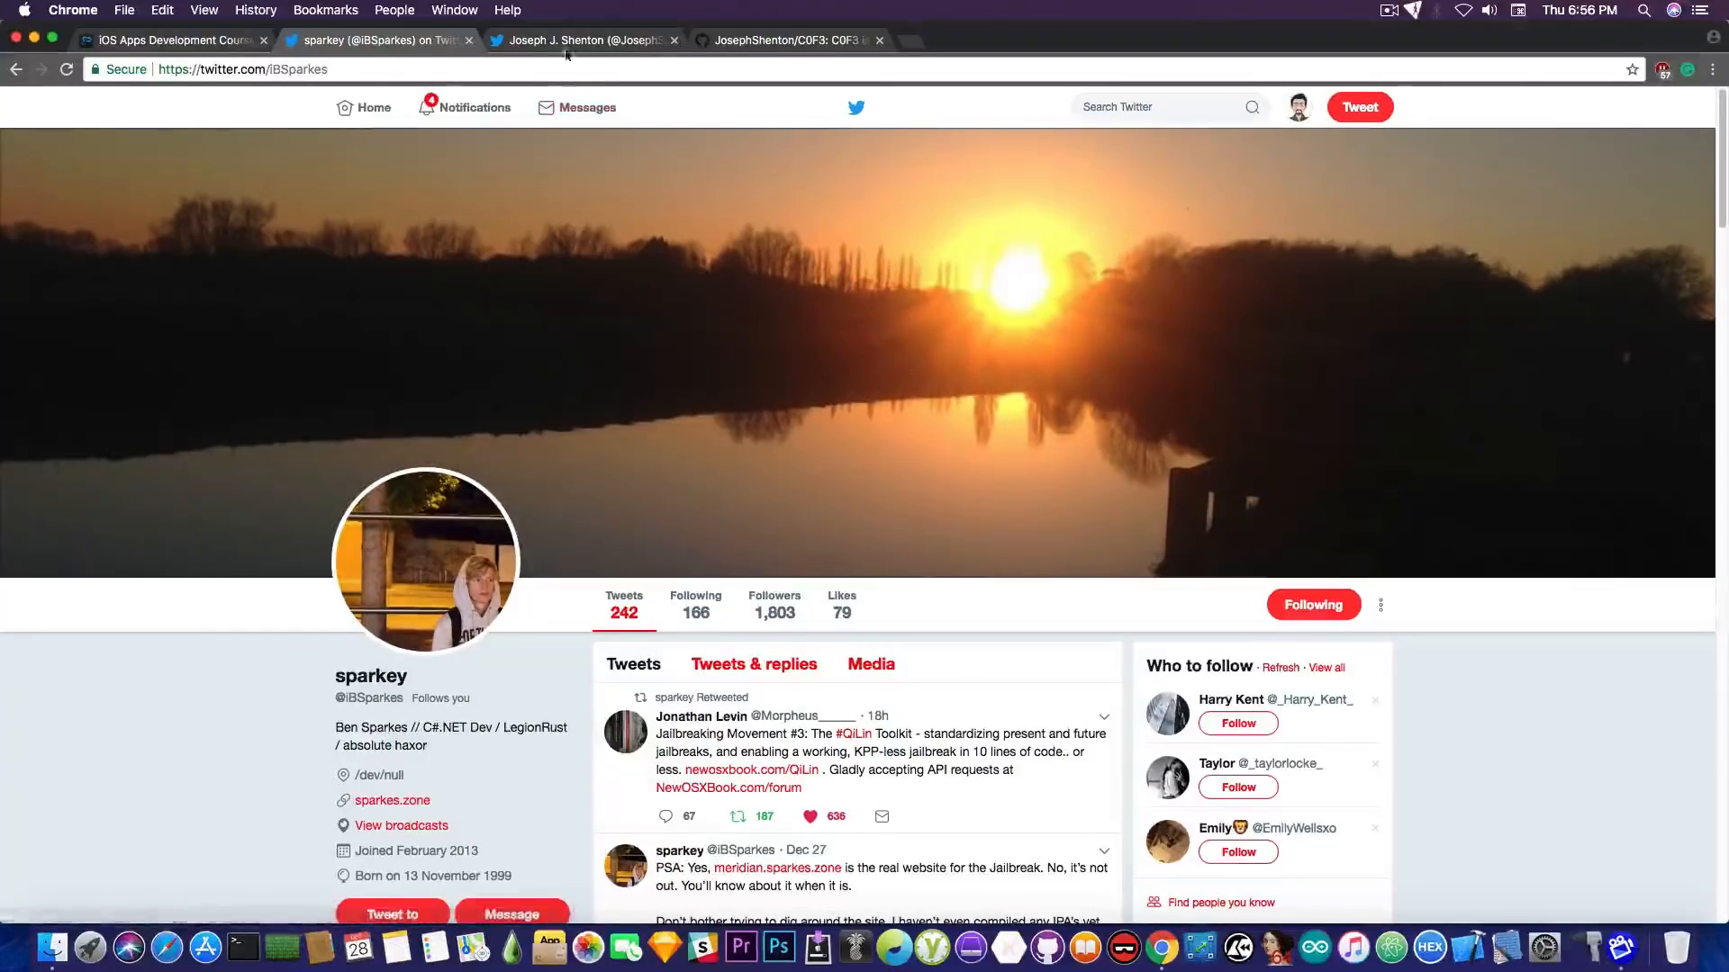
pyautogui.click(584, 40)
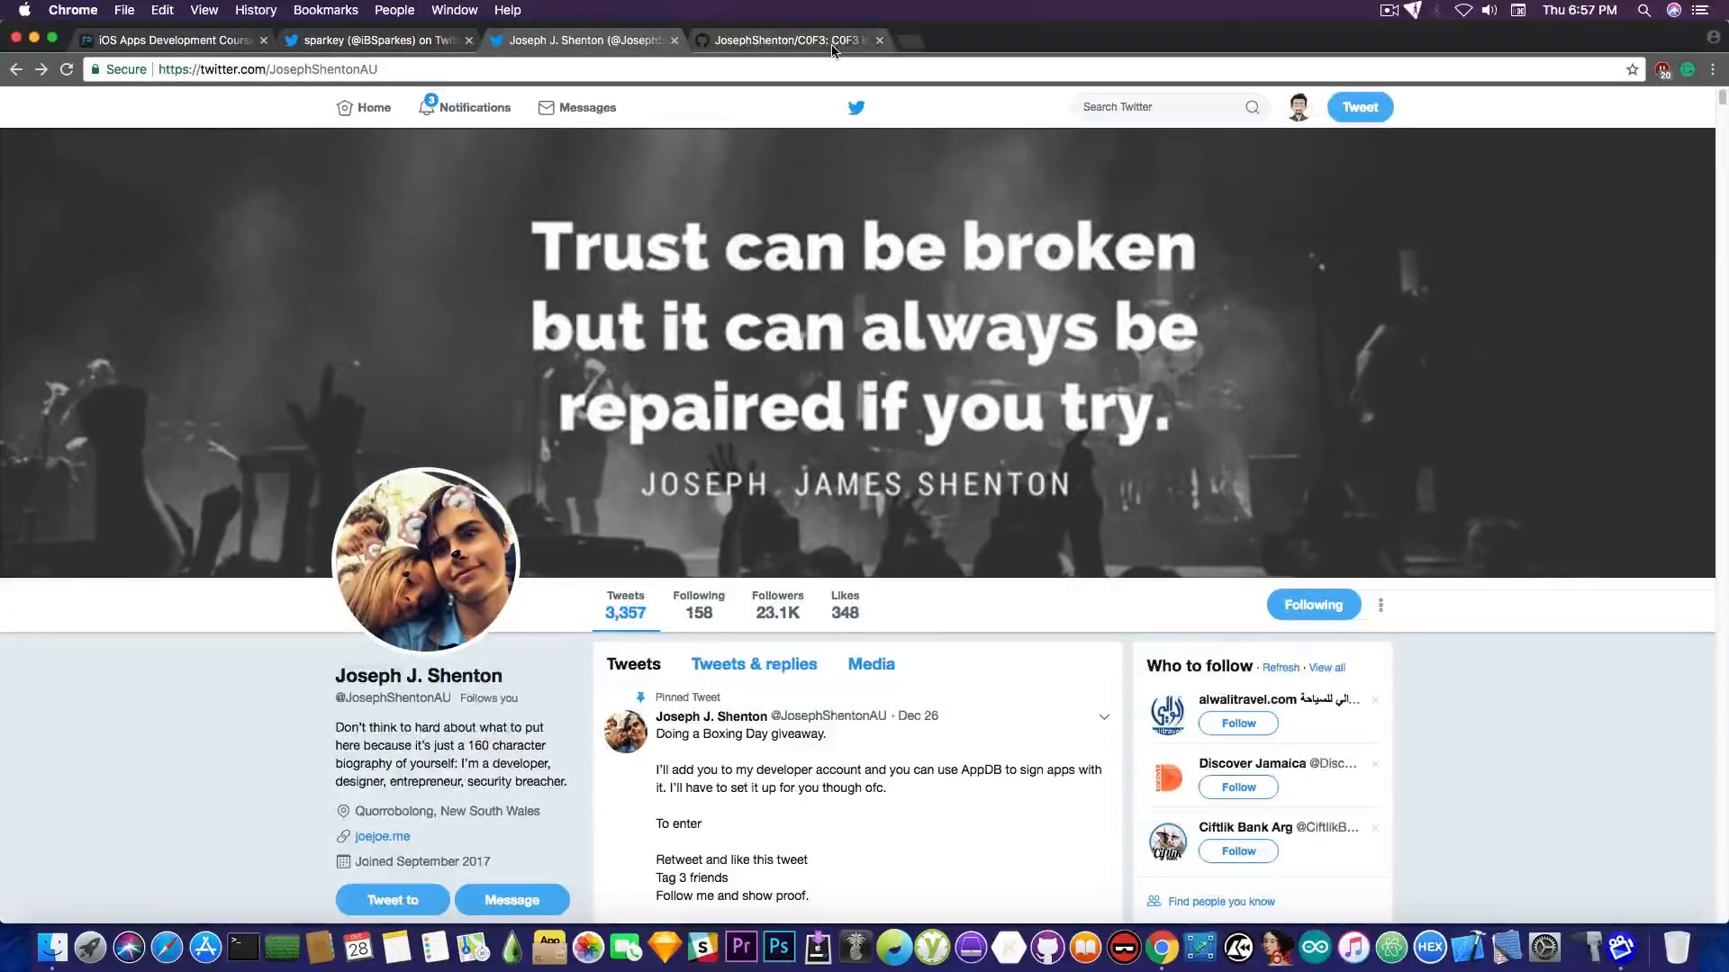
# Read the C0F3 README's exploits and credits on GitHub, then return to Shenton's Twitter profile
pyautogui.click(793, 40)
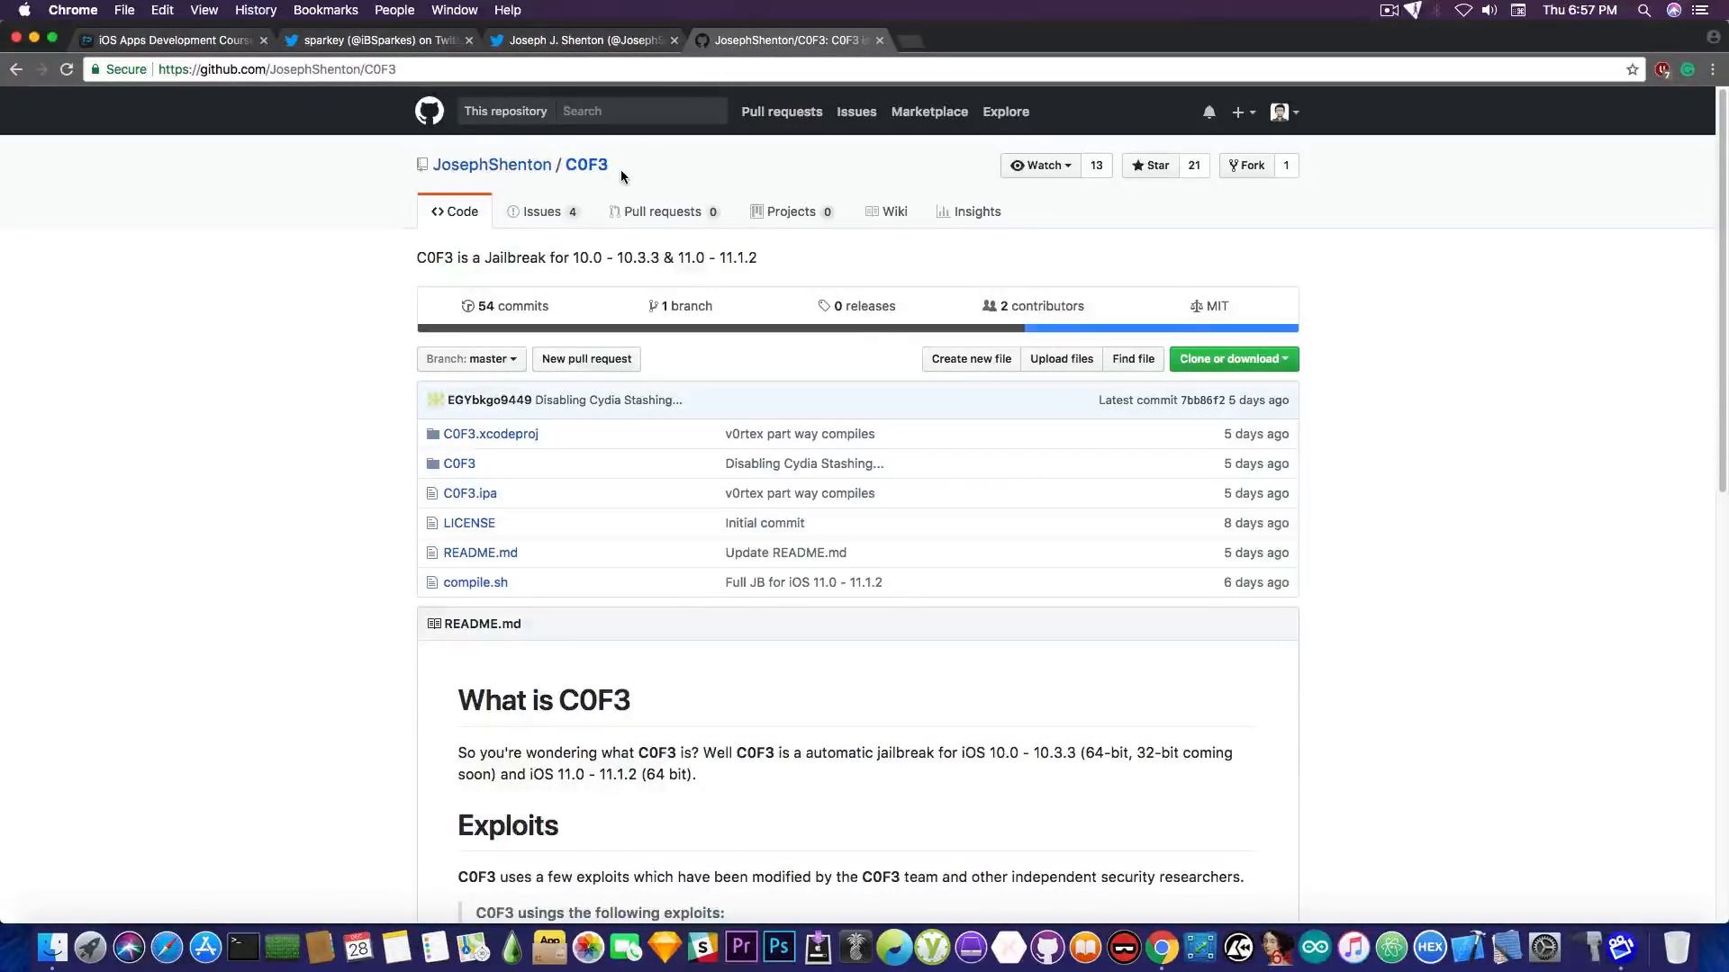
pyautogui.scroll(-3)
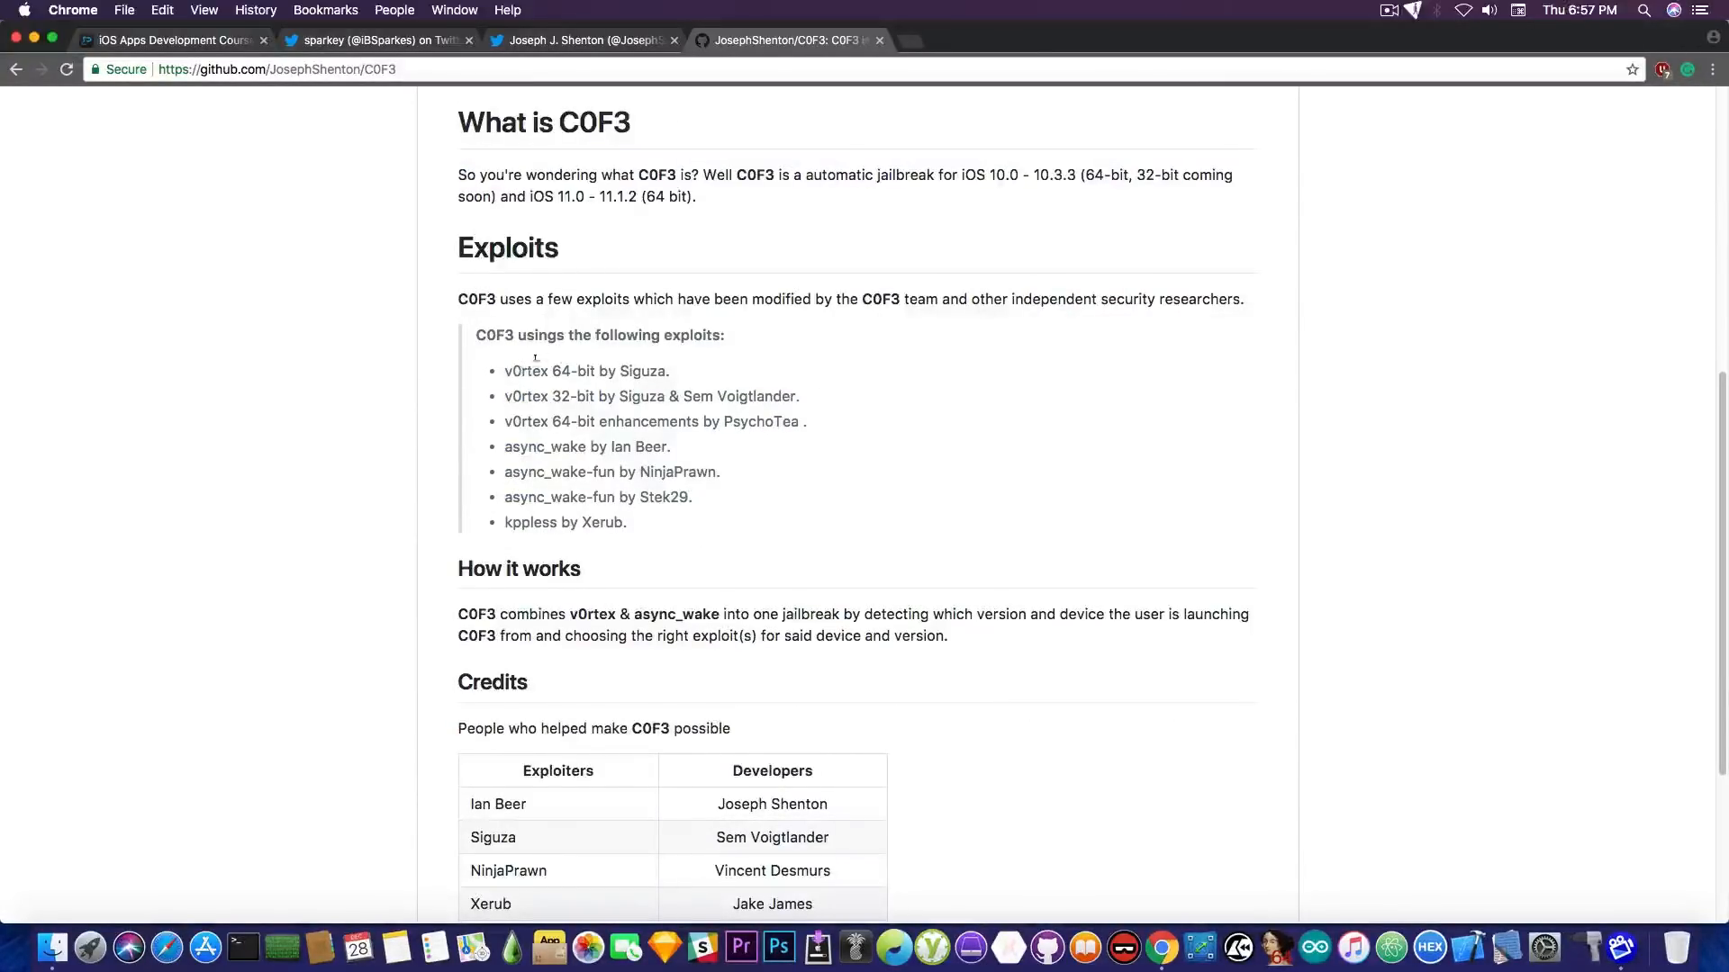
pyautogui.moveTo(533, 396)
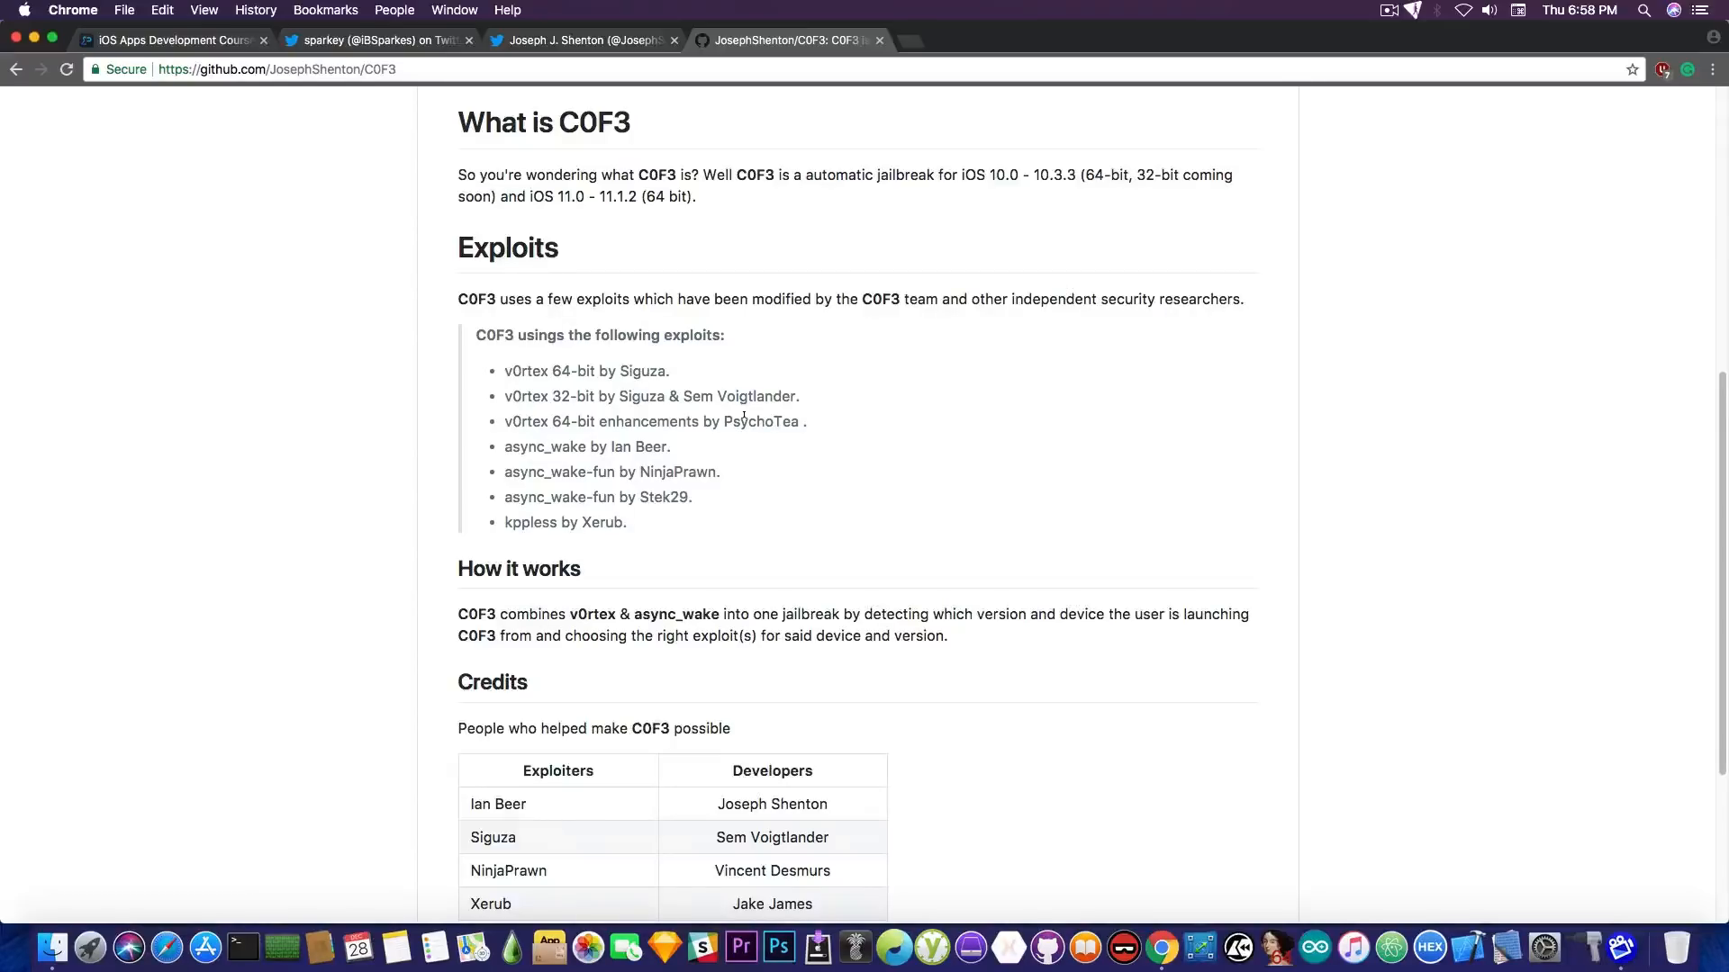
pyautogui.scroll(3)
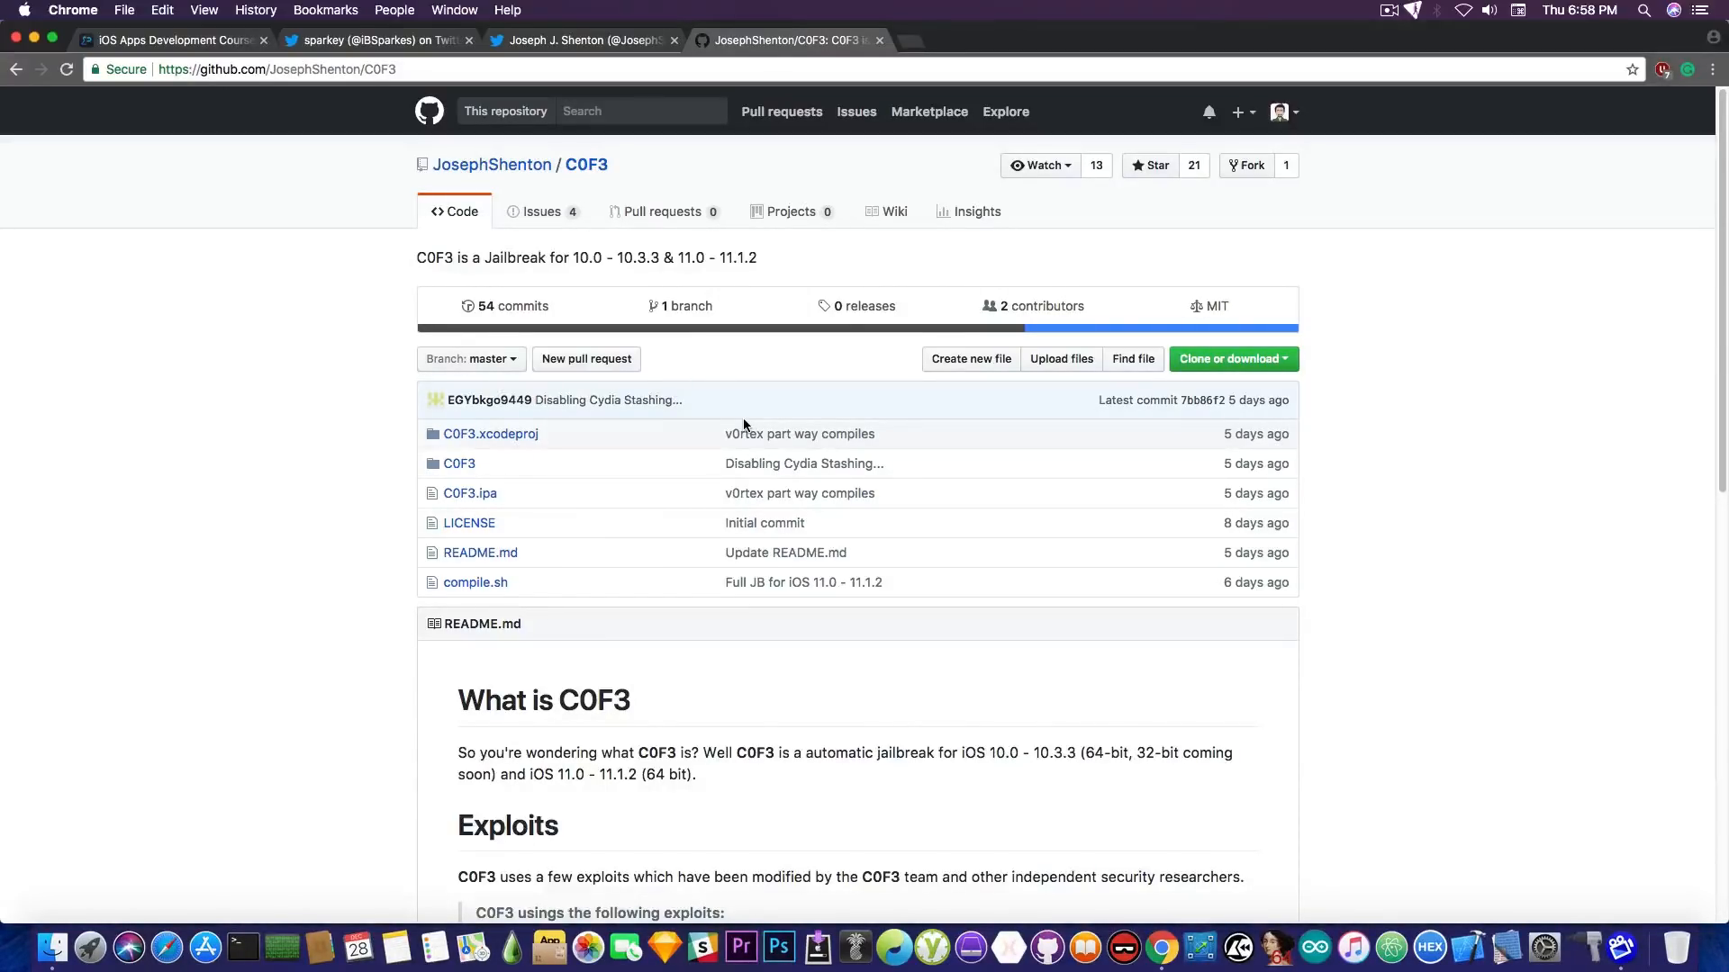
pyautogui.scroll(-3)
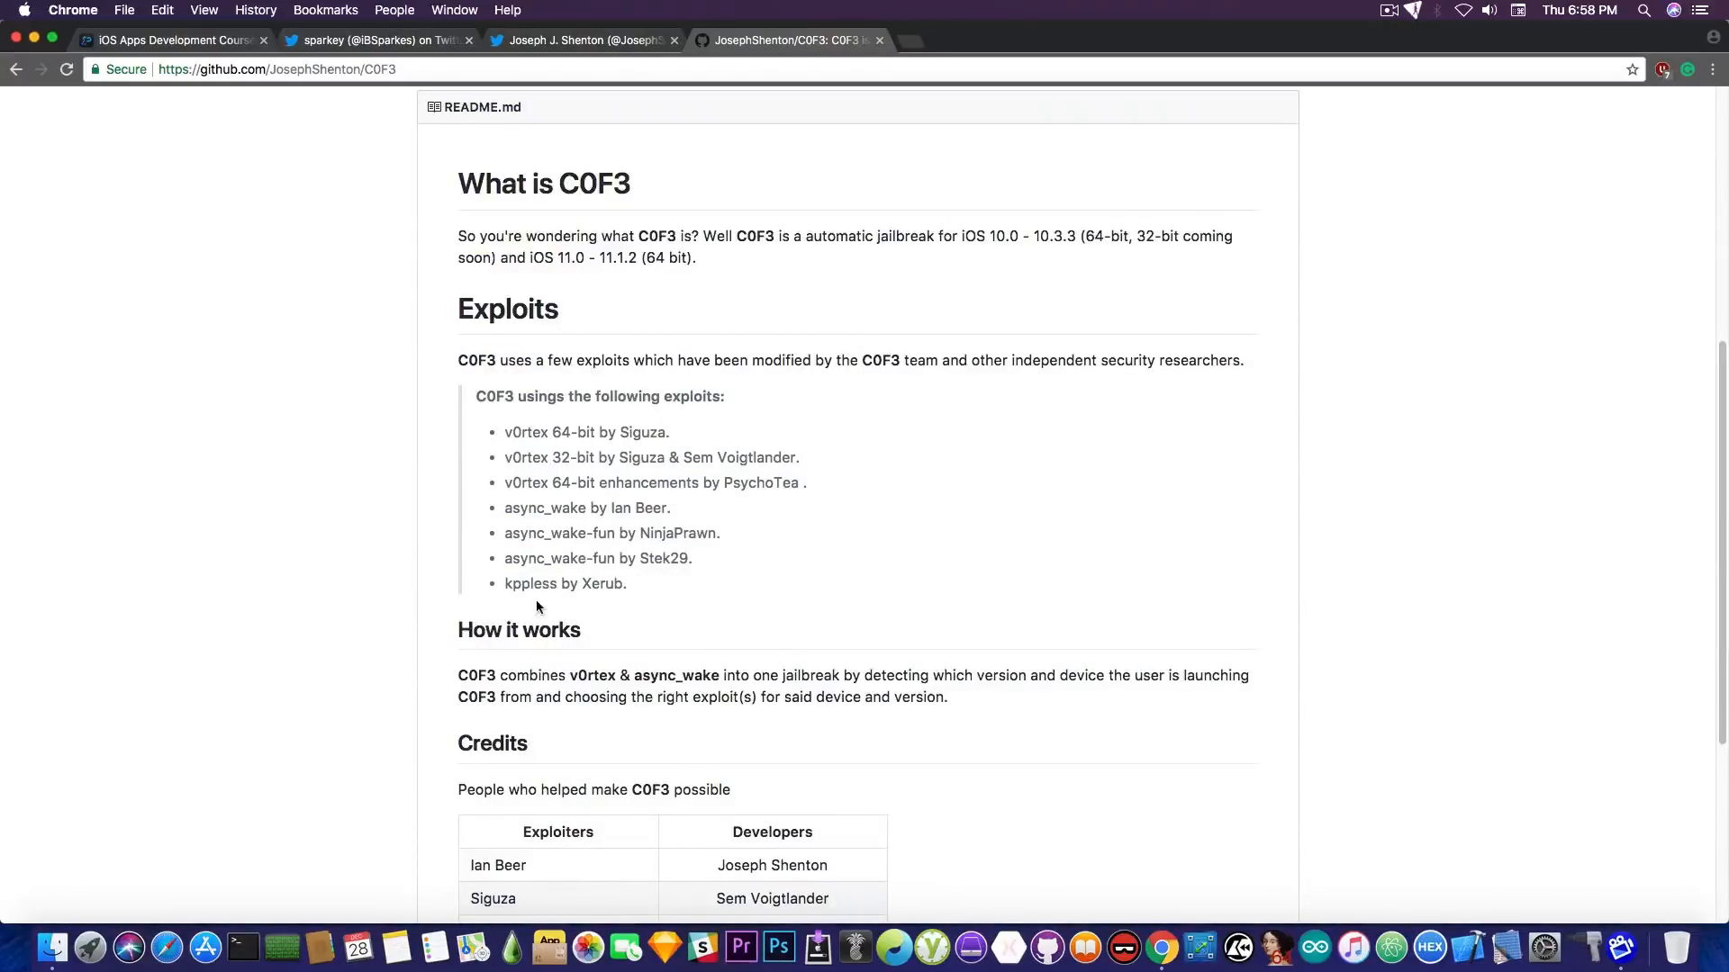
pyautogui.moveTo(526, 577)
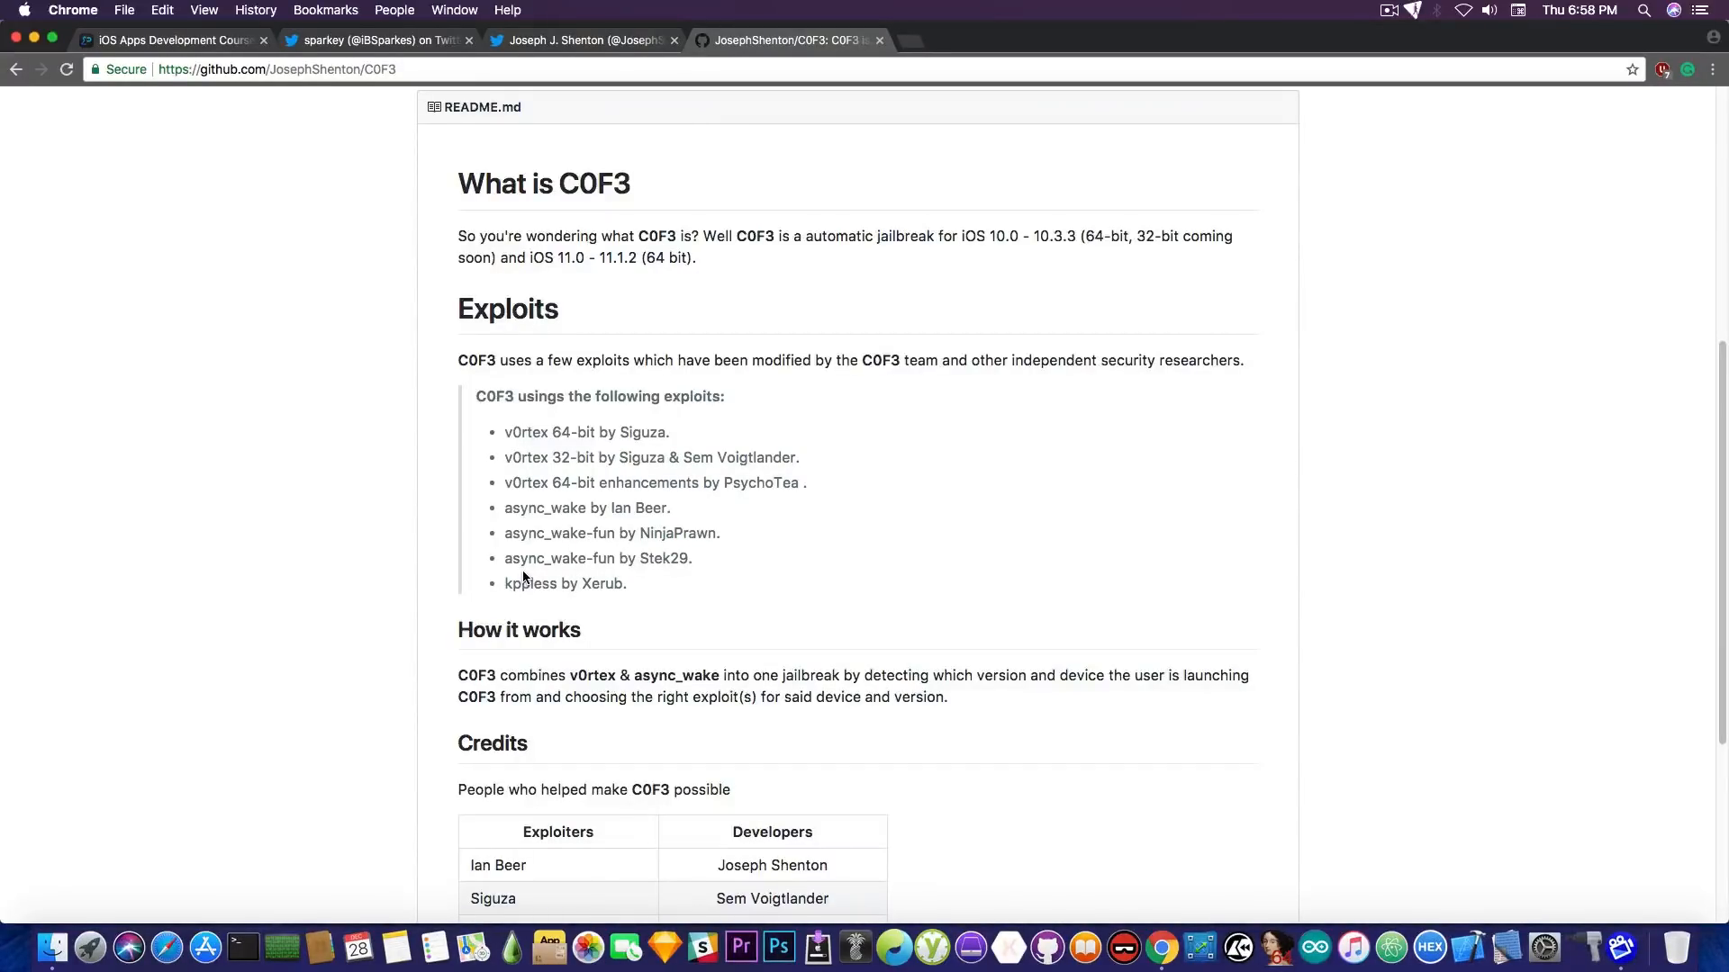
pyautogui.click(583, 41)
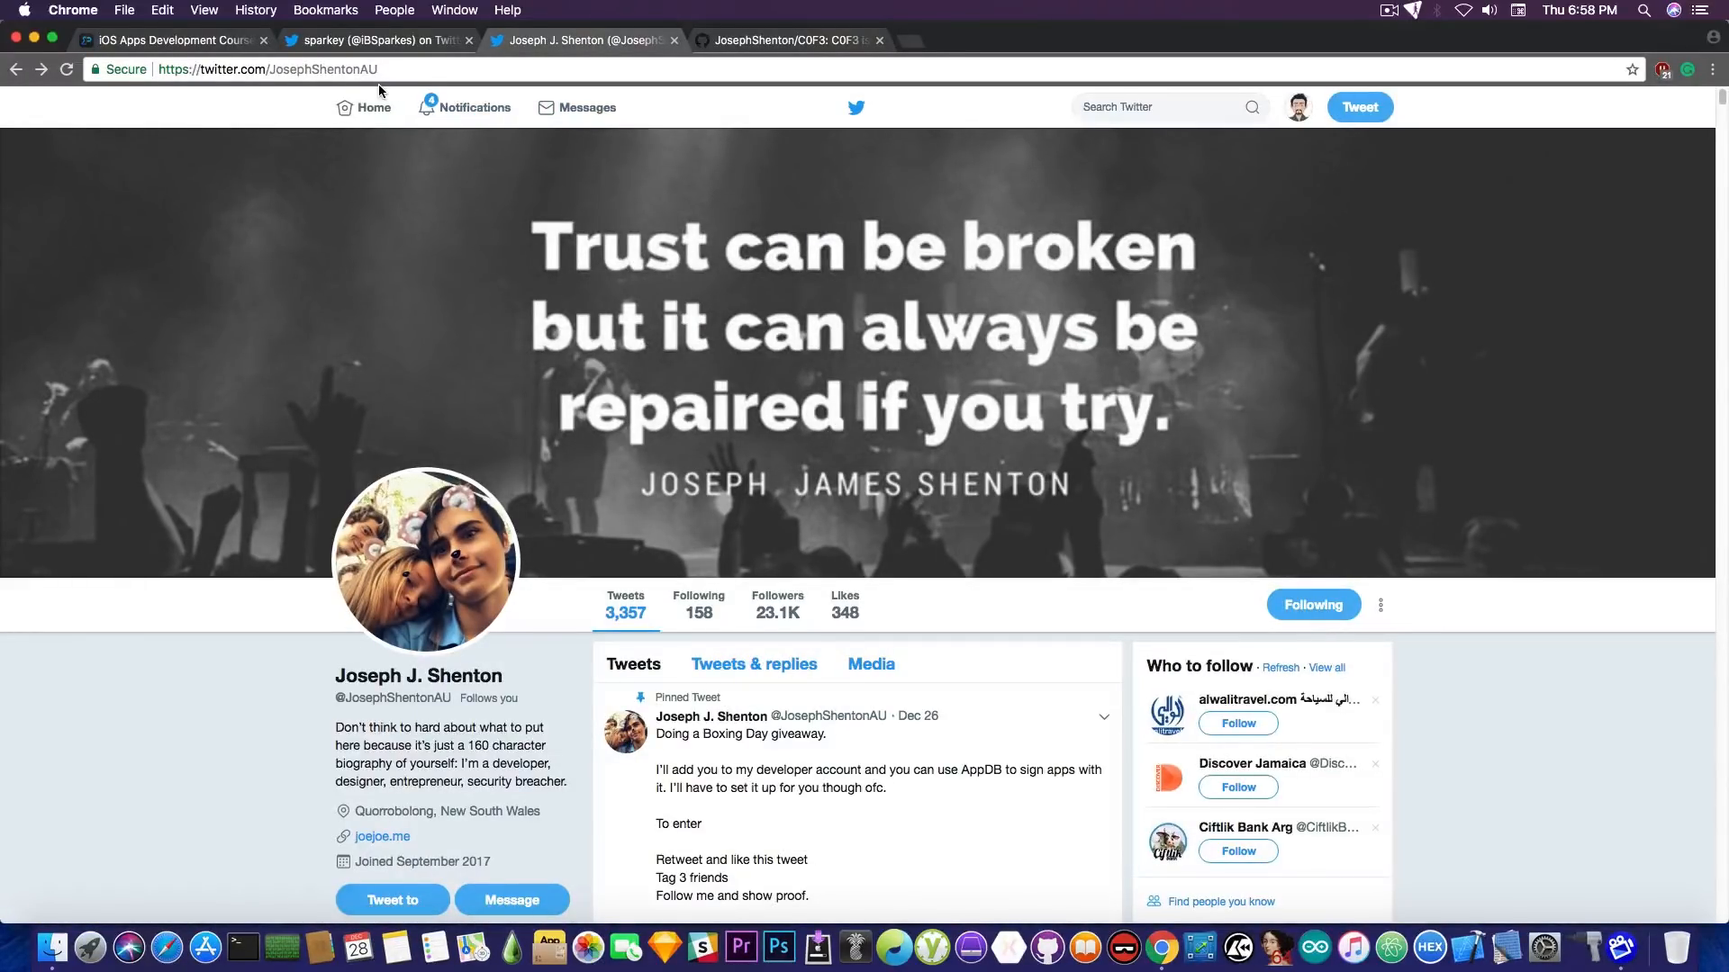
pyautogui.click(369, 41)
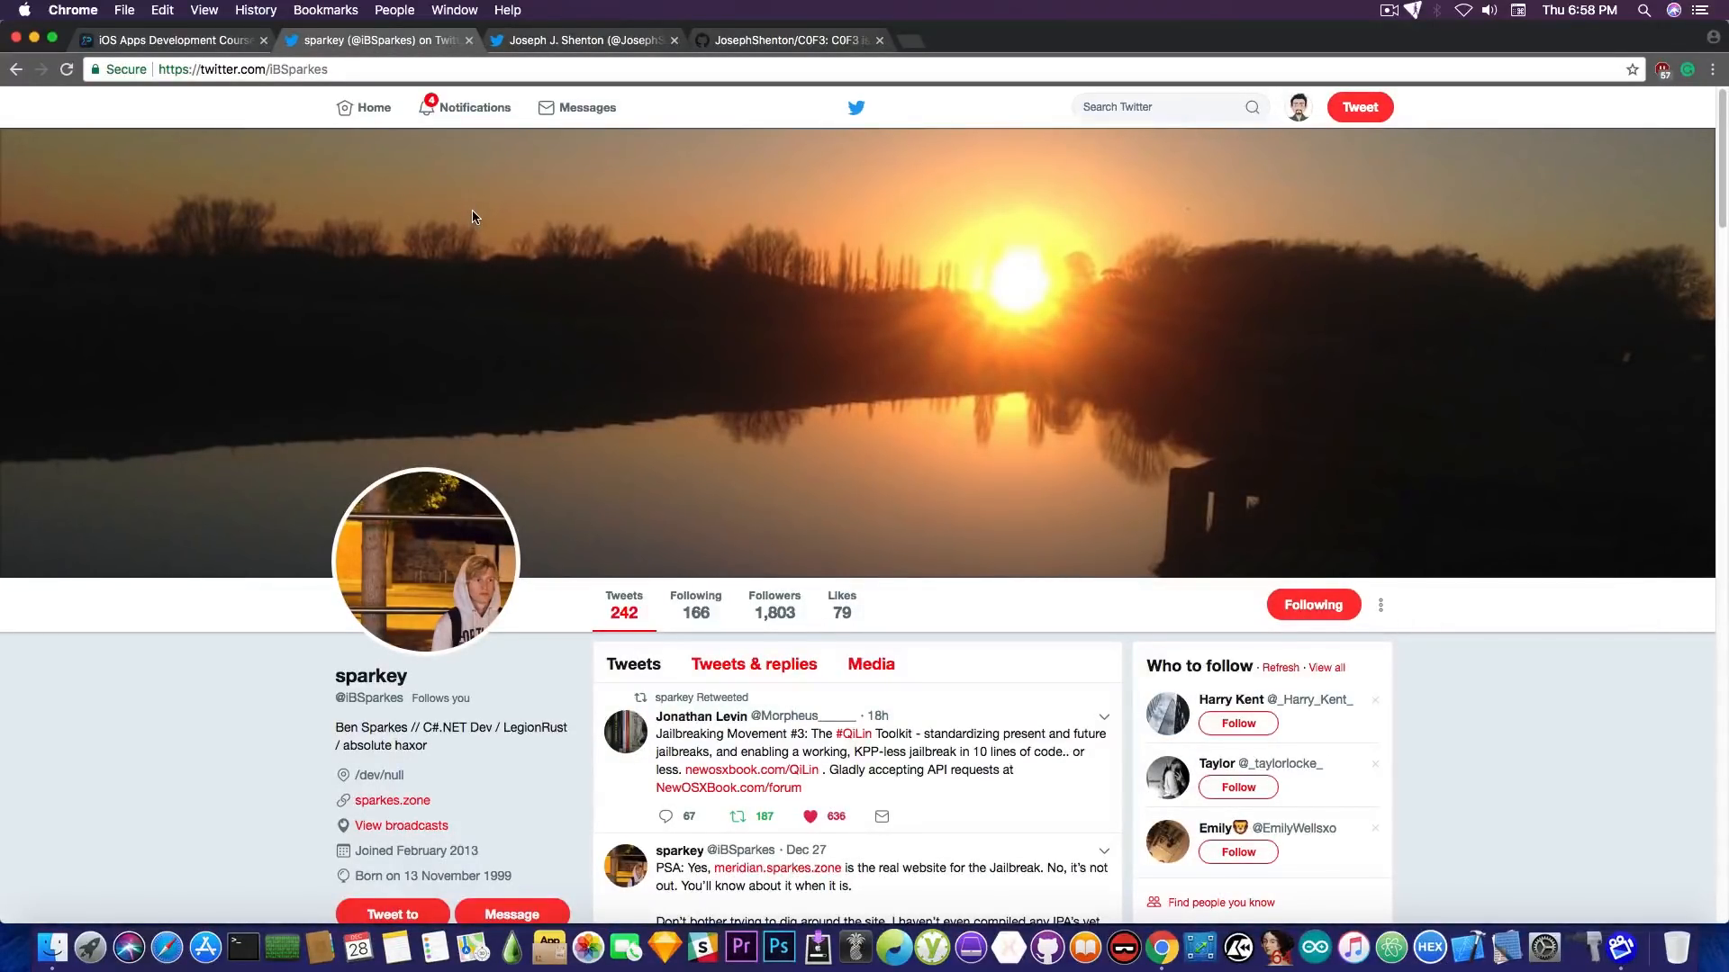
pyautogui.scroll(-3)
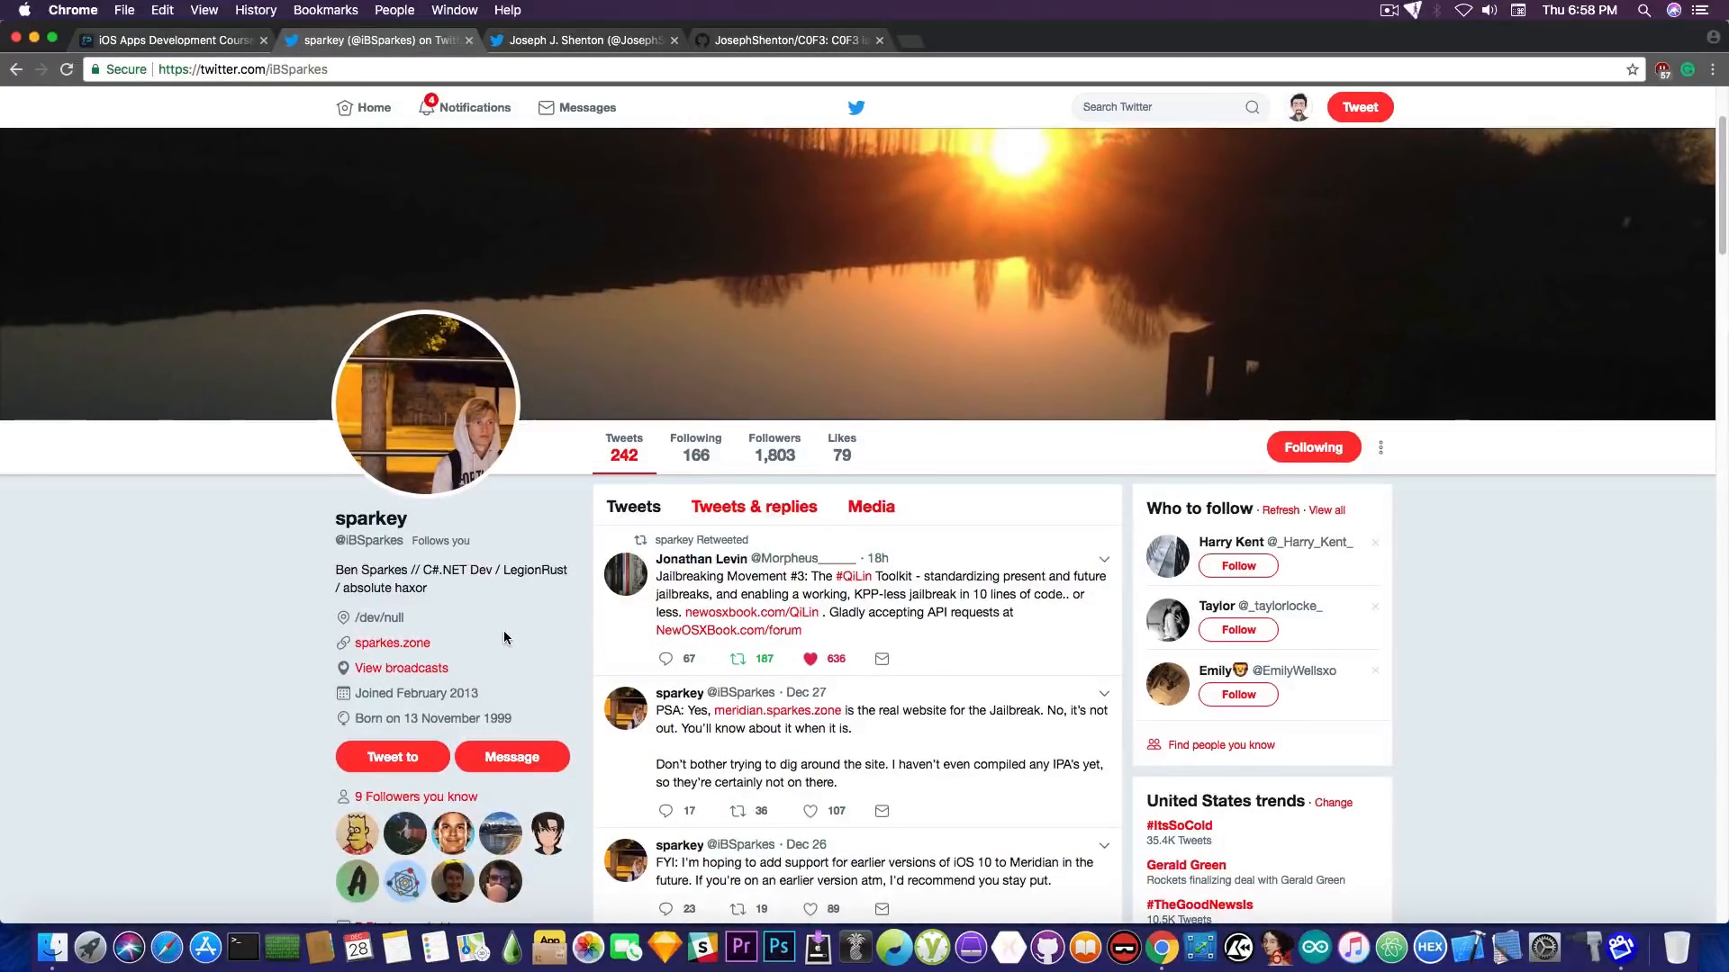
pyautogui.click(584, 41)
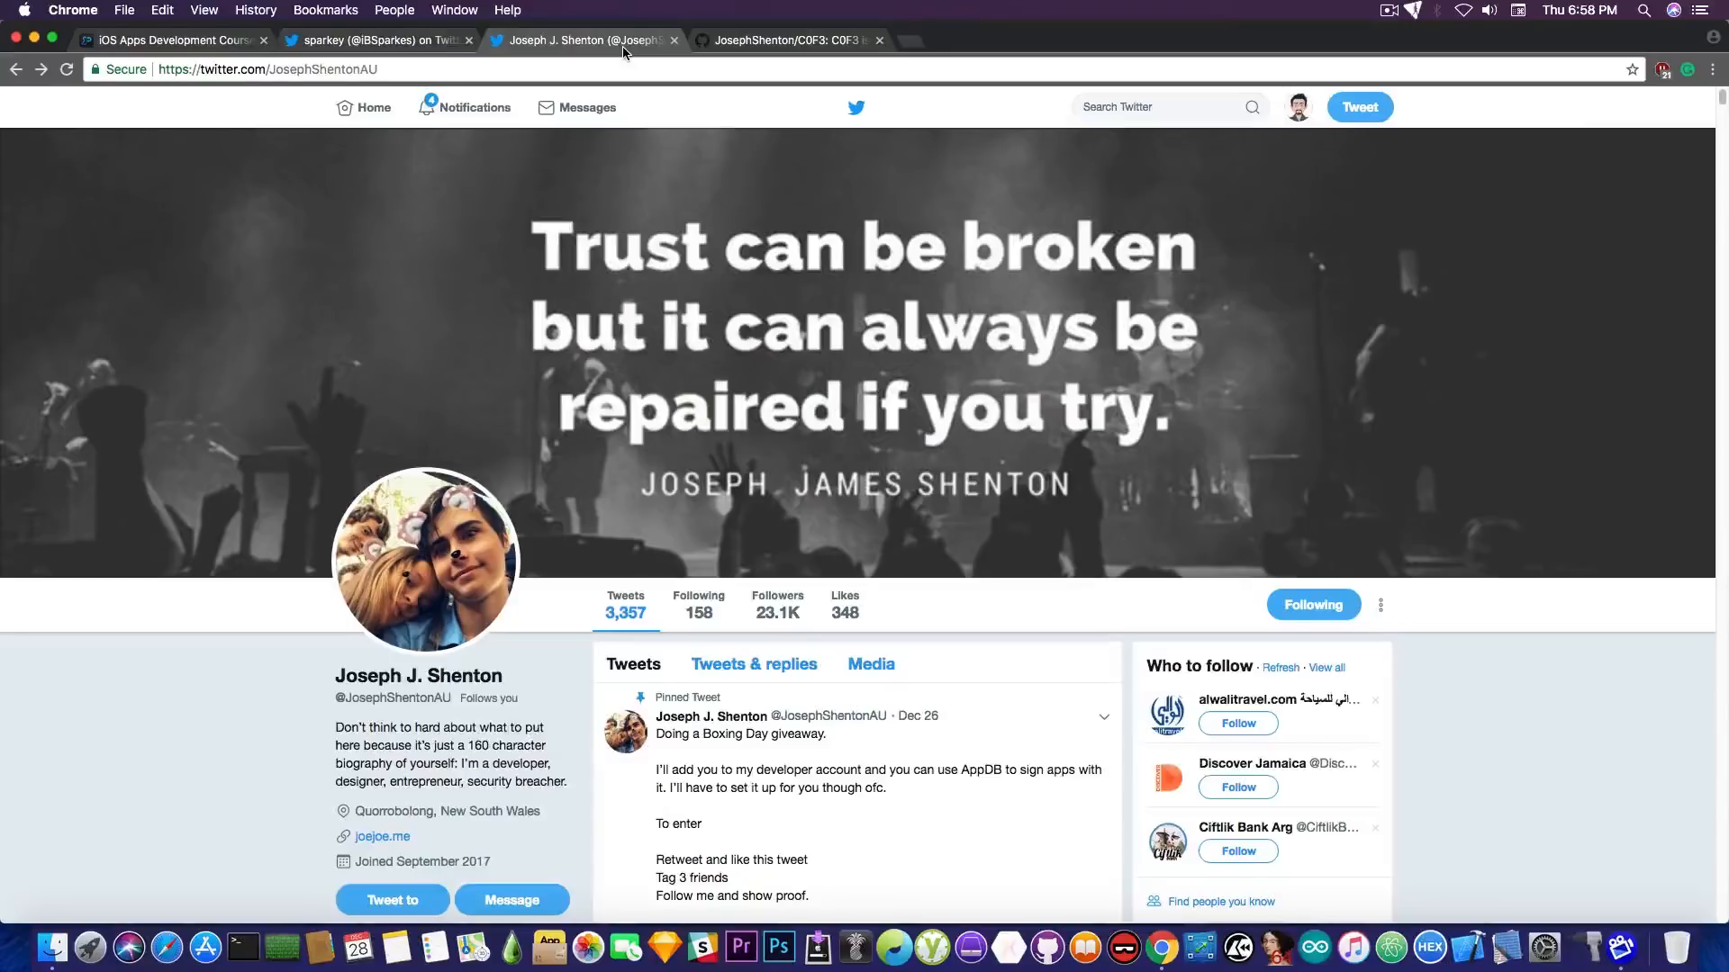
pyautogui.moveTo(545, 247)
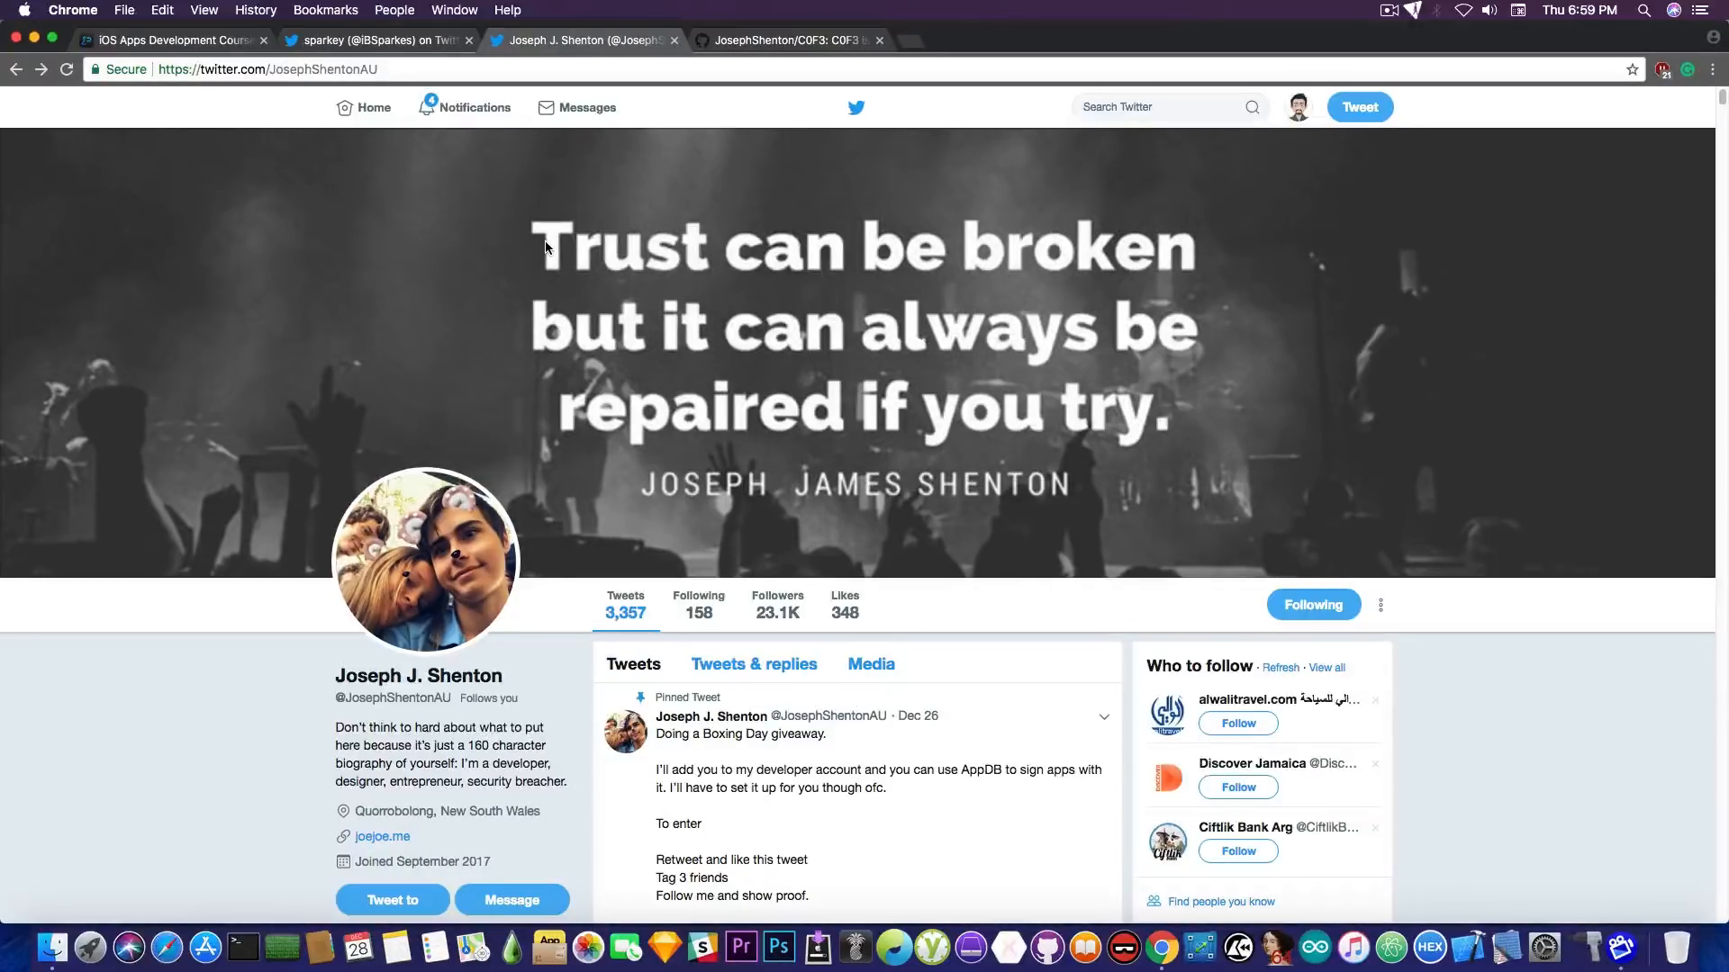
pyautogui.click(788, 40)
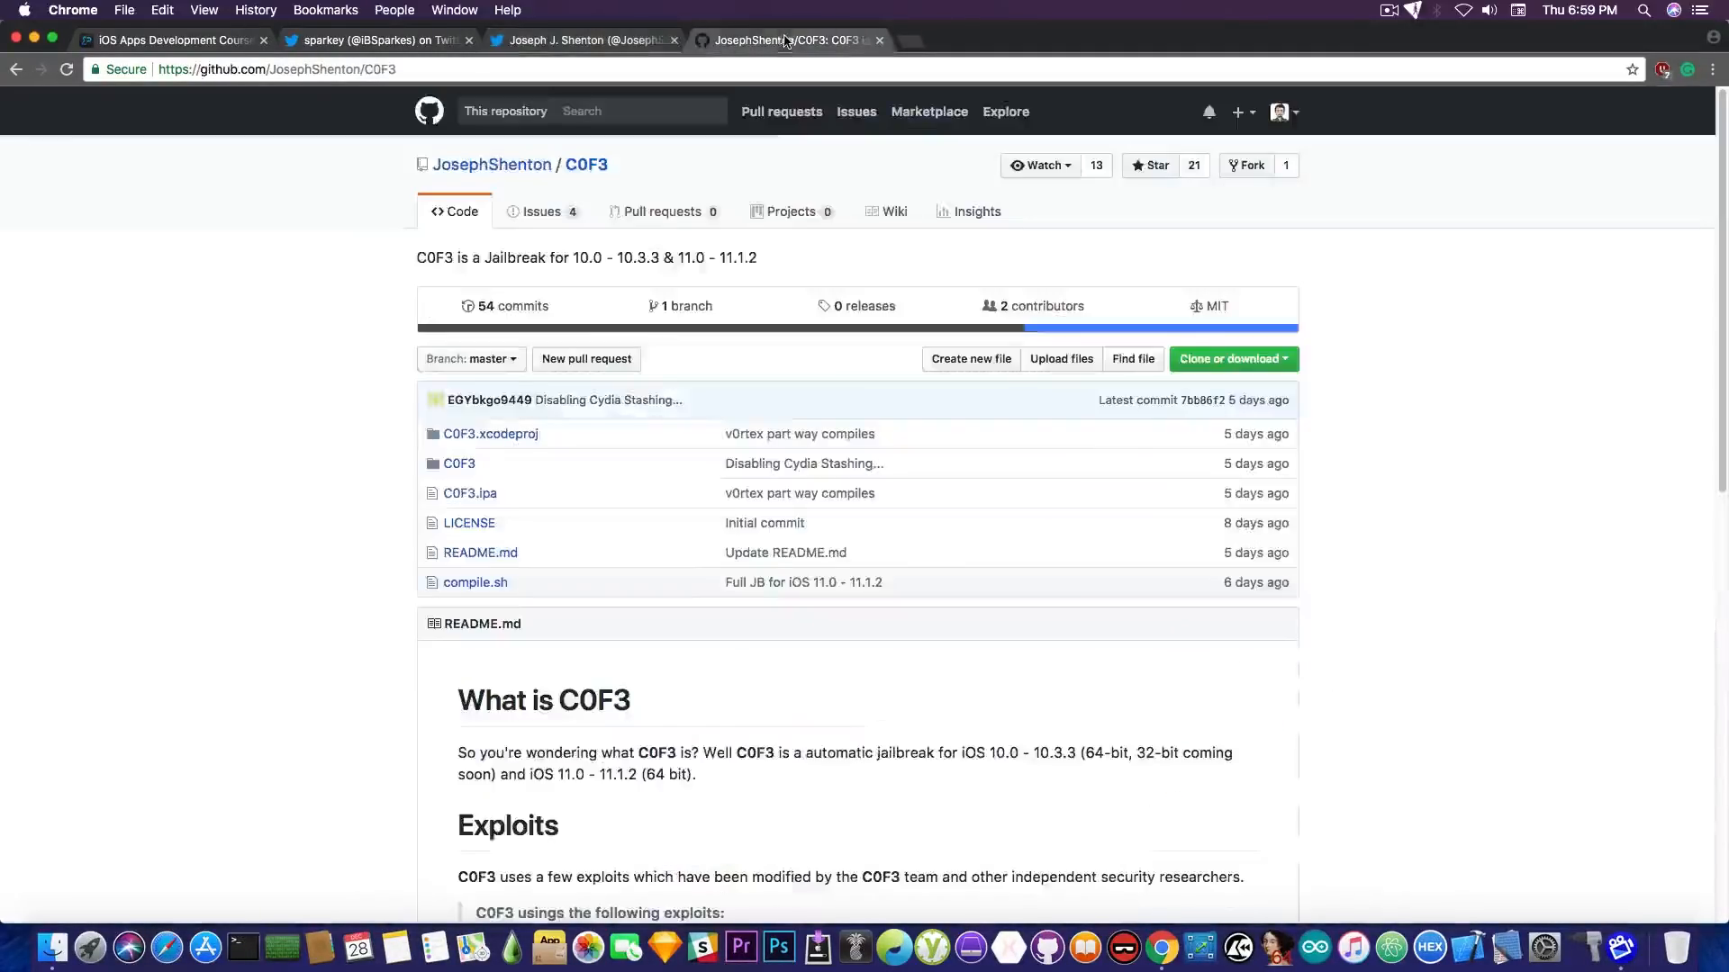
pyautogui.scroll(-3)
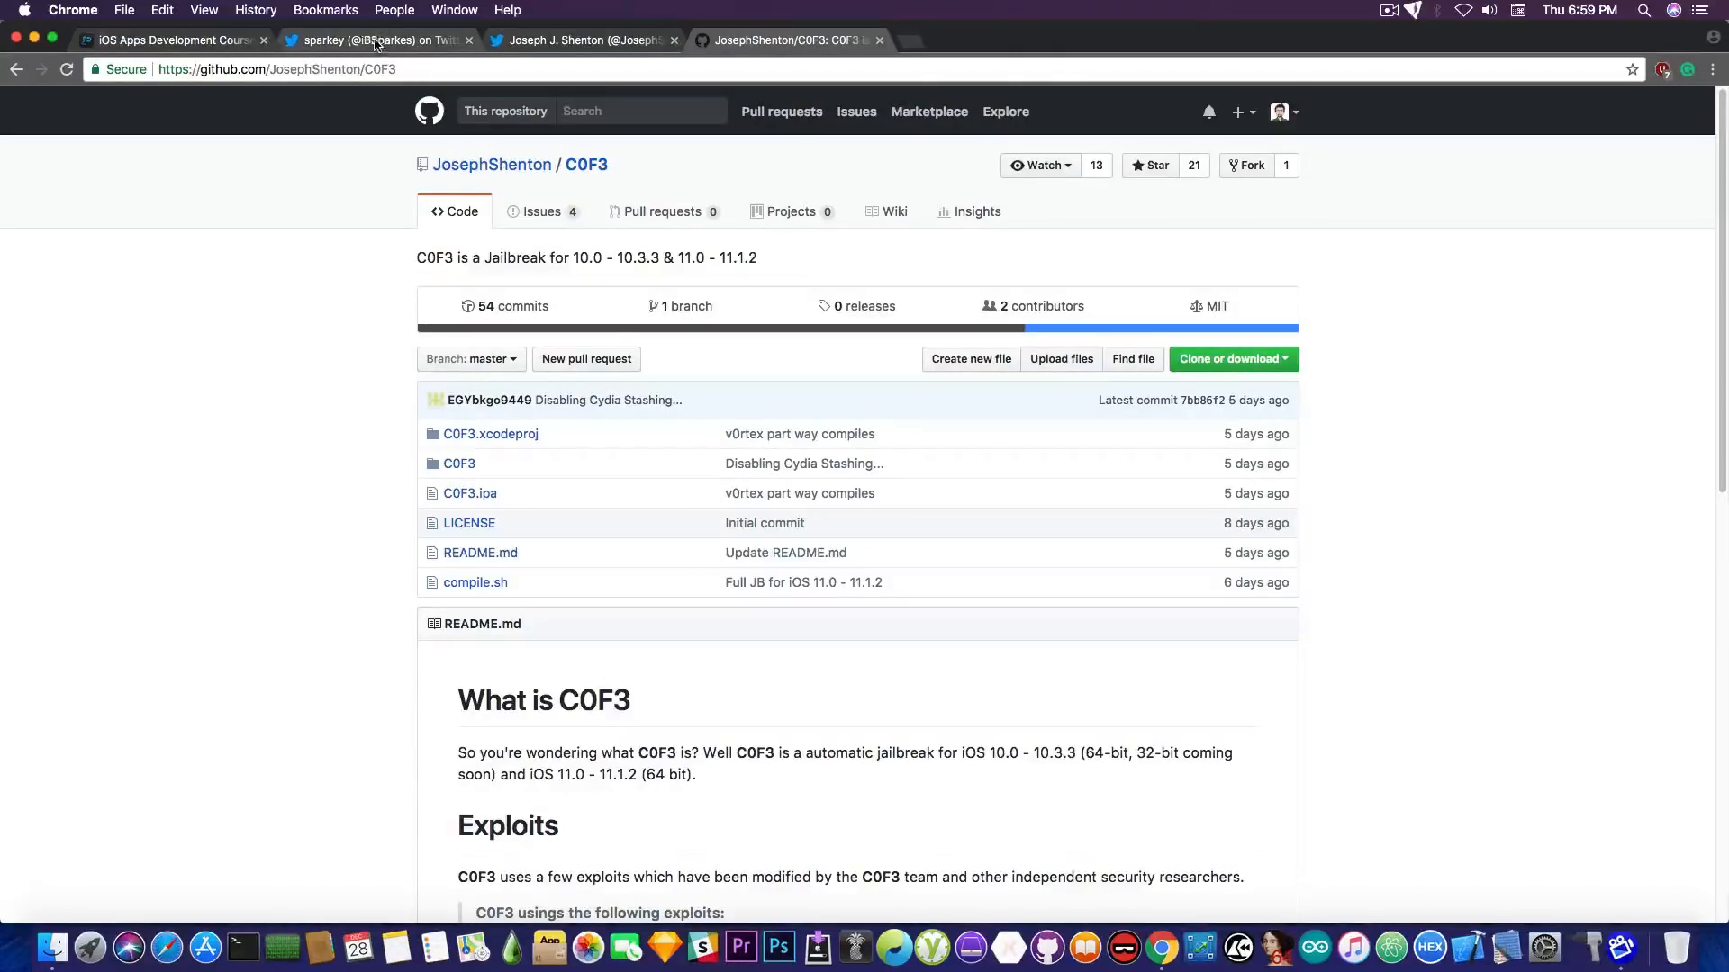
pyautogui.click(374, 40)
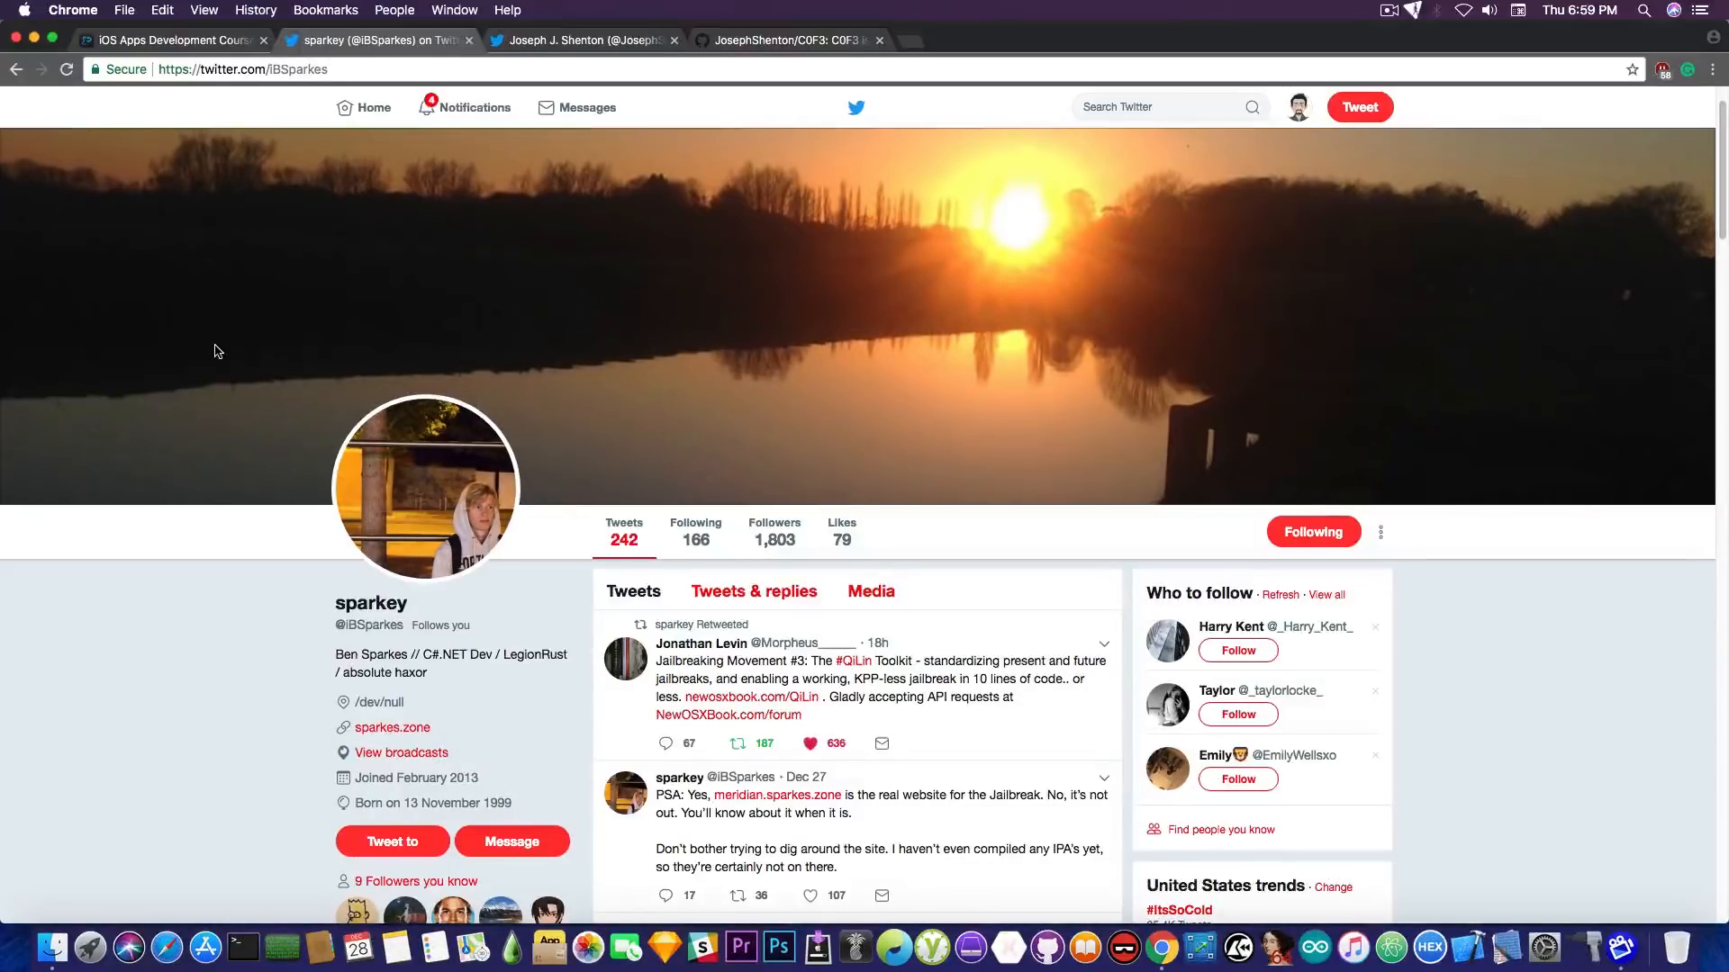
pyautogui.scroll(-3)
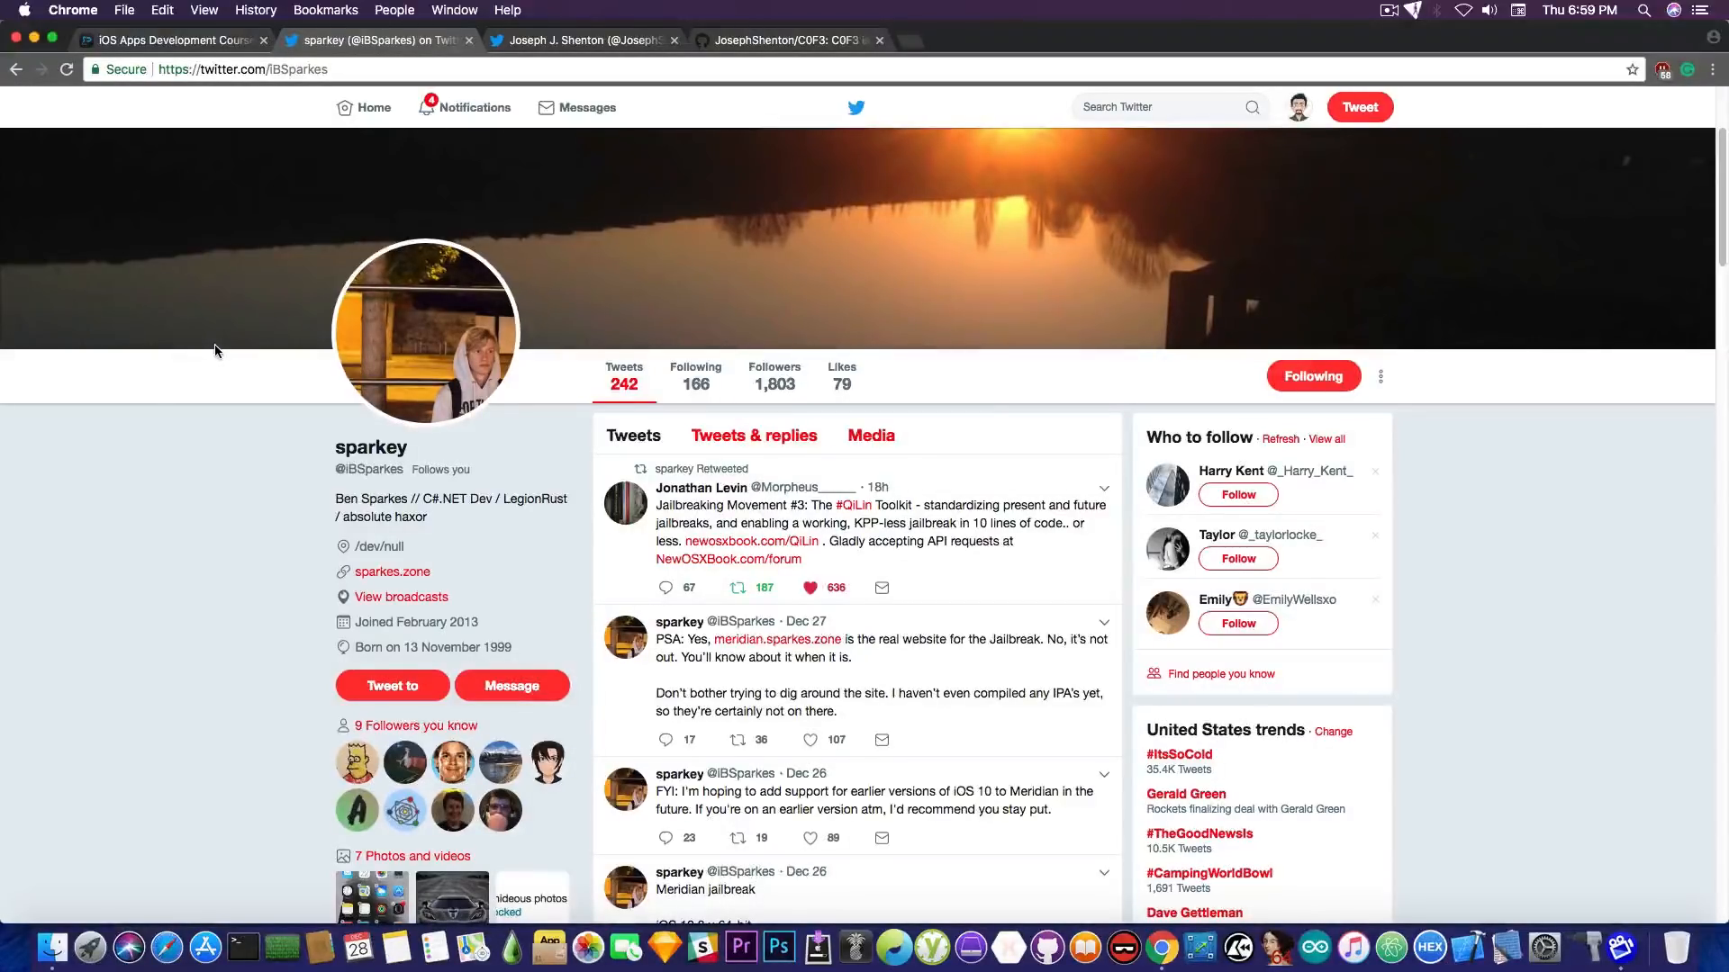
pyautogui.scroll(-3)
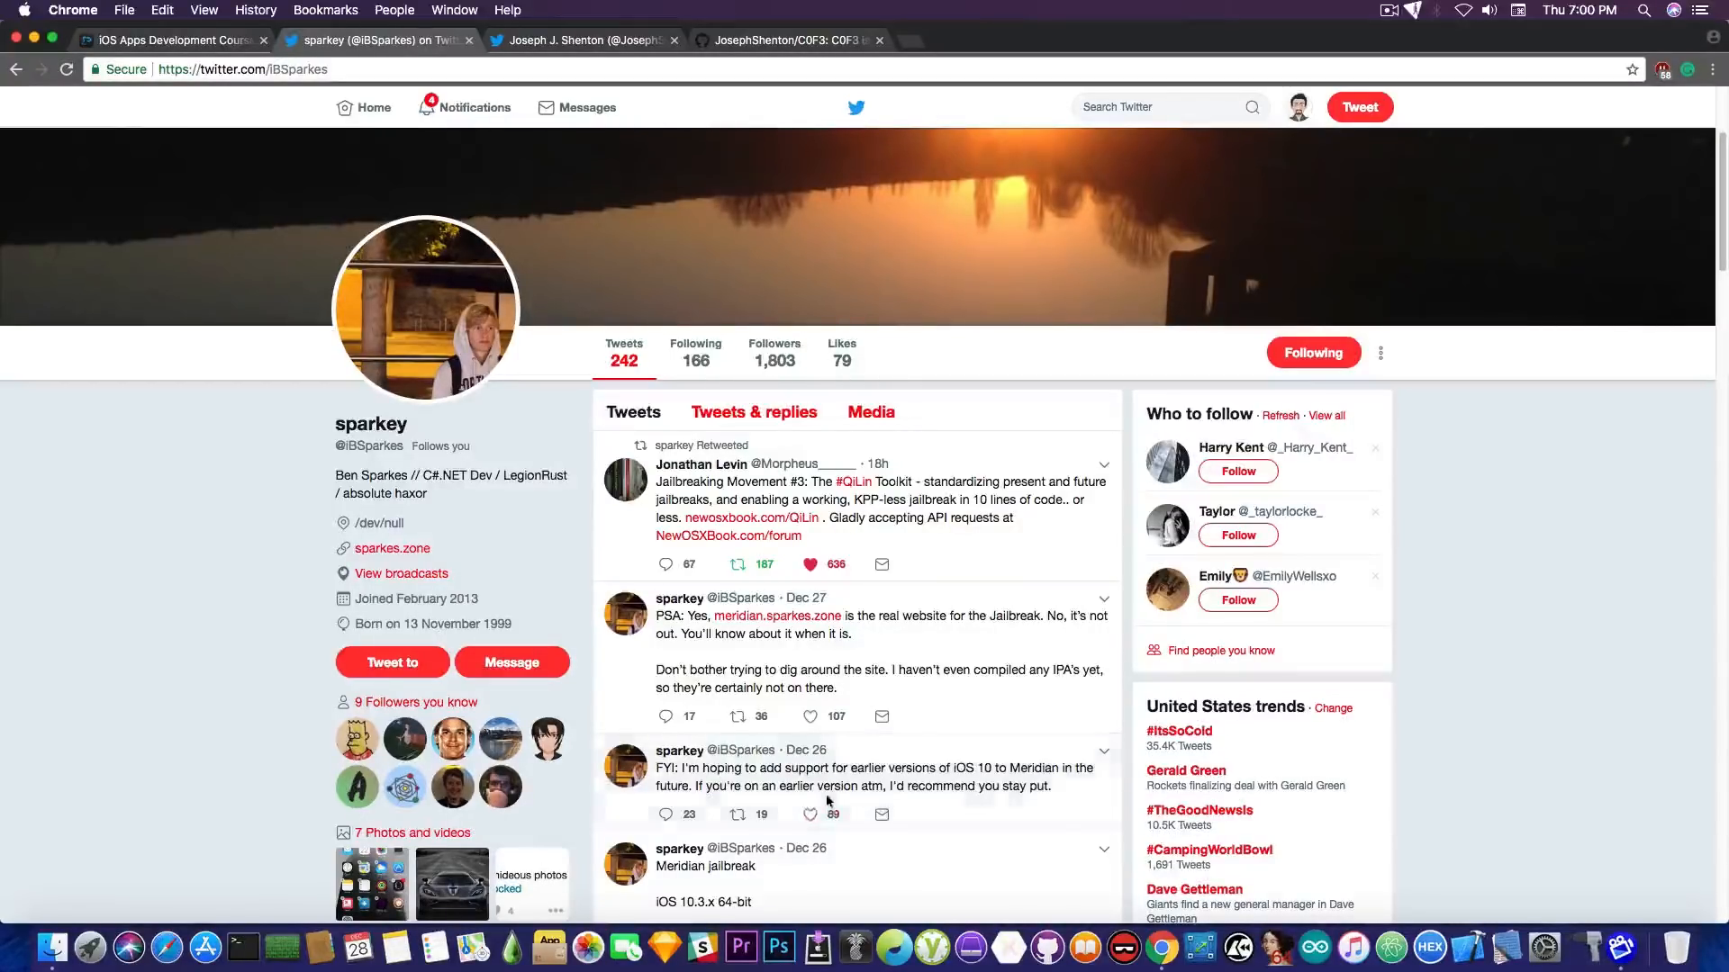
pyautogui.moveTo(941, 809)
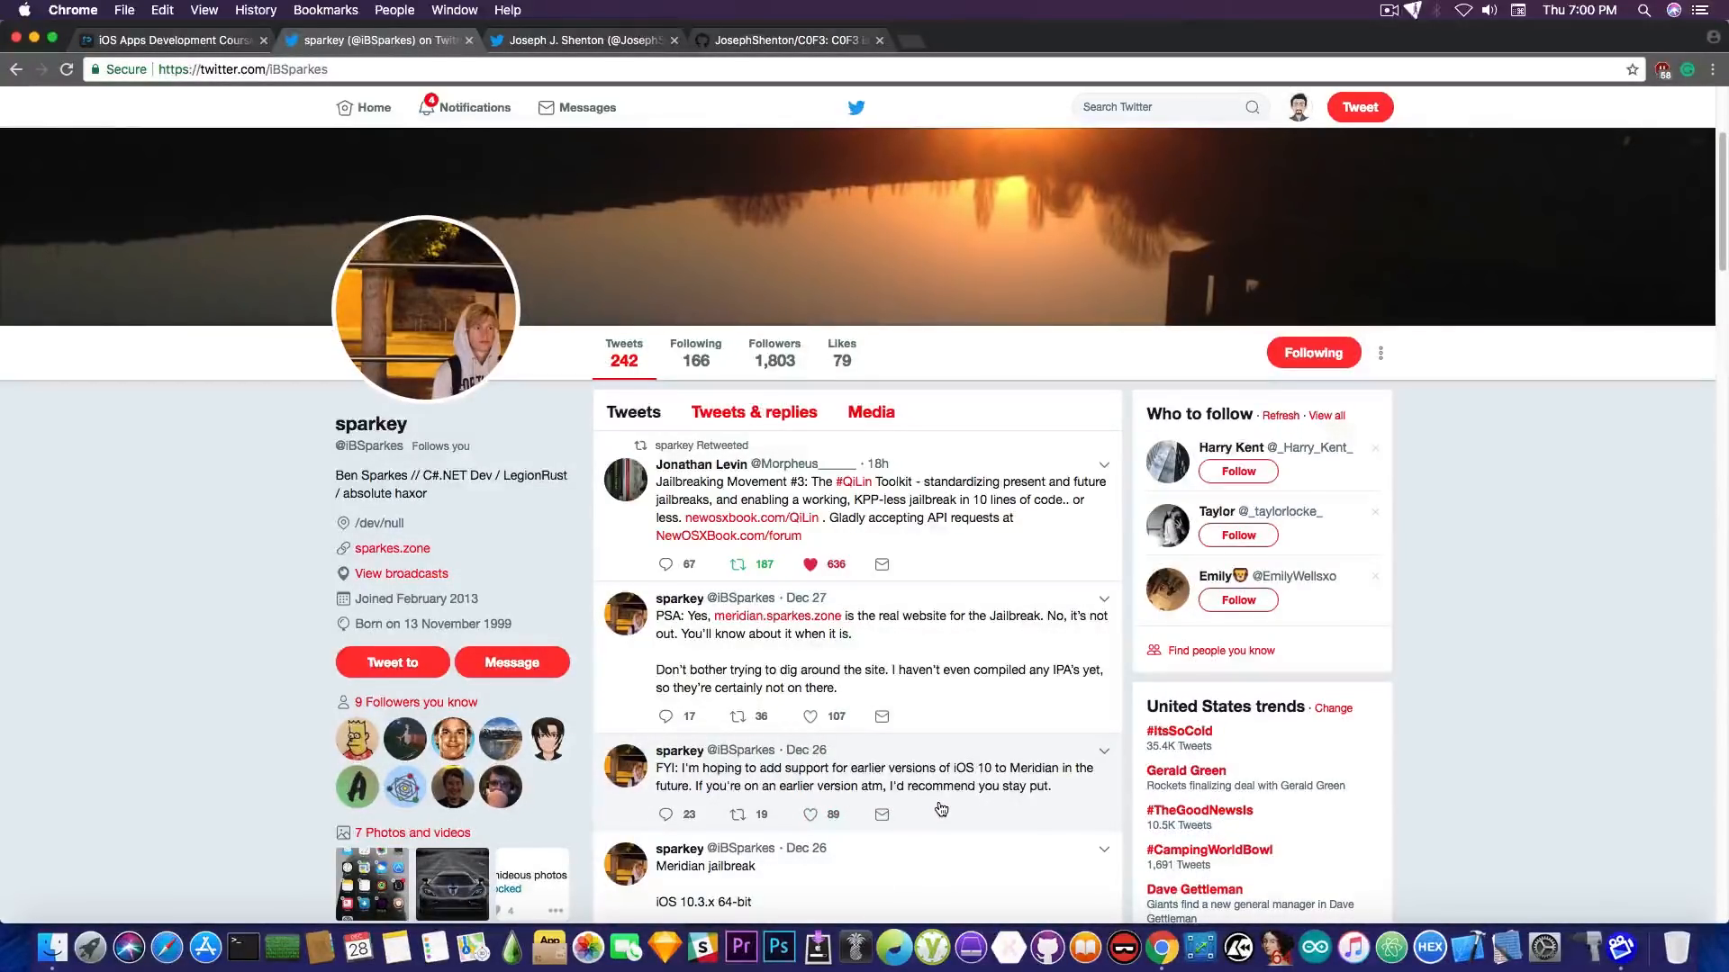
pyautogui.scroll(3)
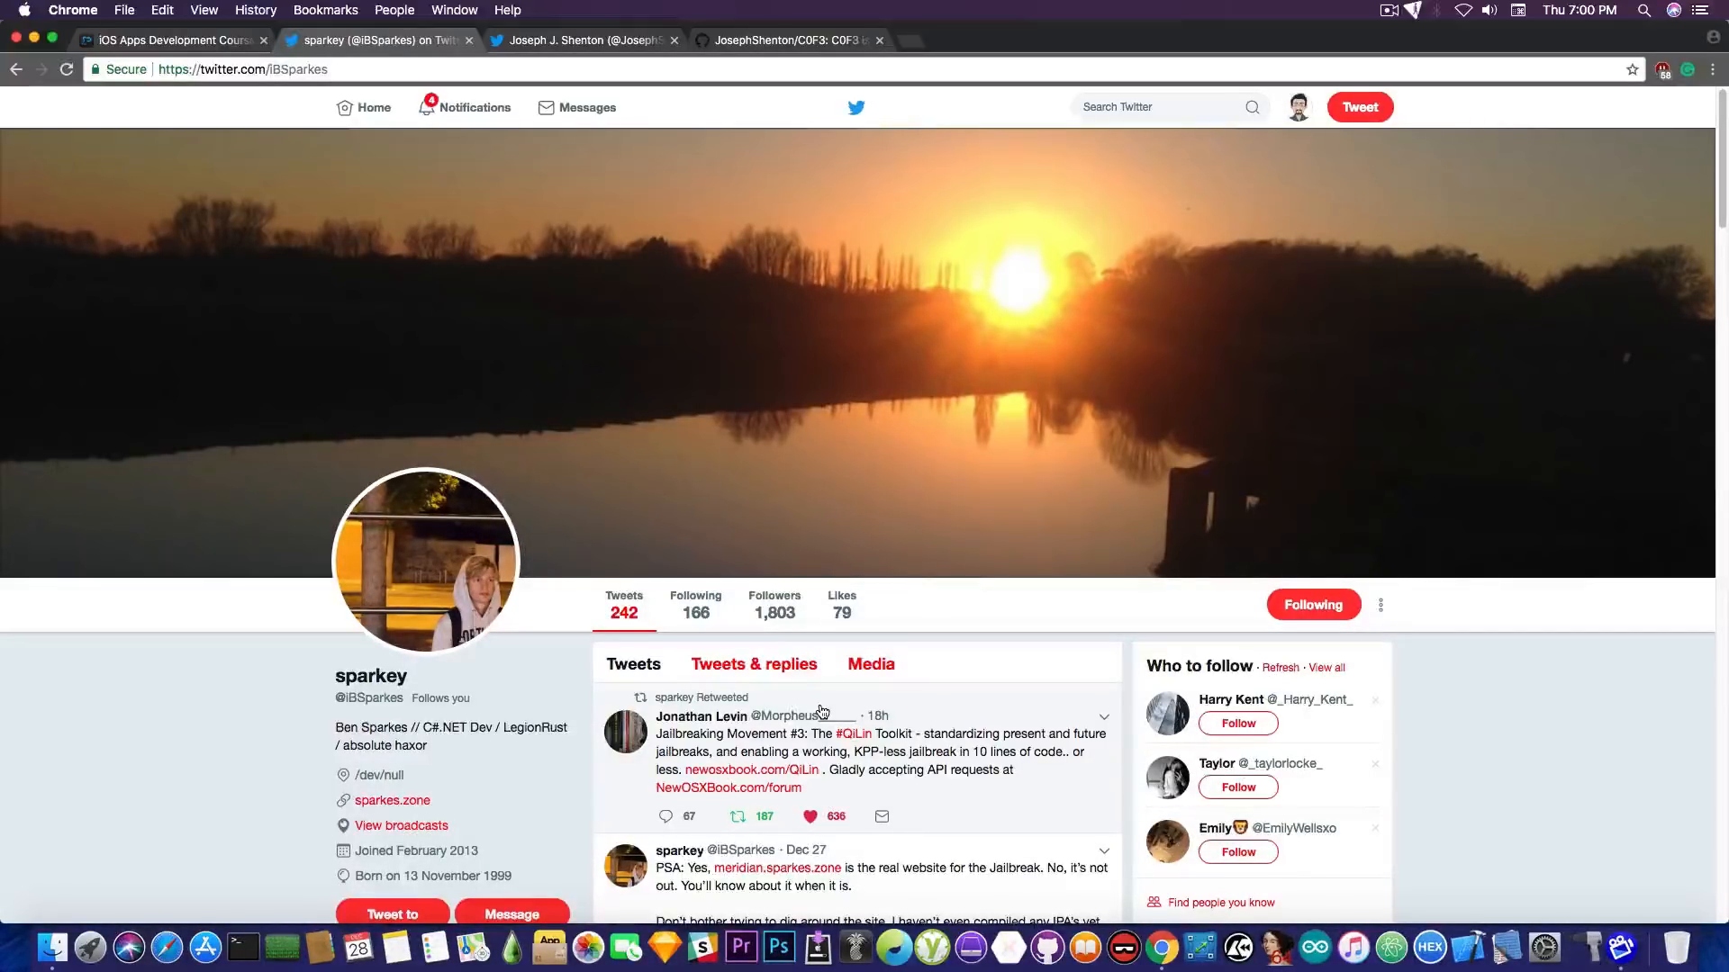
pyautogui.moveTo(714, 460)
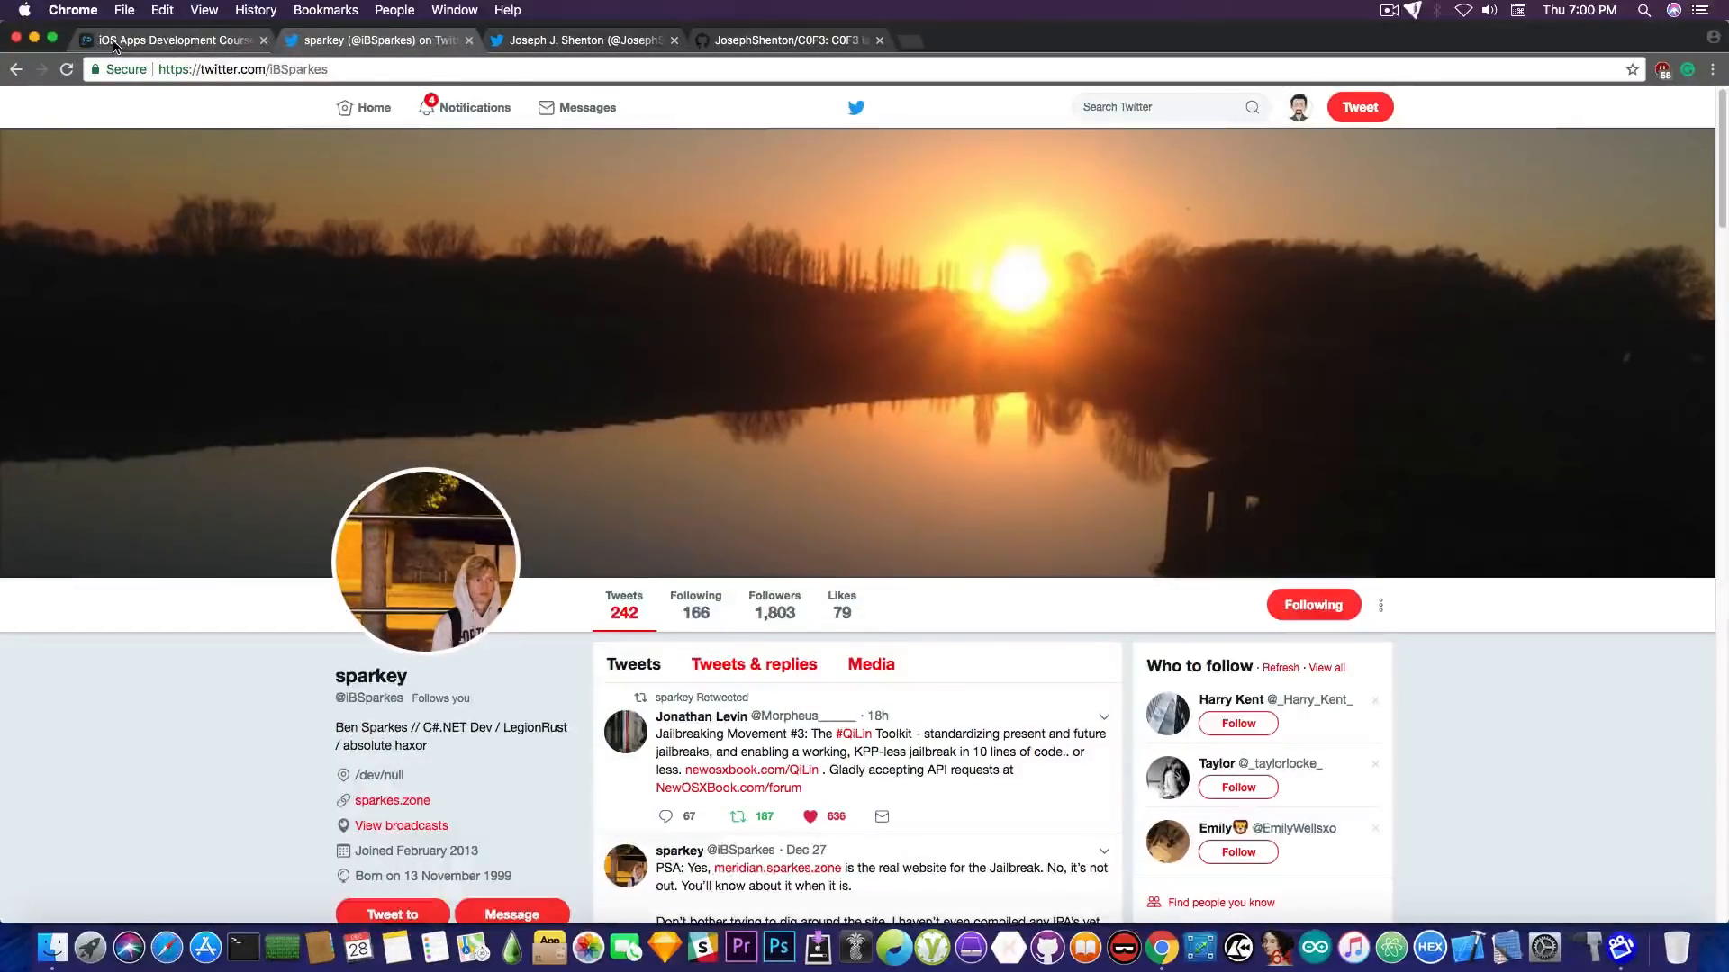
# Scroll the Phonlab course's Class Curriculum through Terminal Basics and CocoaPods, ending back at the welcome section
pyautogui.click(162, 40)
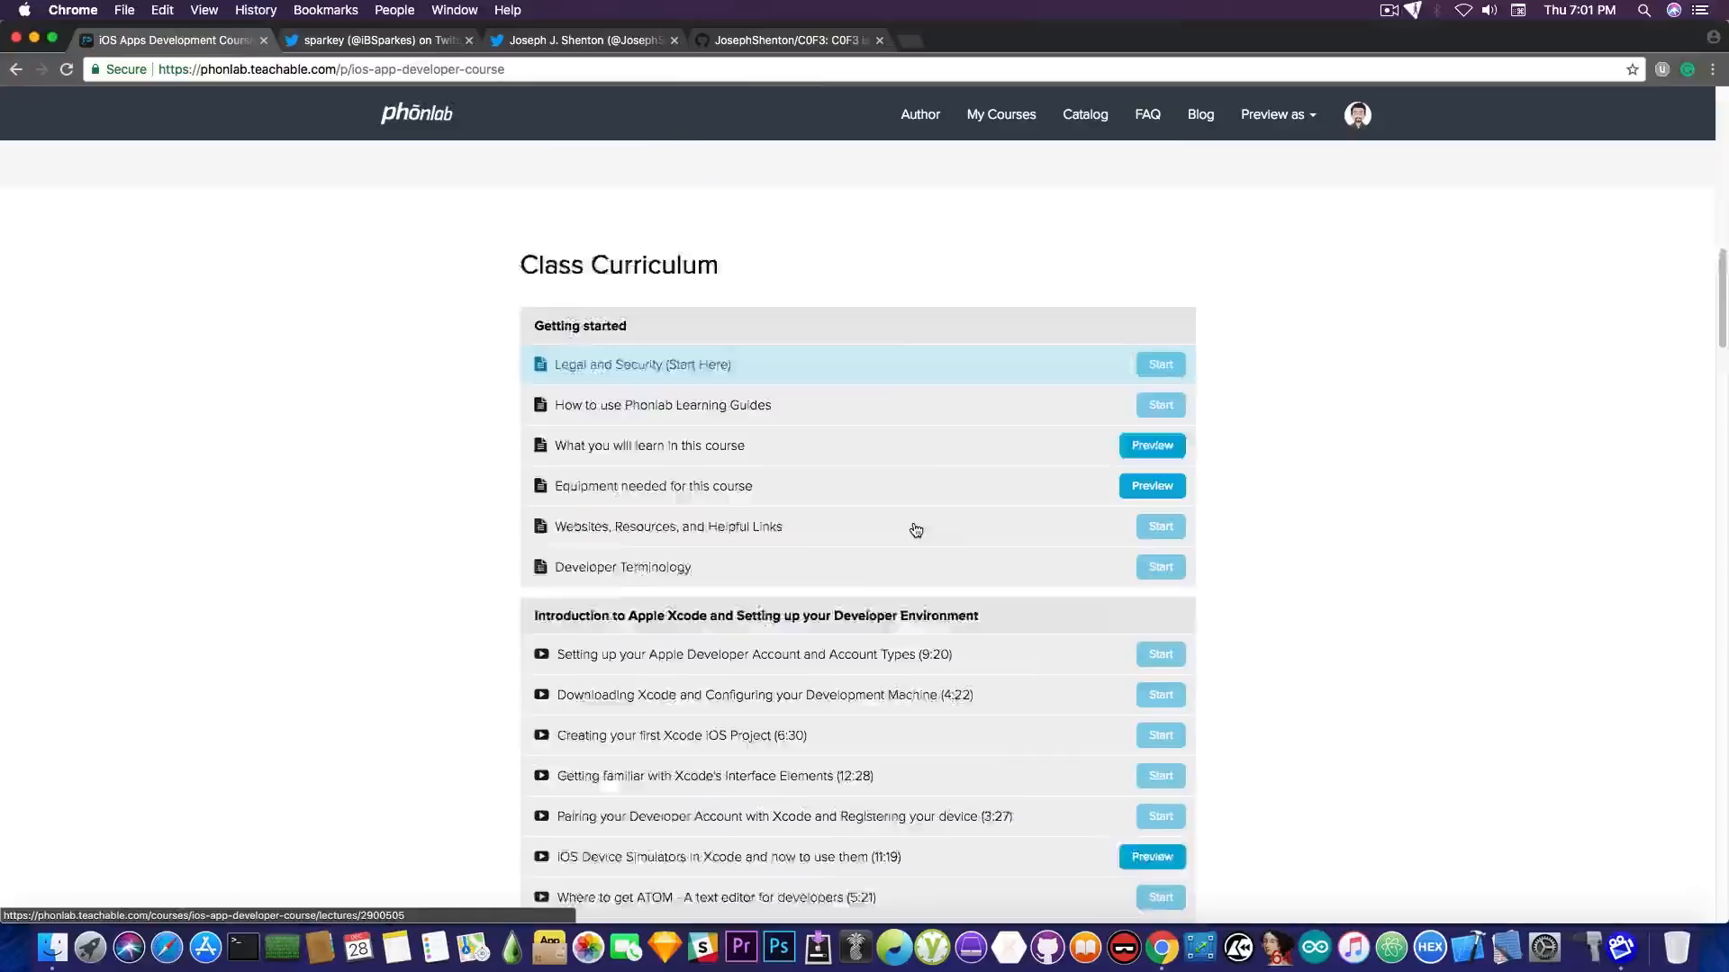
pyautogui.scroll(-3)
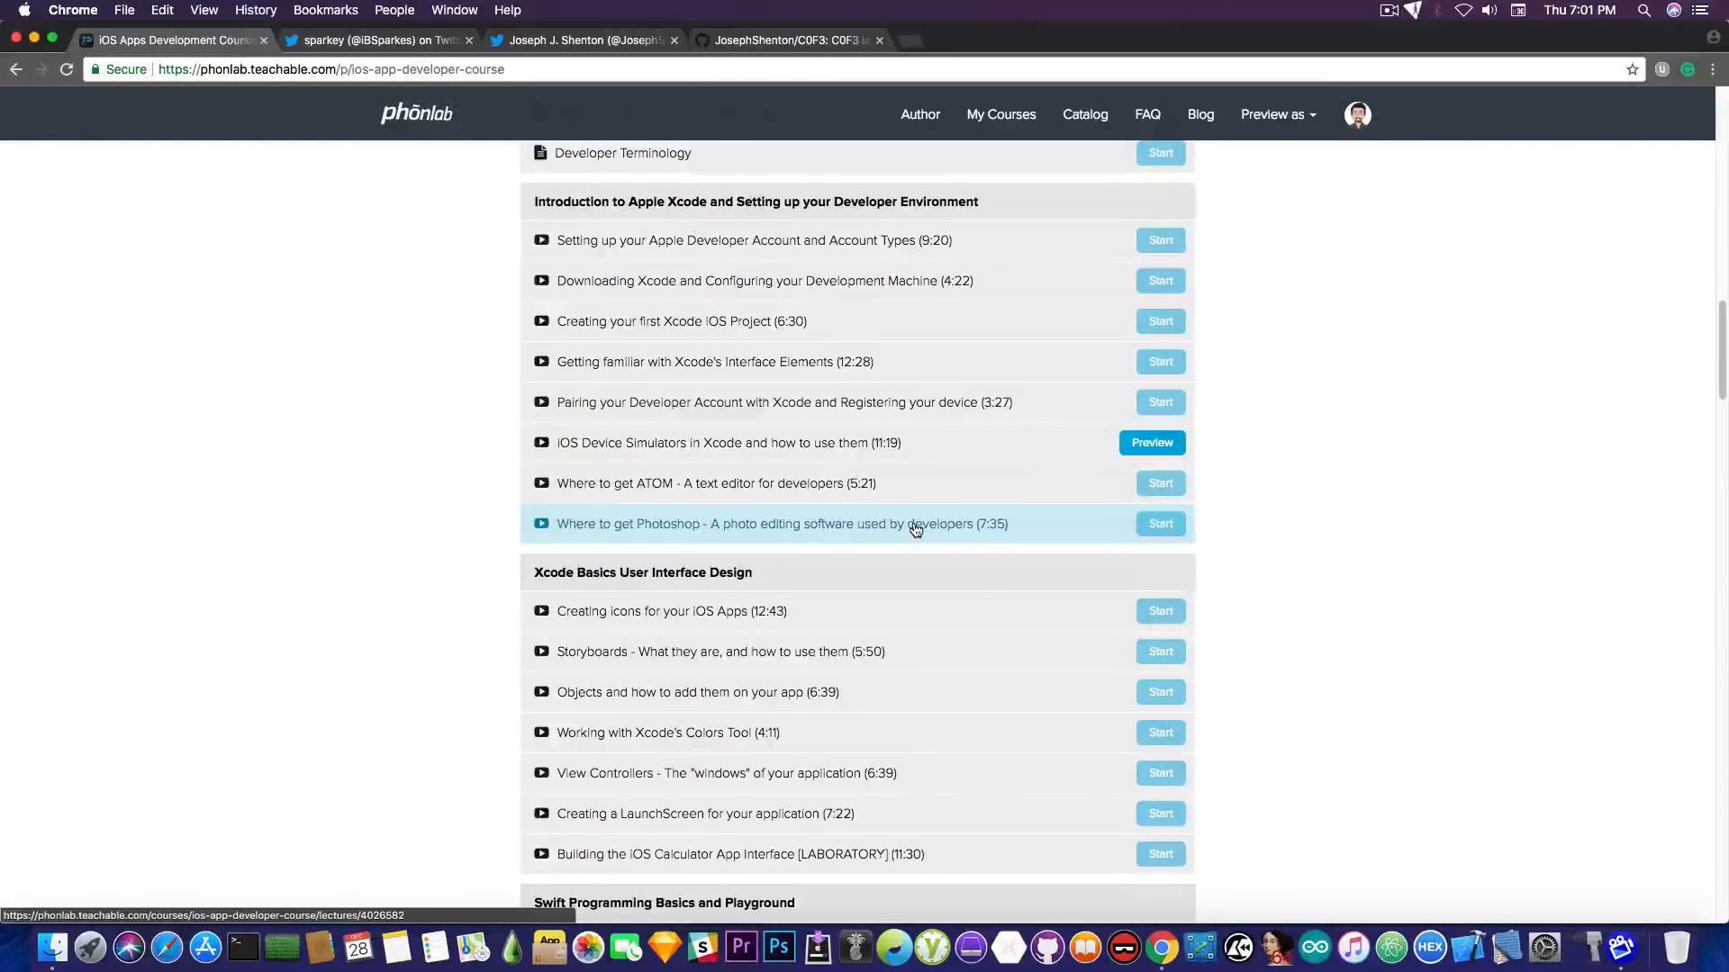
pyautogui.scroll(-3)
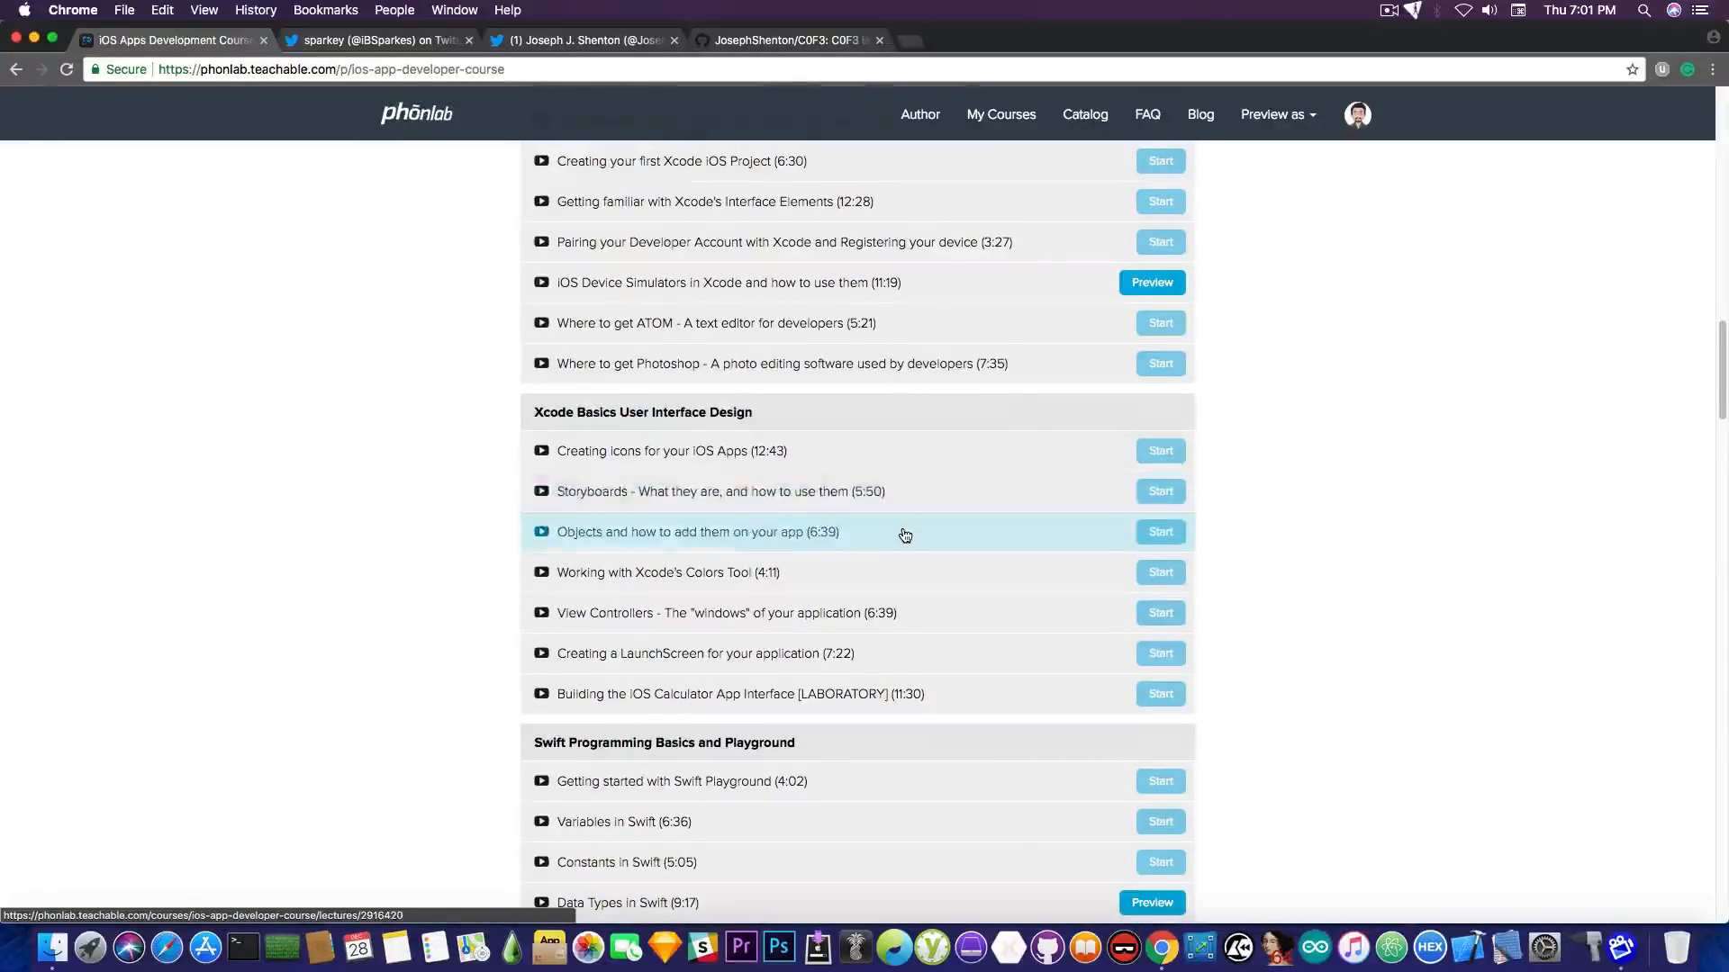
pyautogui.scroll(-3)
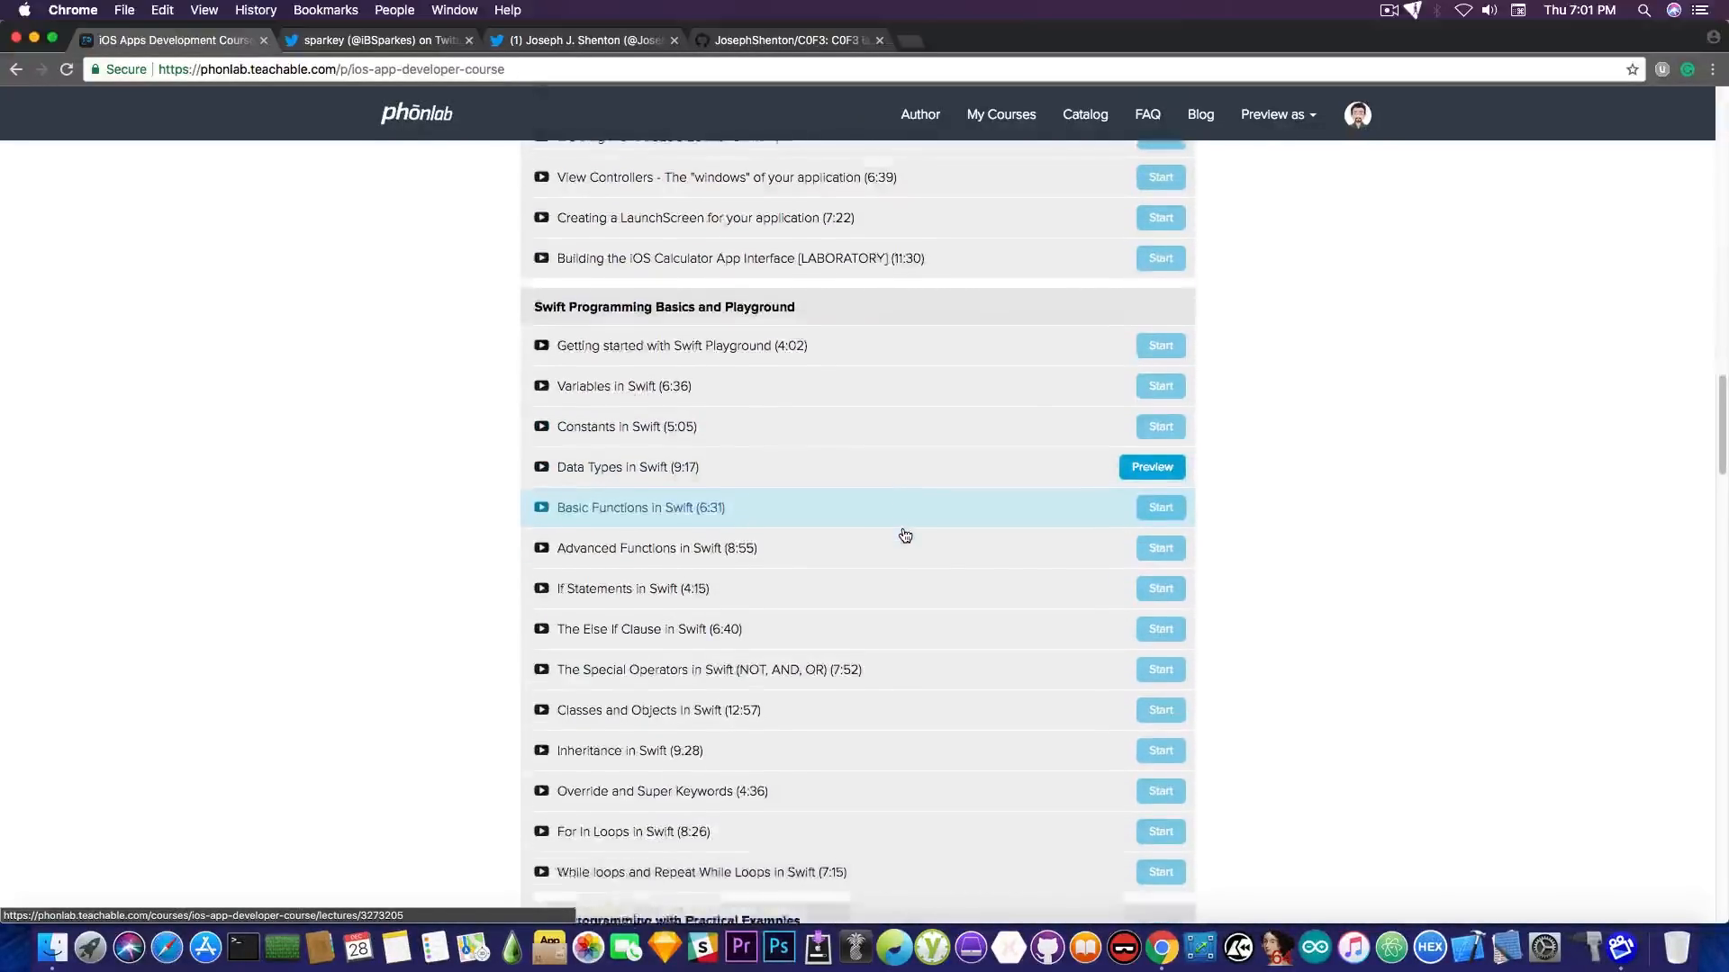
pyautogui.scroll(-3)
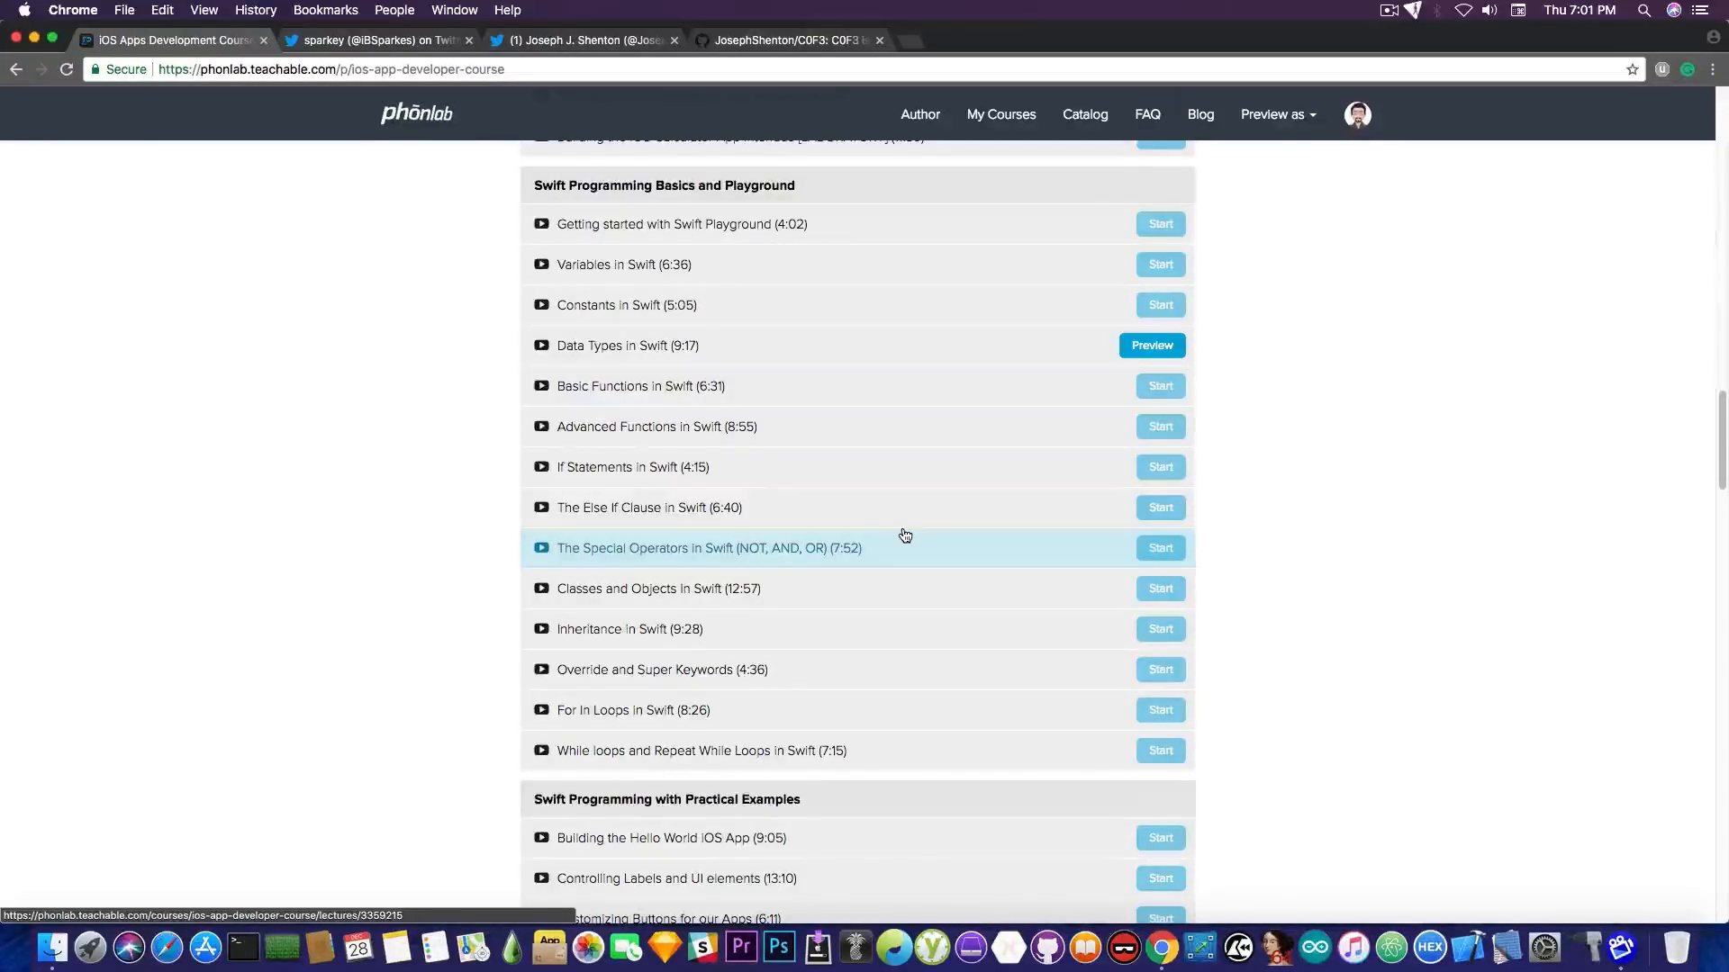
pyautogui.scroll(-3)
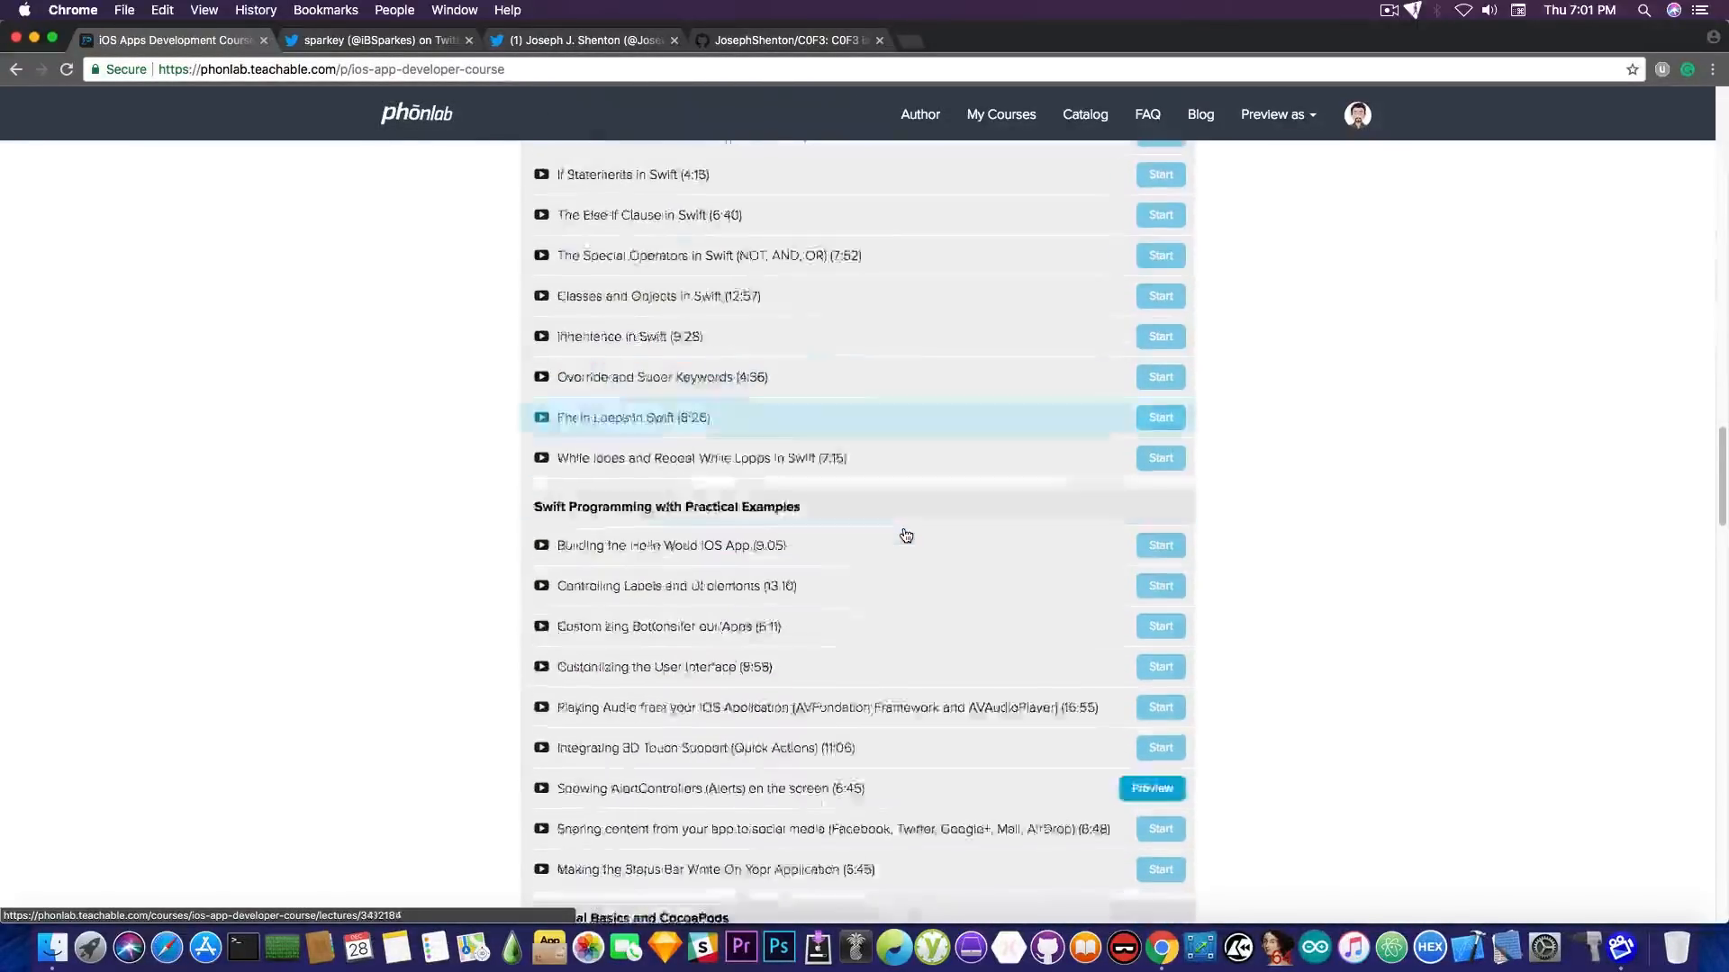
pyautogui.scroll(-3)
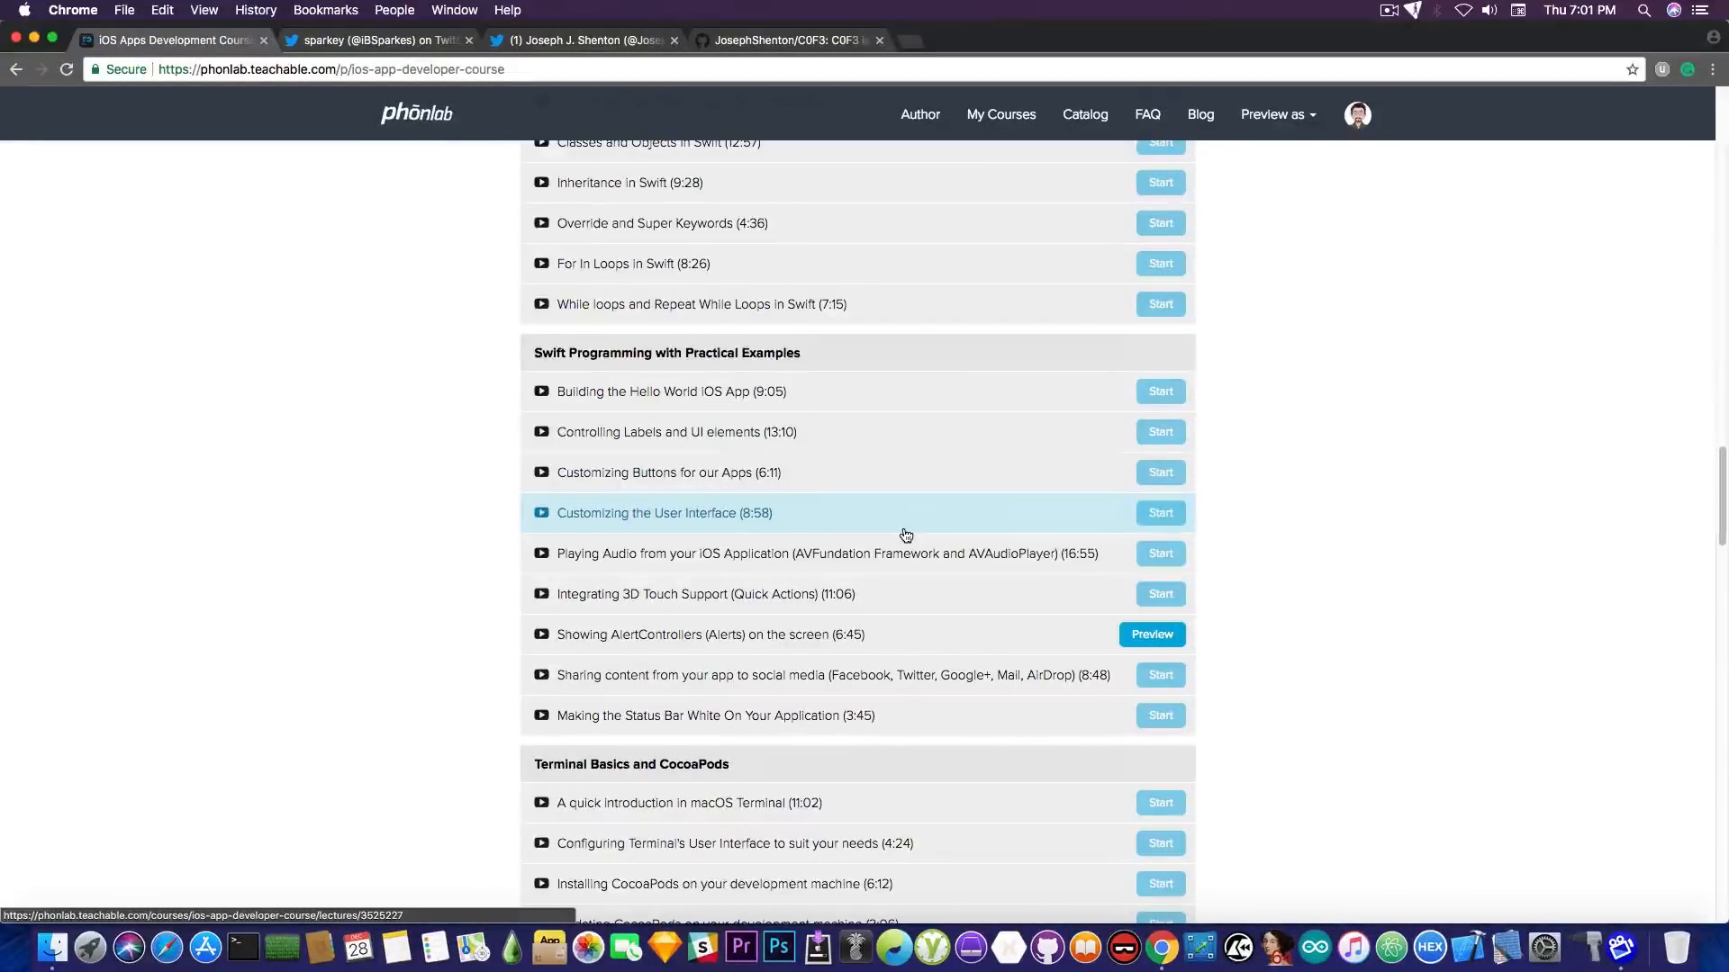
pyautogui.scroll(-3)
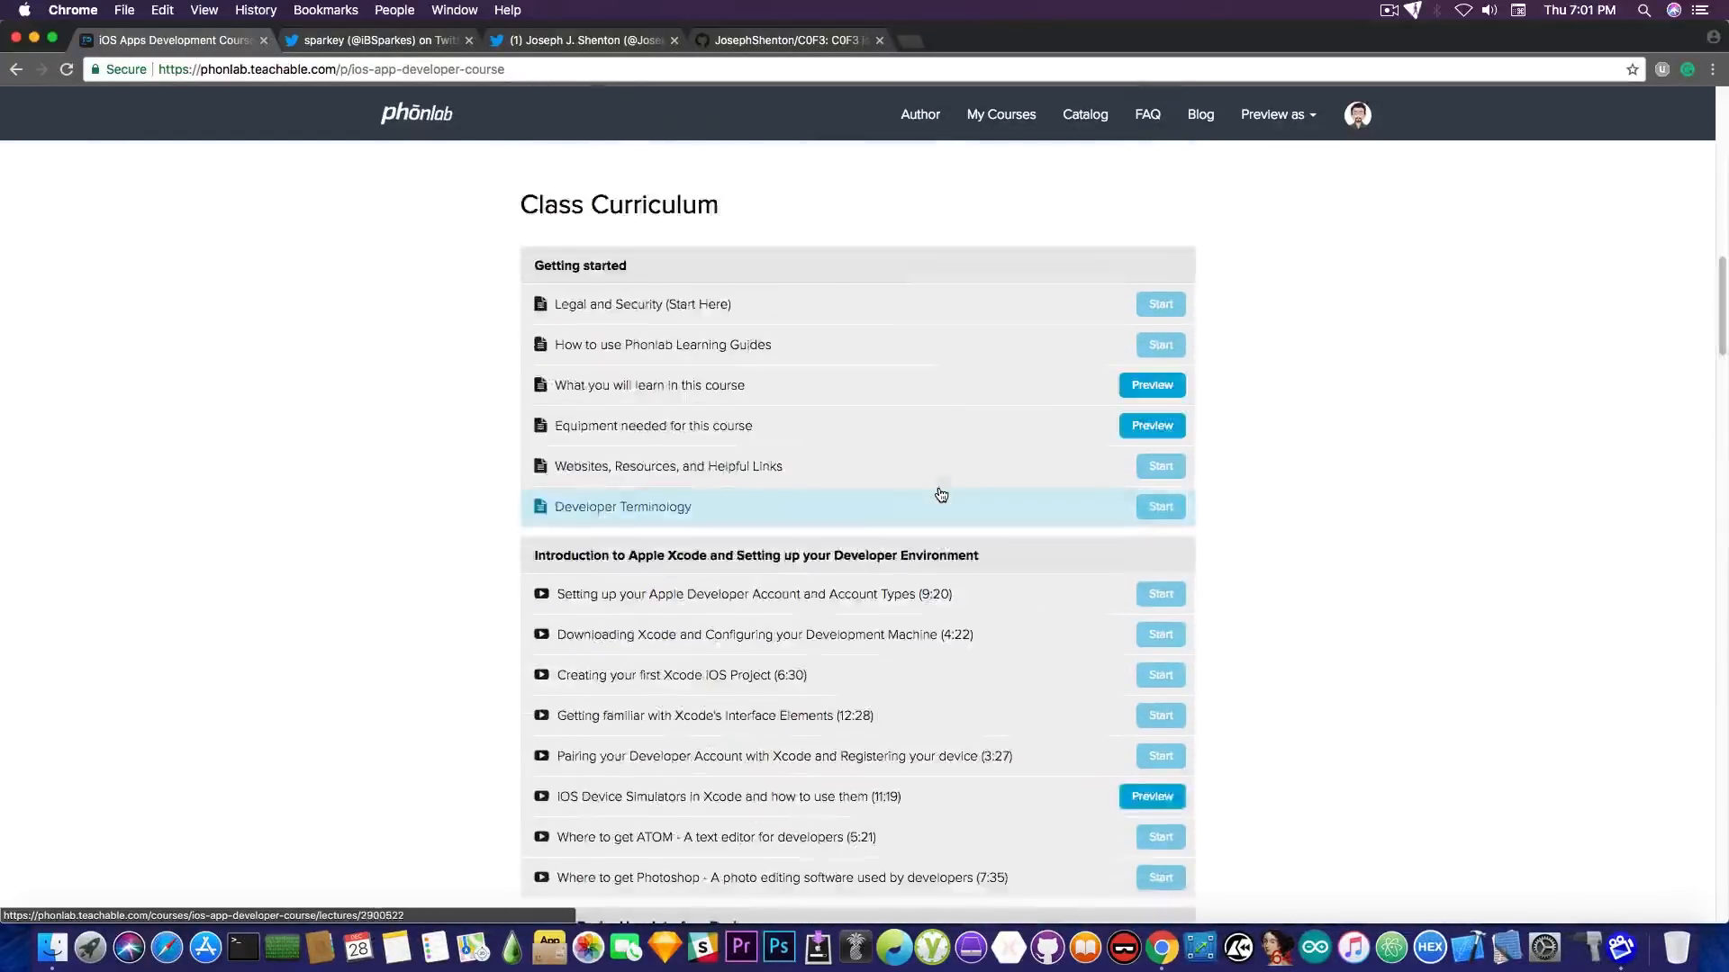
pyautogui.scroll(3)
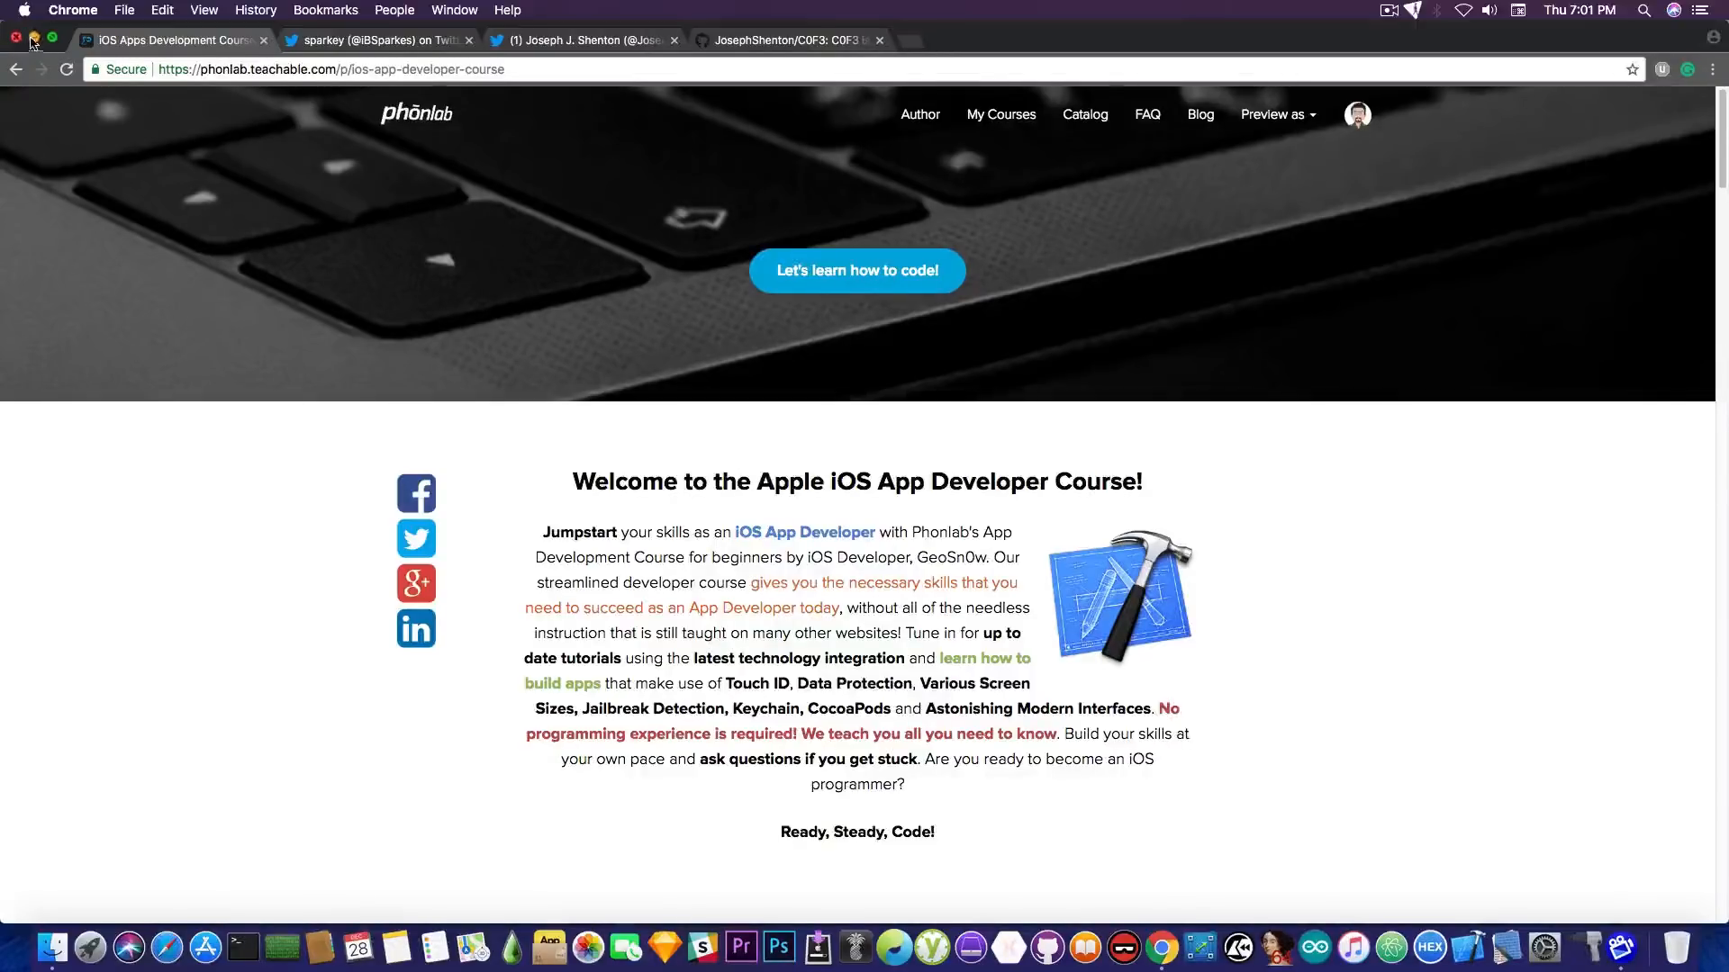